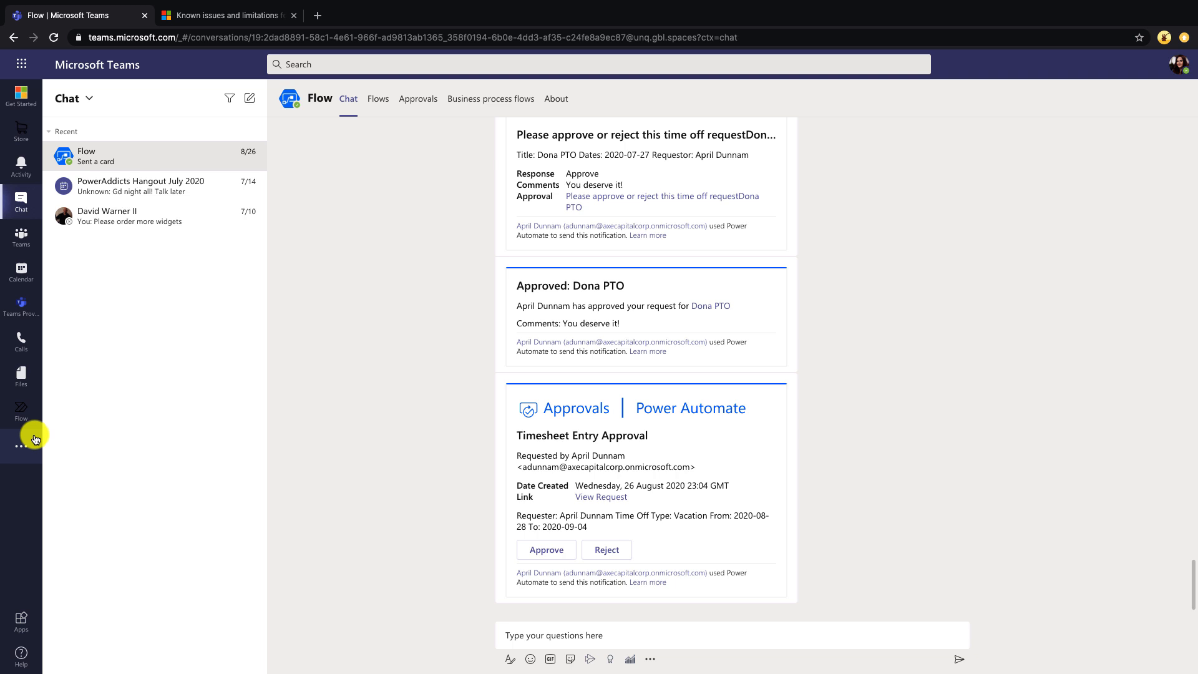
mouse_move(21, 440)
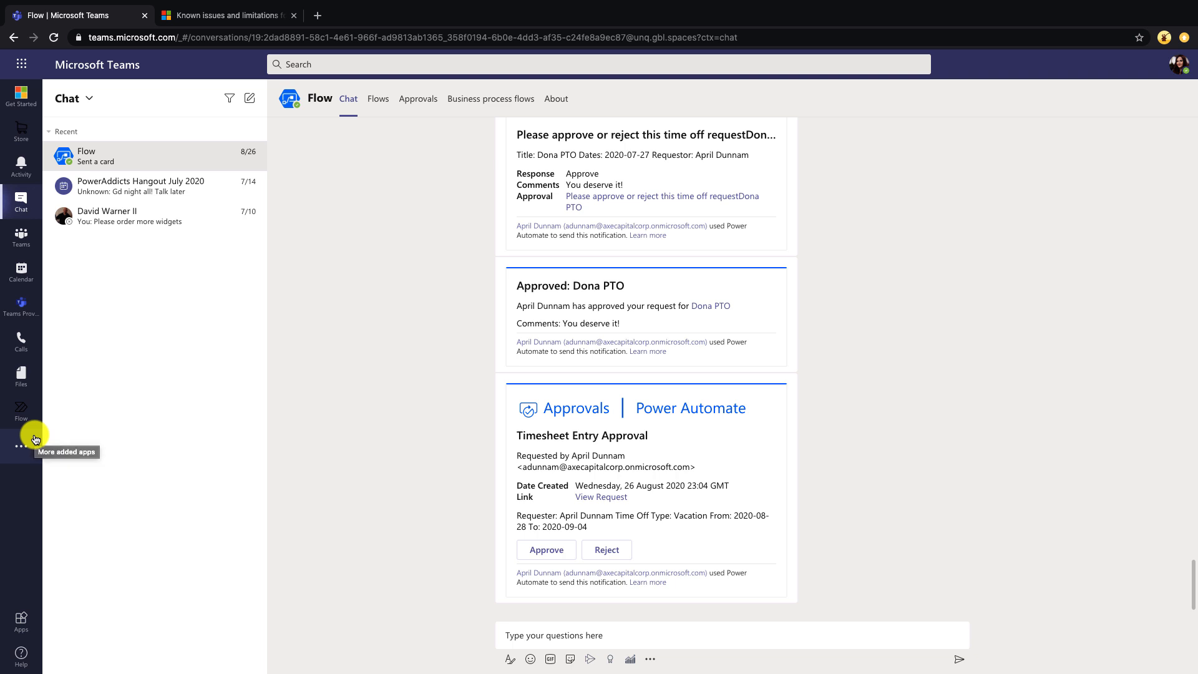
mouse_move(21, 447)
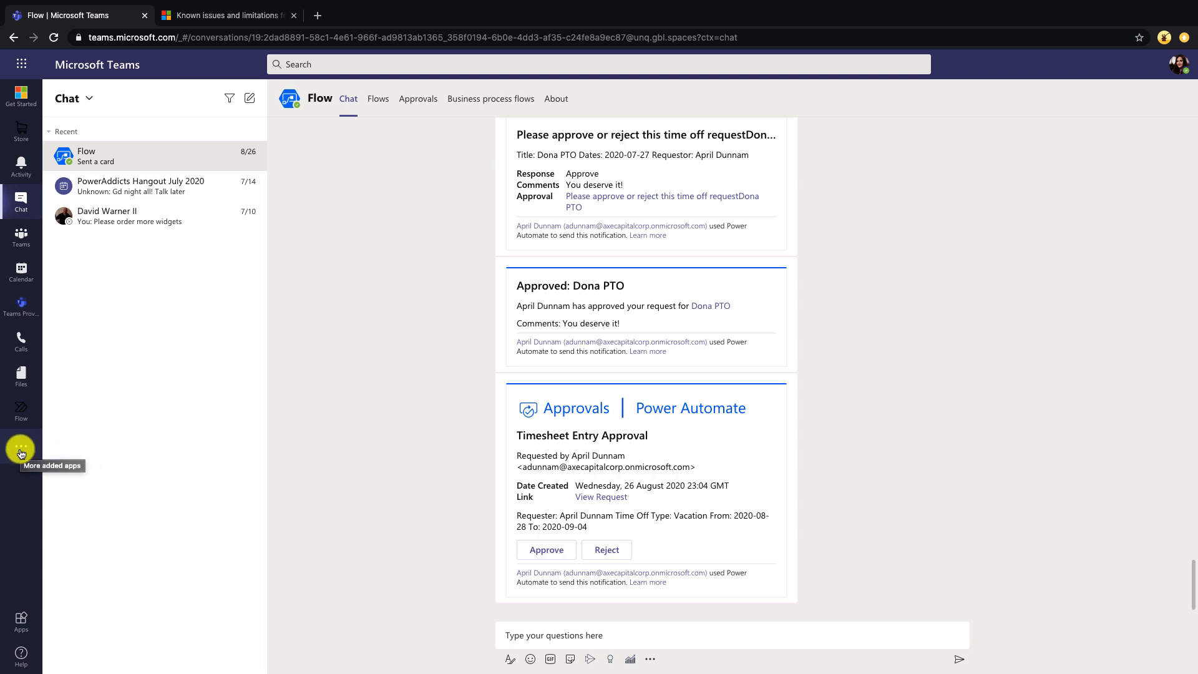
- Open Power Apps from the left rail's collection of added apps
left_click(20, 448)
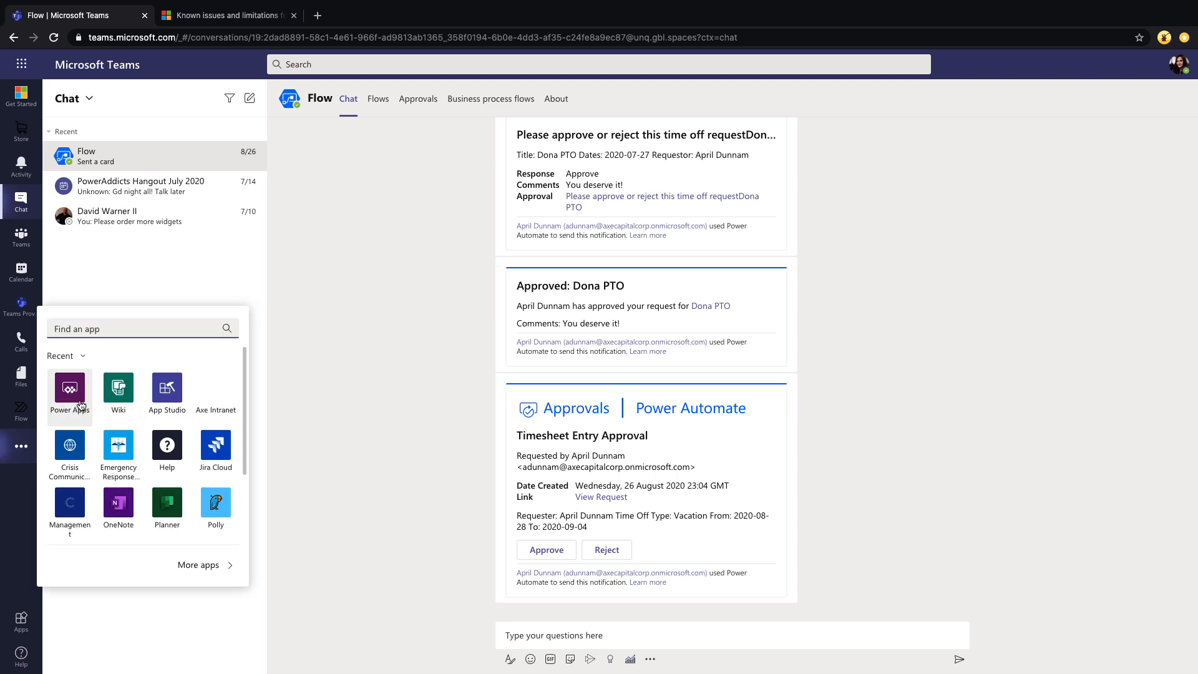
left_click(69, 386)
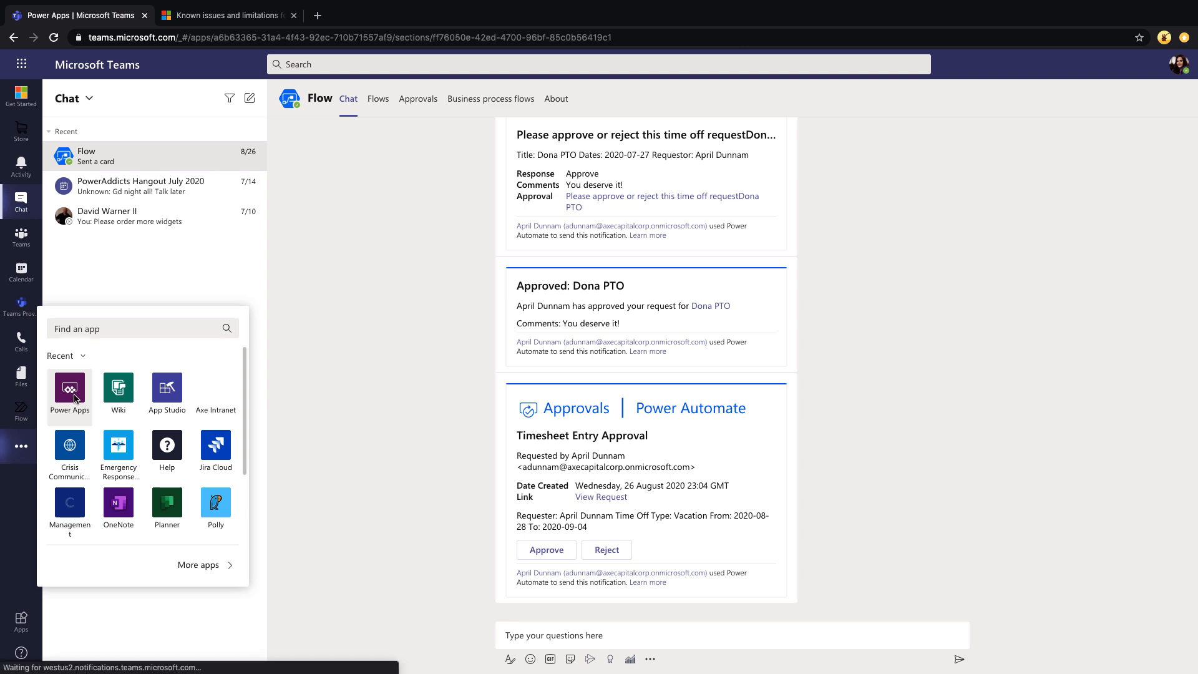
- Launch Power Apps and scroll its Home tab to the 'Add these apps to your team' section
left_click(69, 388)
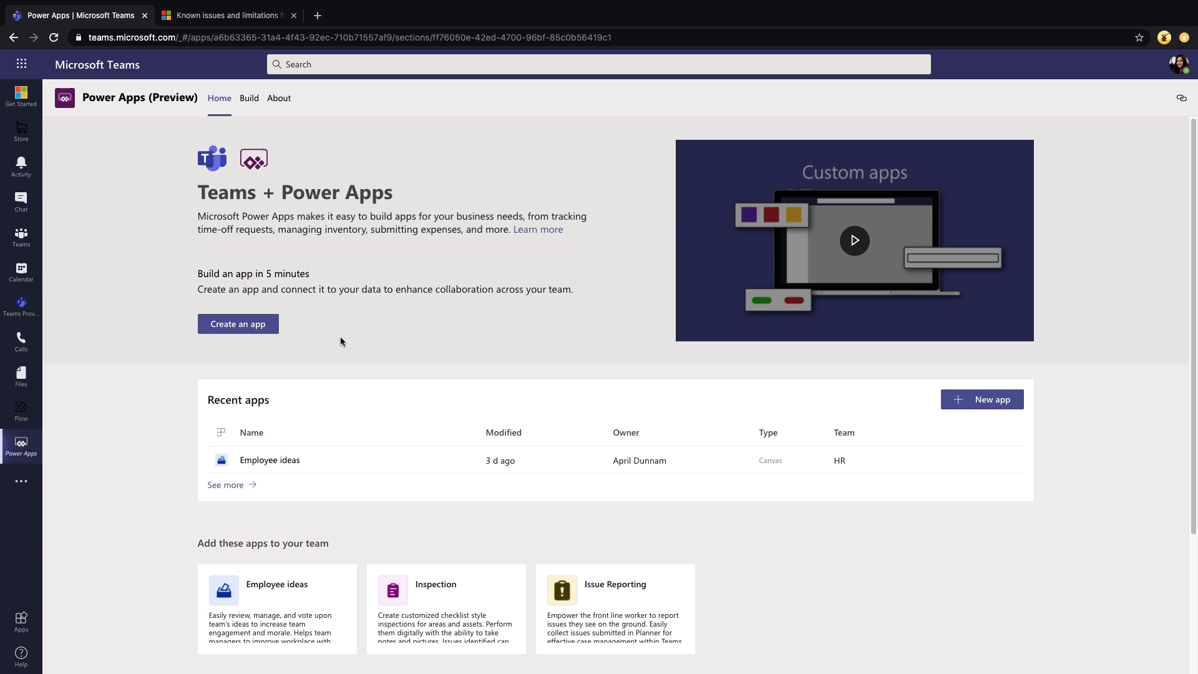
mouse_move(294, 514)
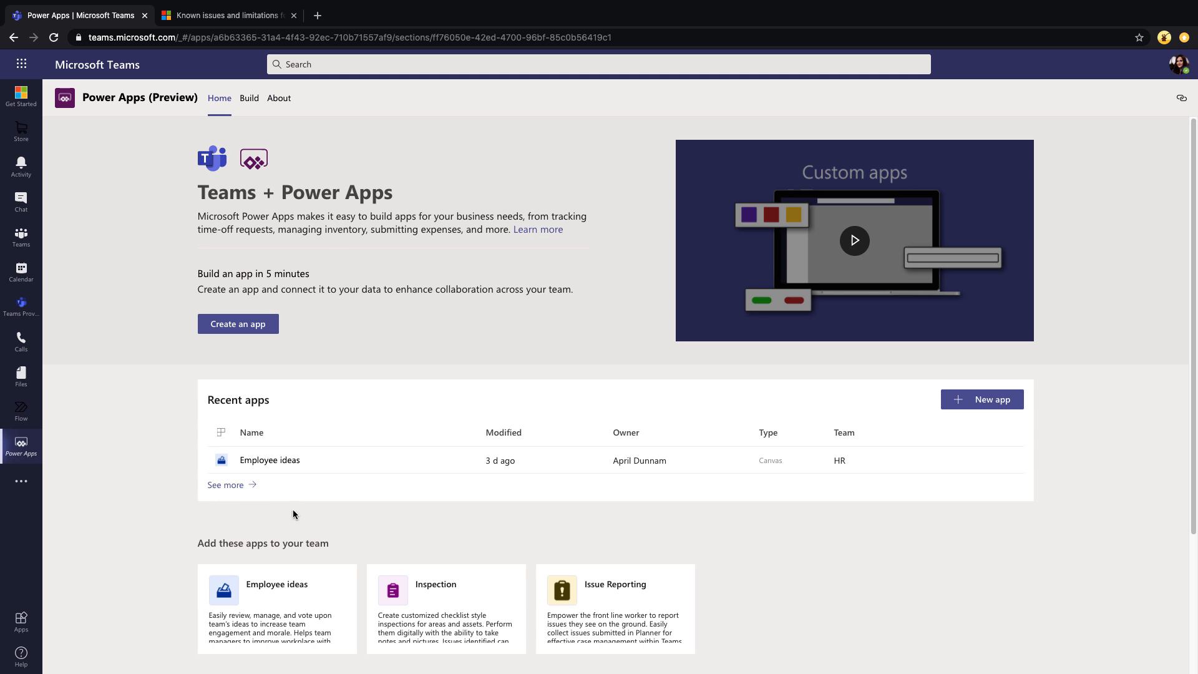
mouse_move(893, 460)
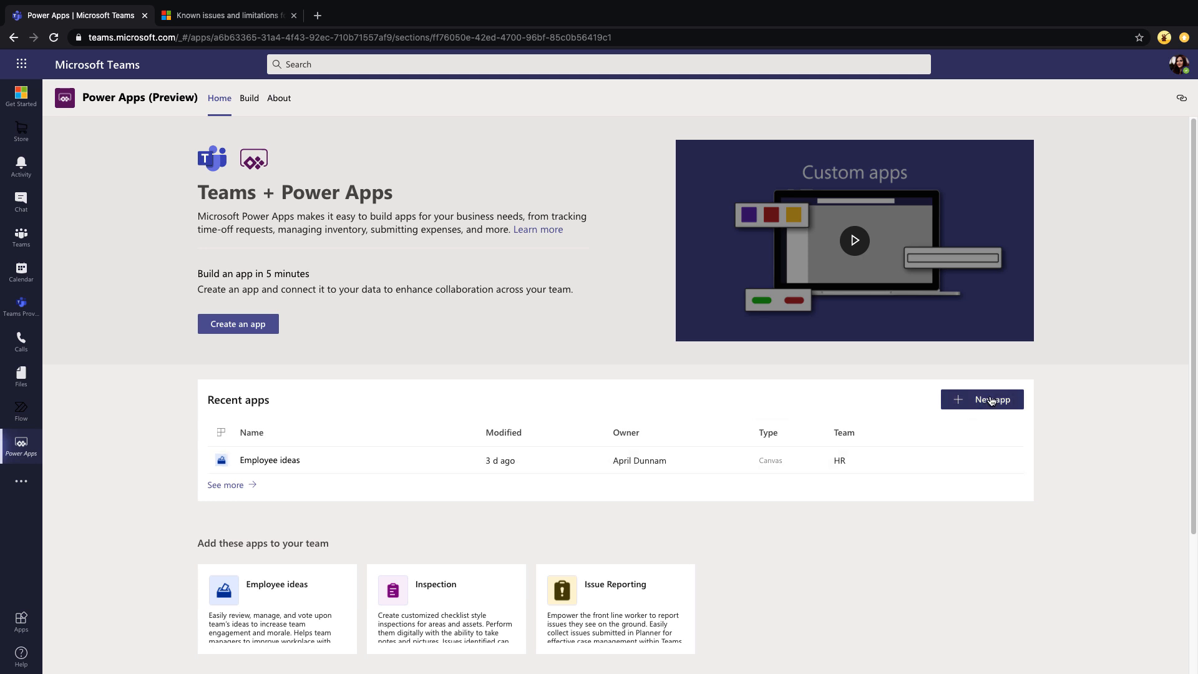
scroll("down", 3)
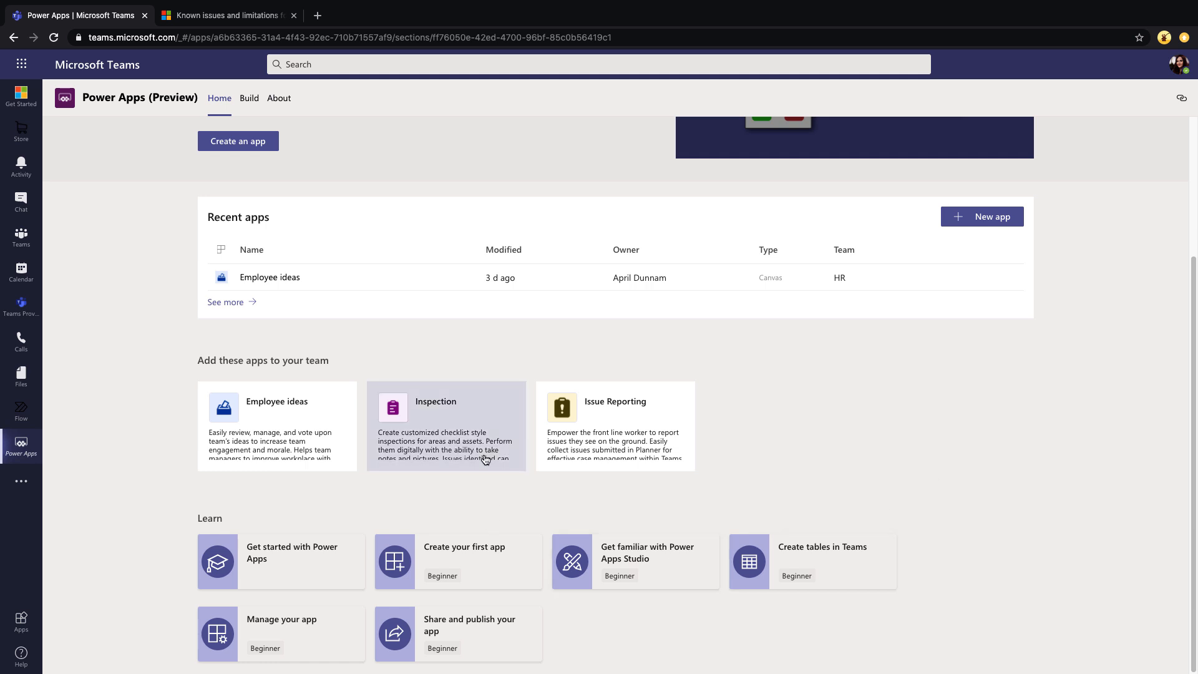
mouse_move(474, 509)
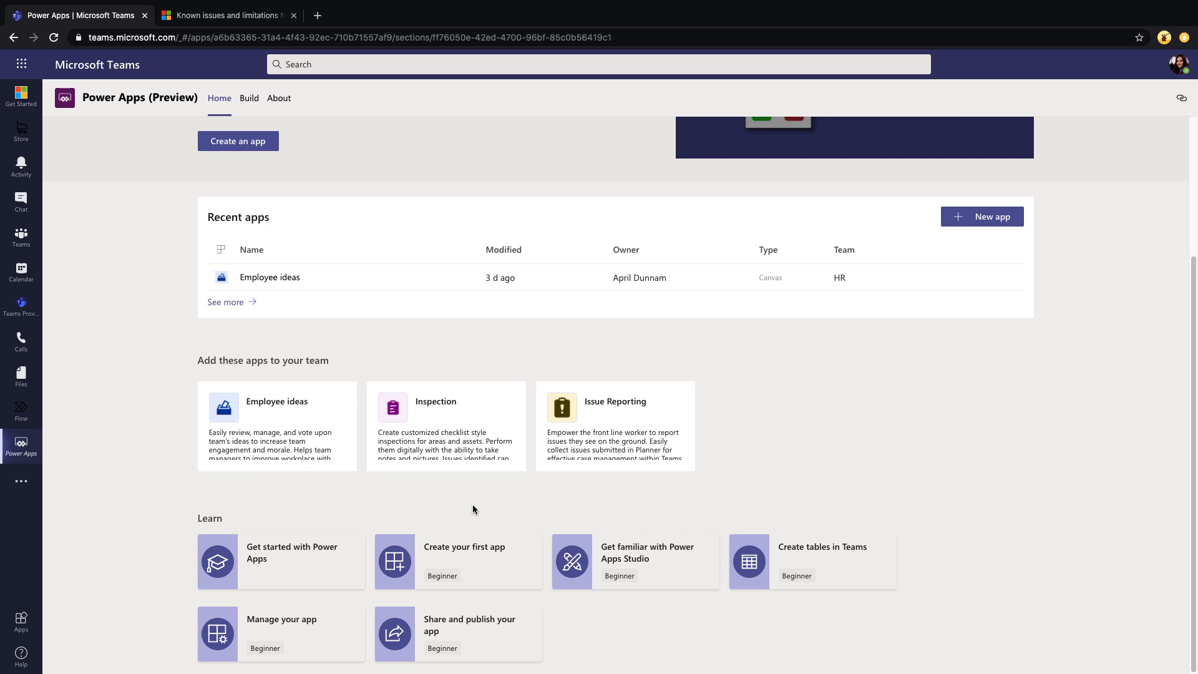
mouse_move(470, 437)
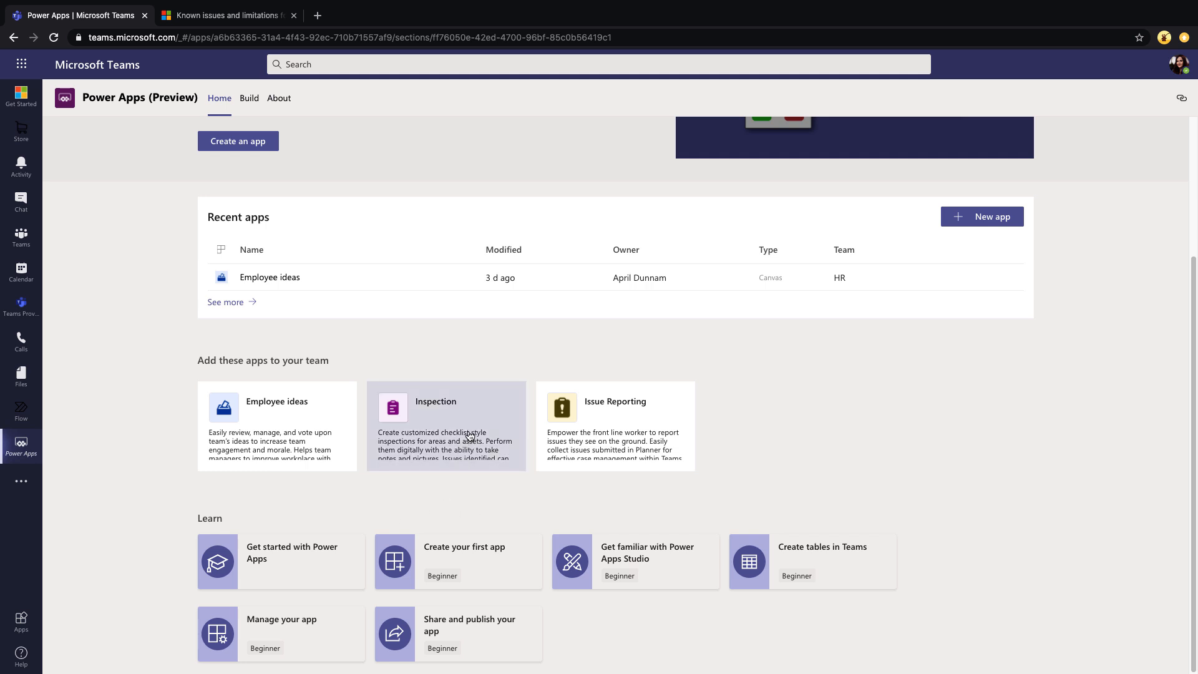
- Add the Inspection app to the IT Site General channel and set it up as a tab
left_click(446, 426)
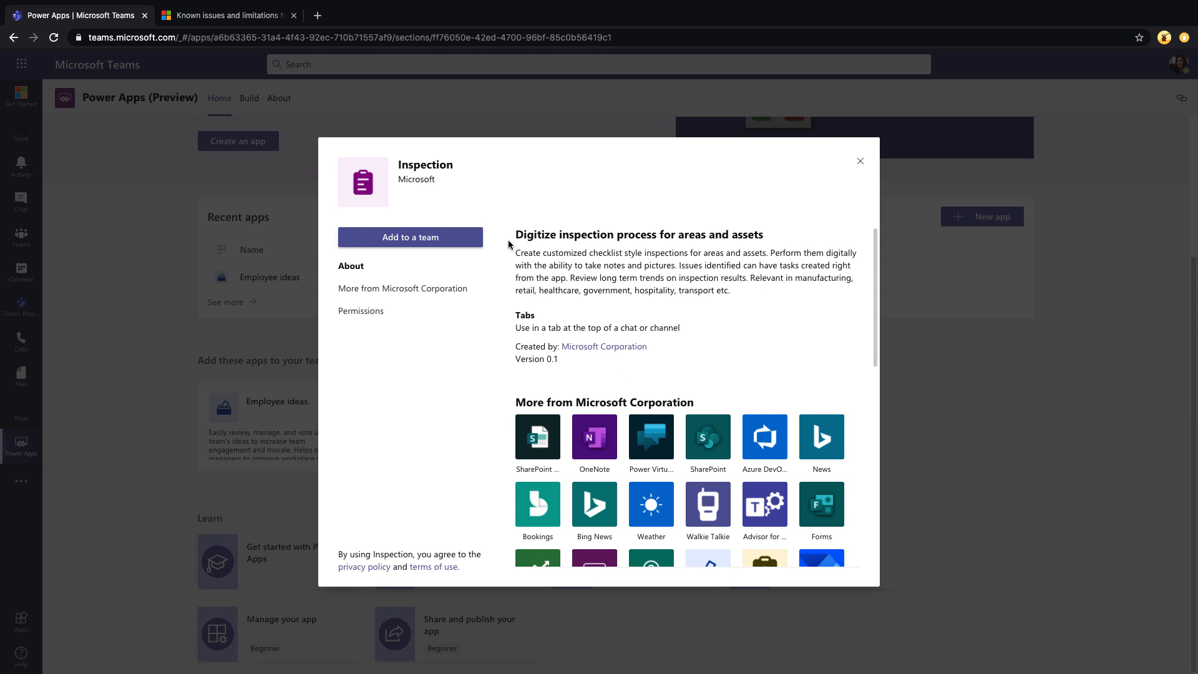
left_click(411, 237)
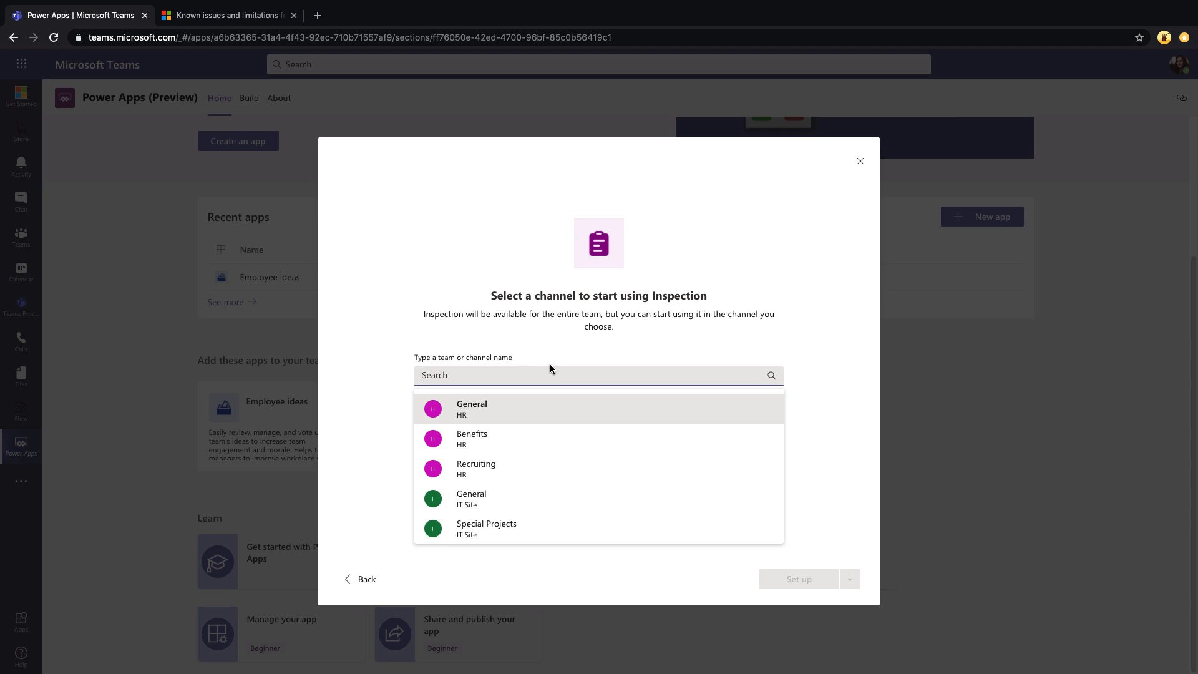
mouse_move(498, 499)
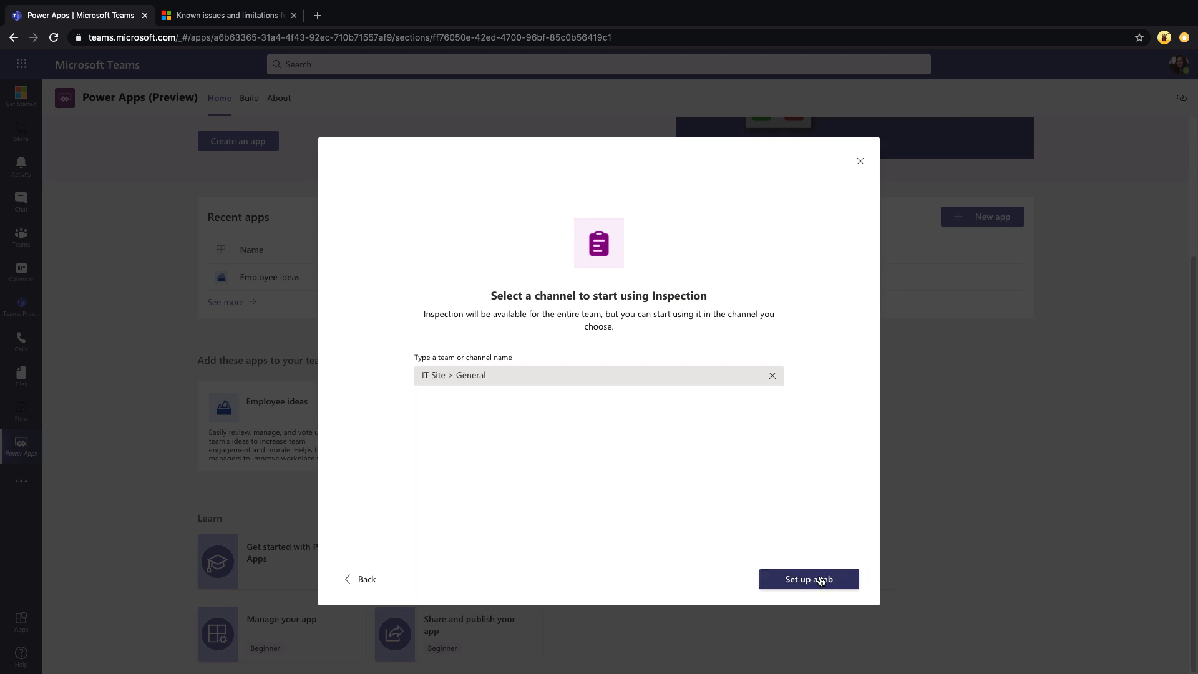
left_click(807, 578)
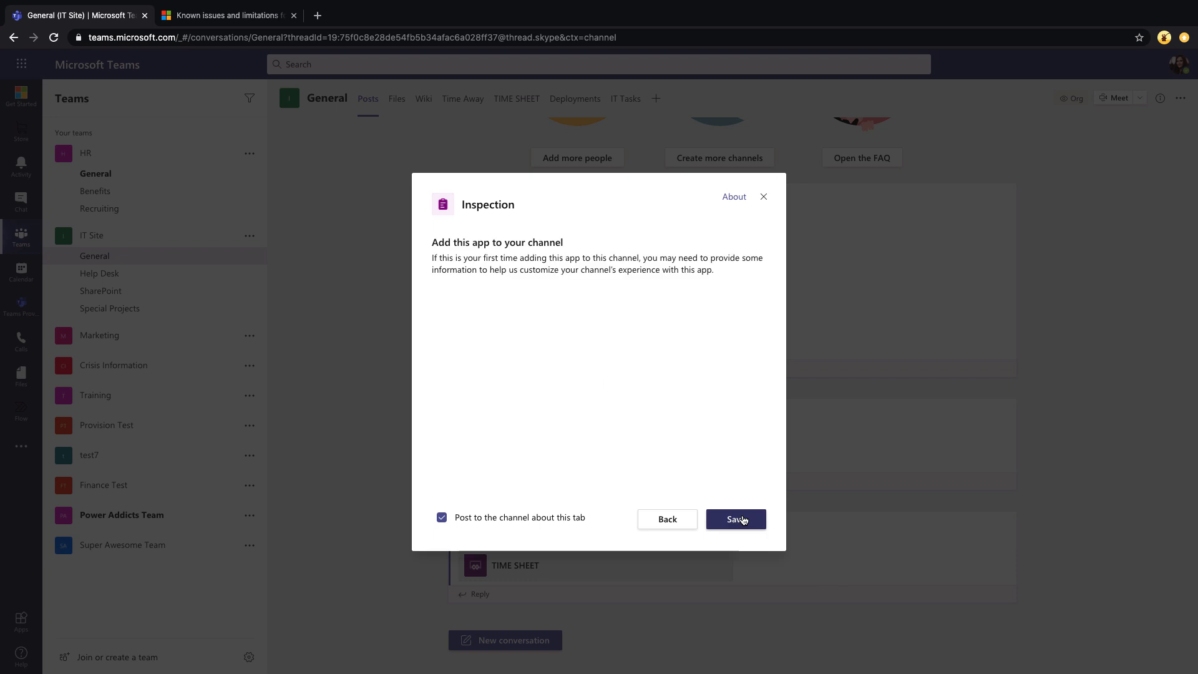
mouse_move(474, 544)
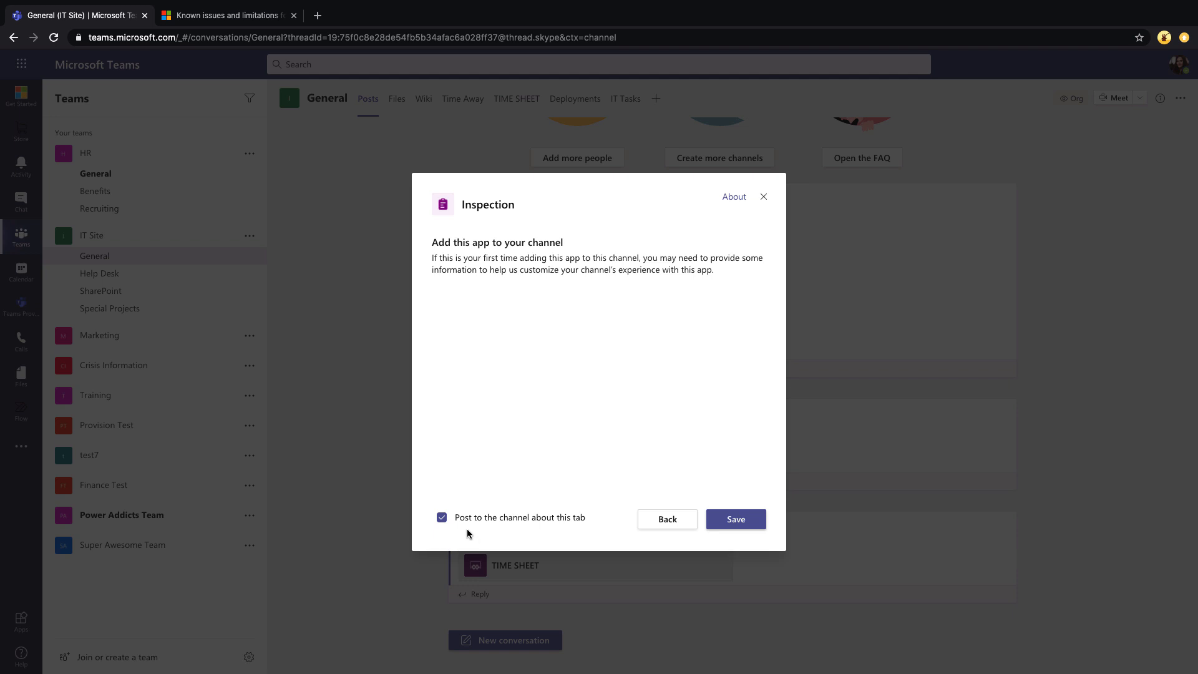
mouse_move(463, 528)
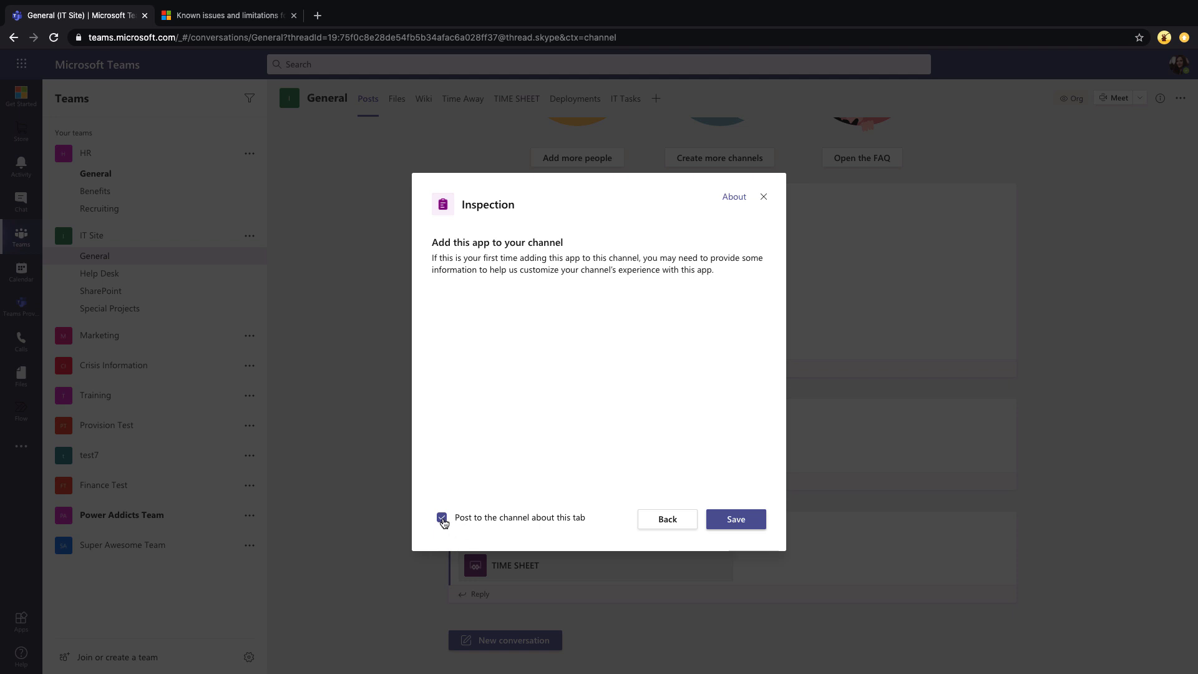
- Turn off posting to the channel and save the Inspection tab
left_click(442, 517)
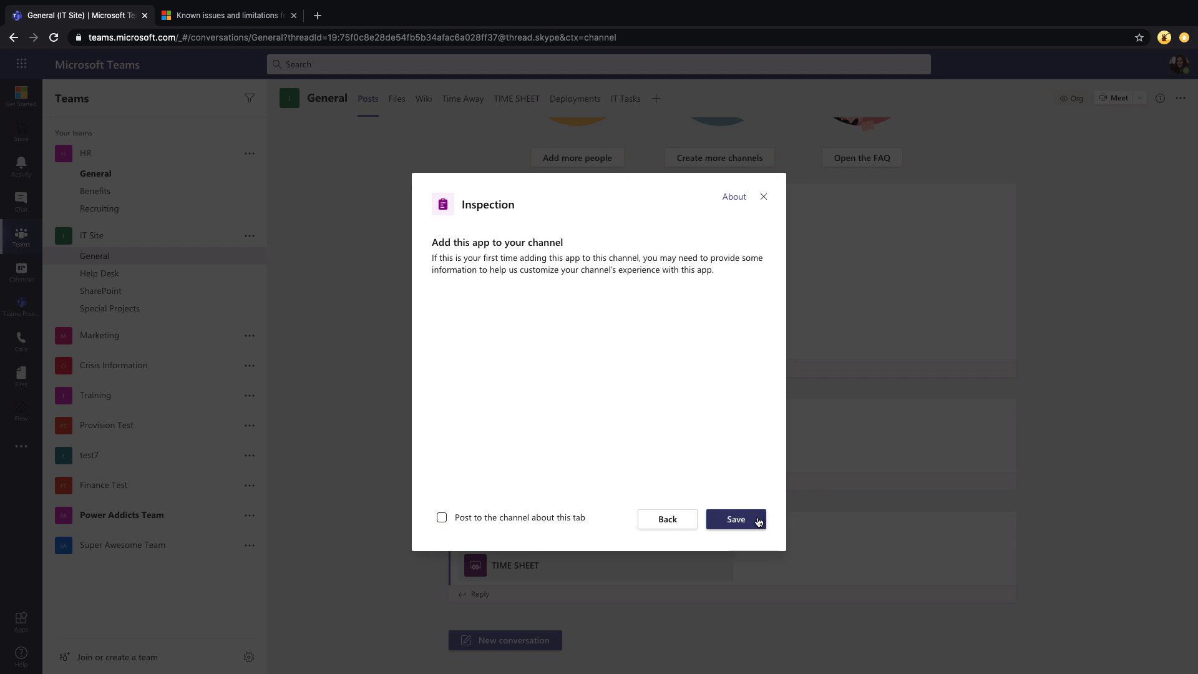
left_click(735, 518)
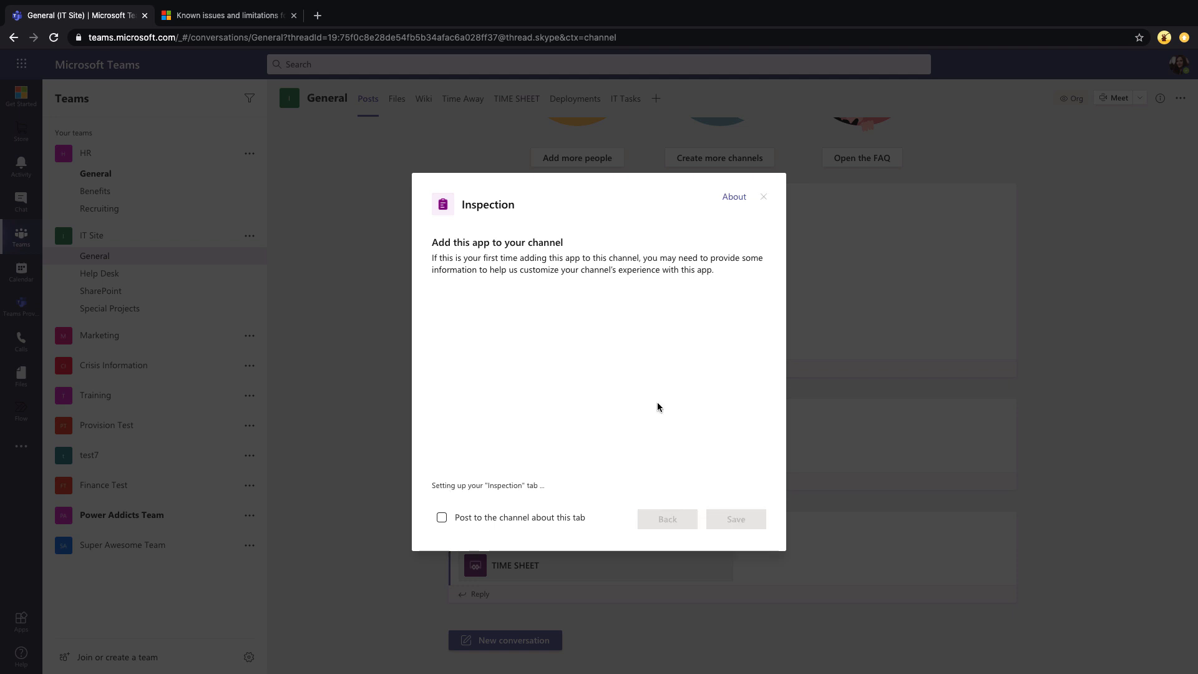
left_click(734, 519)
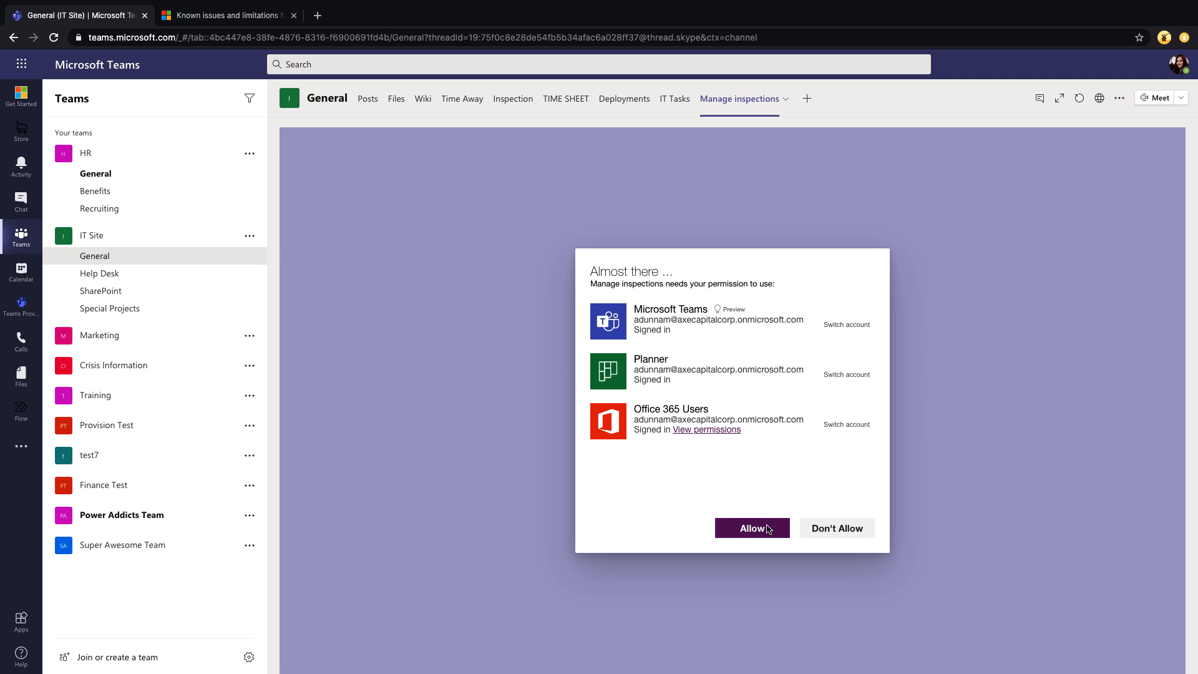
- Grant permissions, then use General for messages and the existing IT Inspections planner
left_click(752, 528)
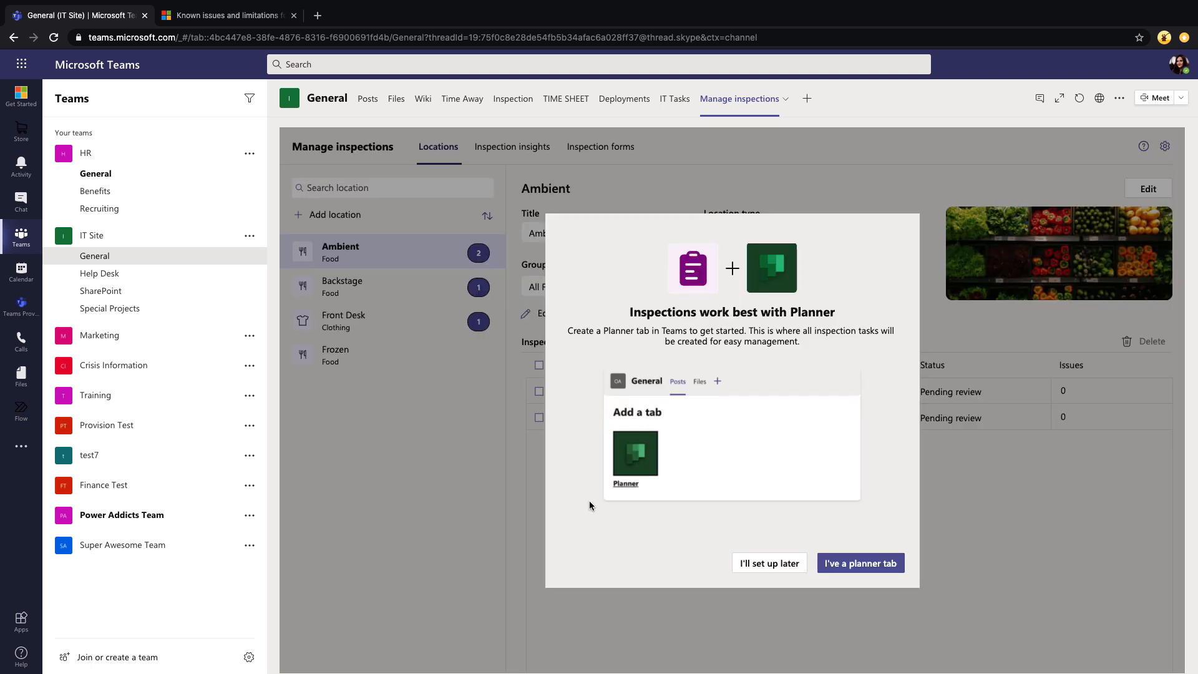
mouse_move(614, 513)
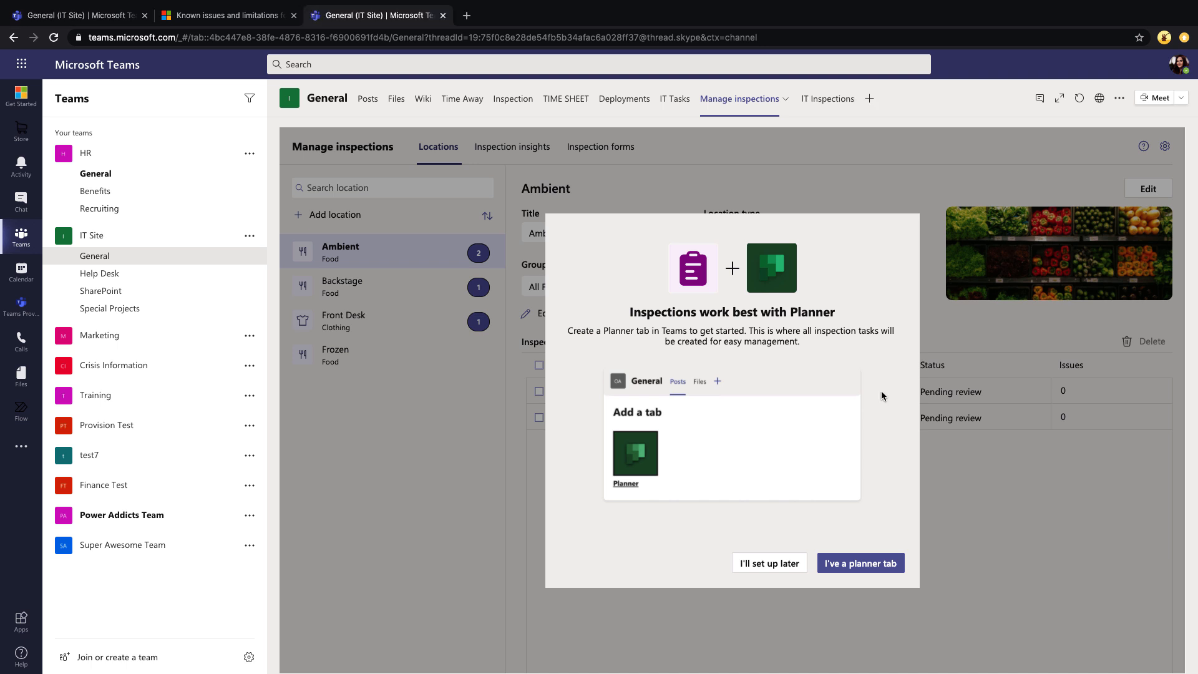
mouse_move(827, 99)
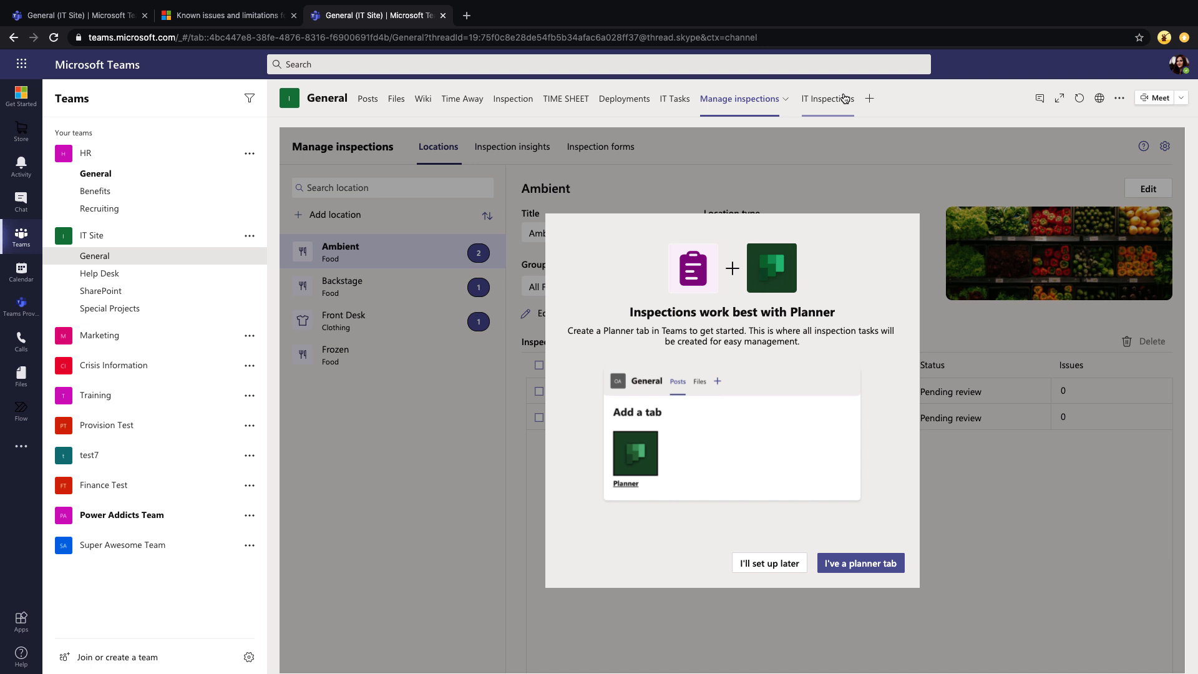
mouse_move(828, 98)
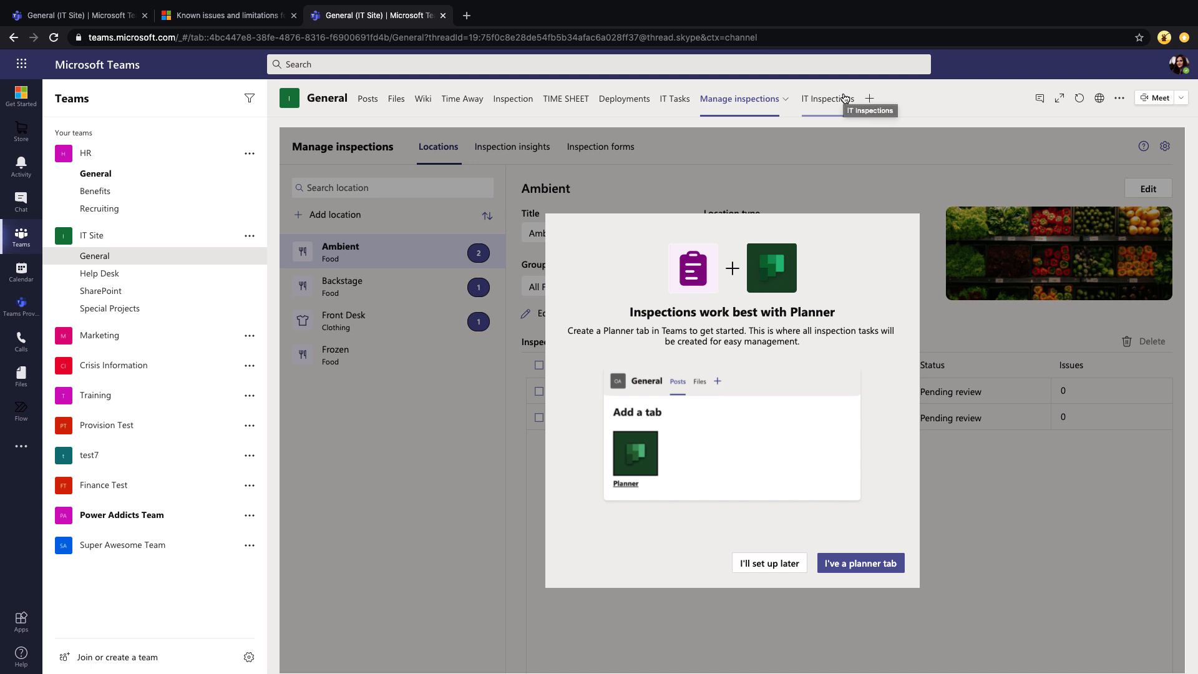
mouse_move(836, 112)
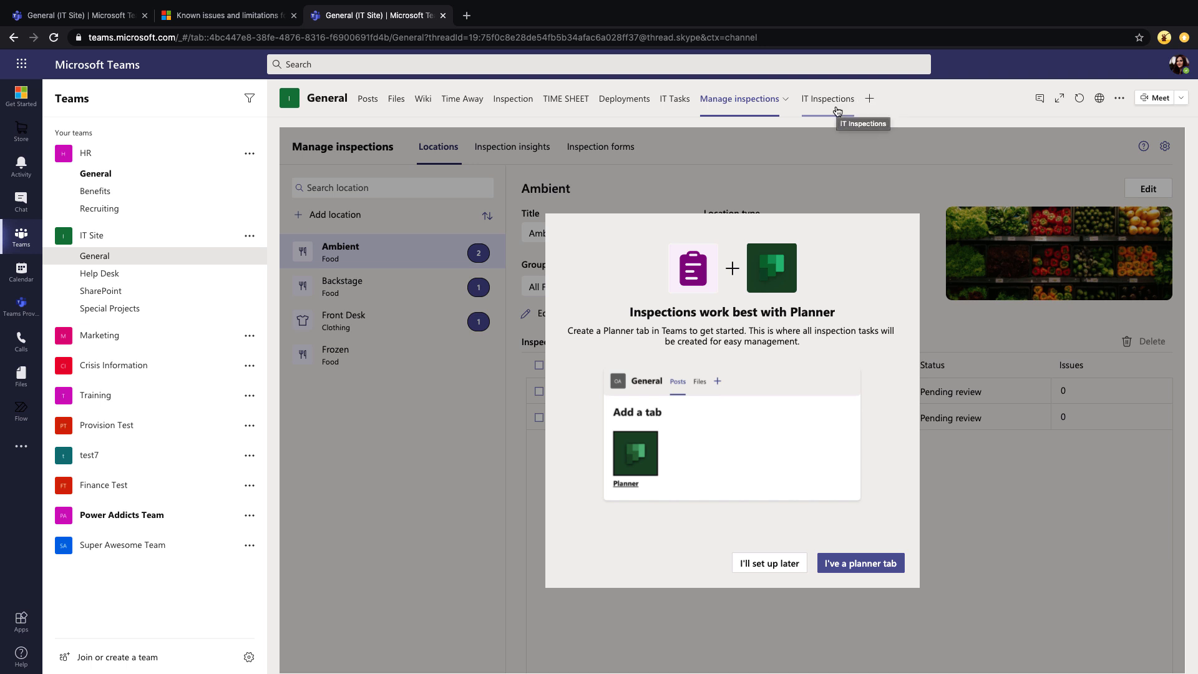
mouse_move(861, 563)
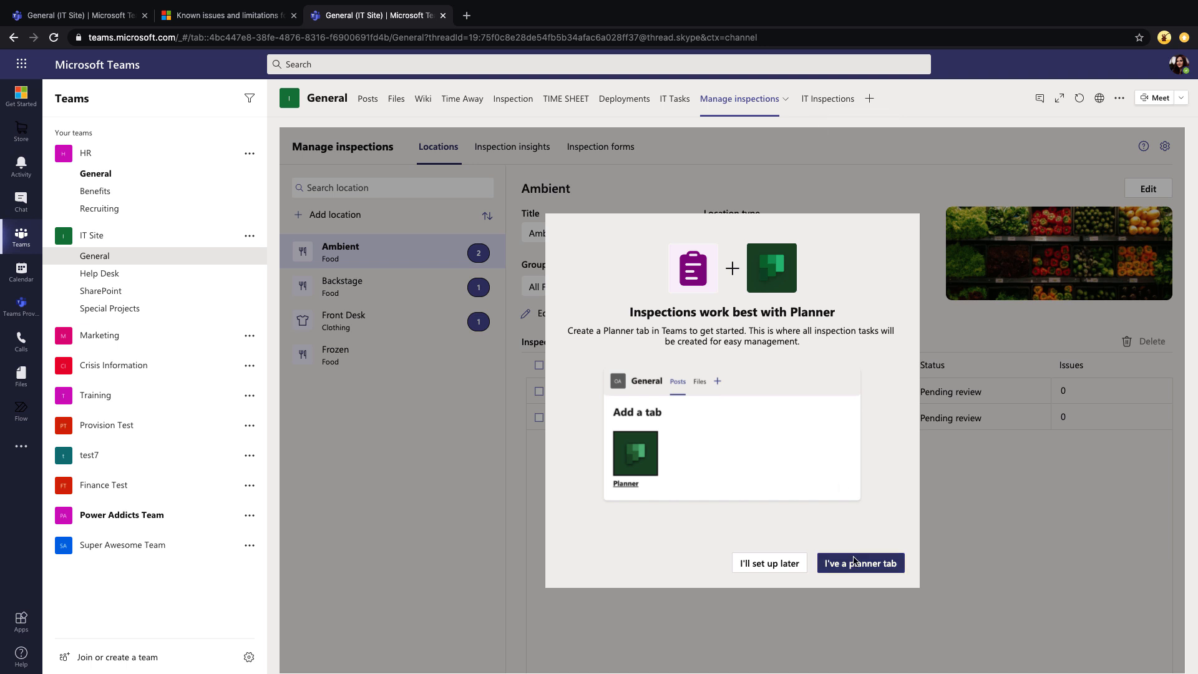
left_click(861, 562)
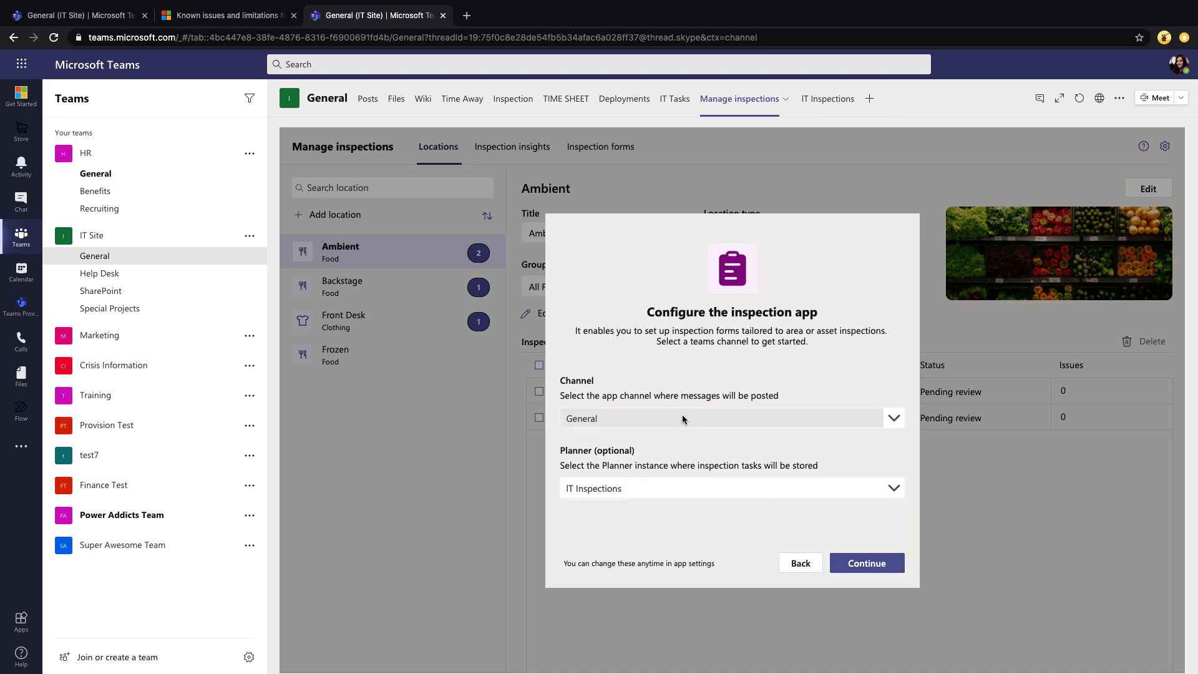
left_click(731, 418)
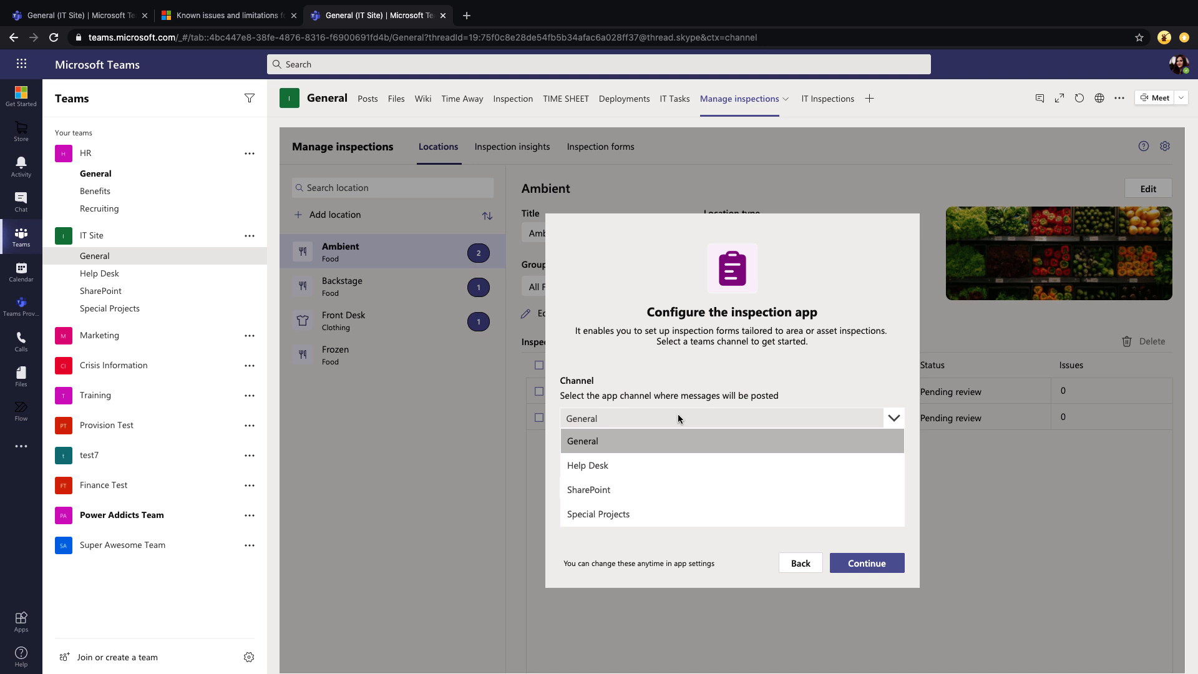
left_click(582, 442)
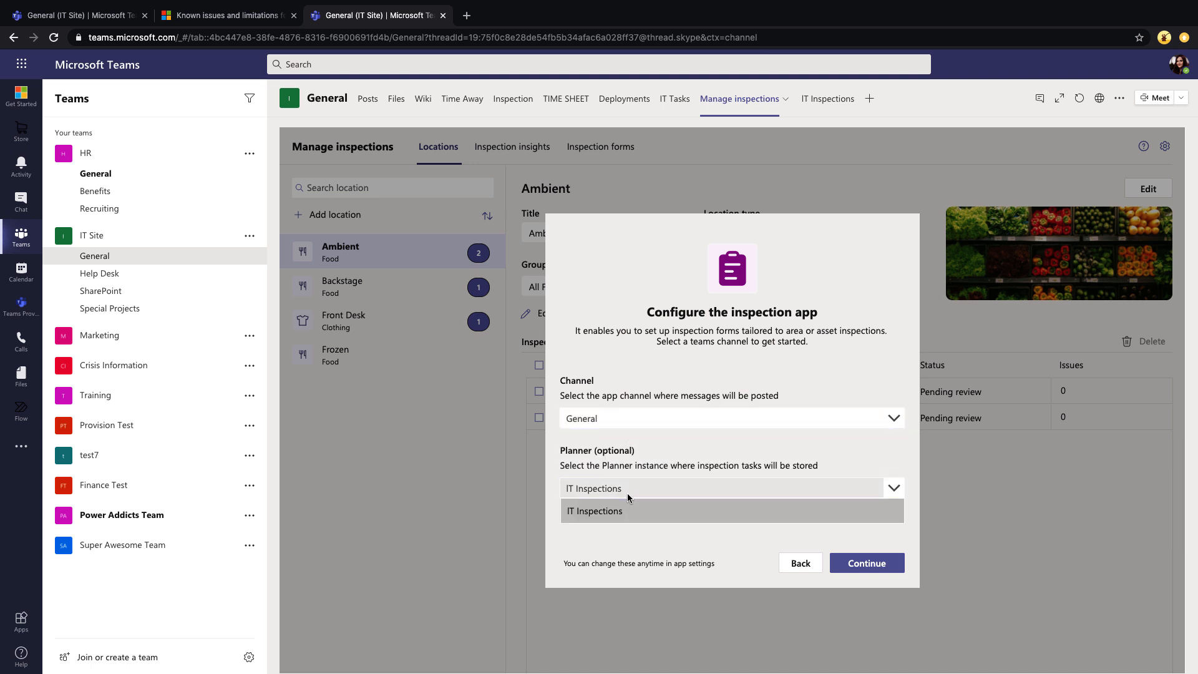
mouse_move(620, 518)
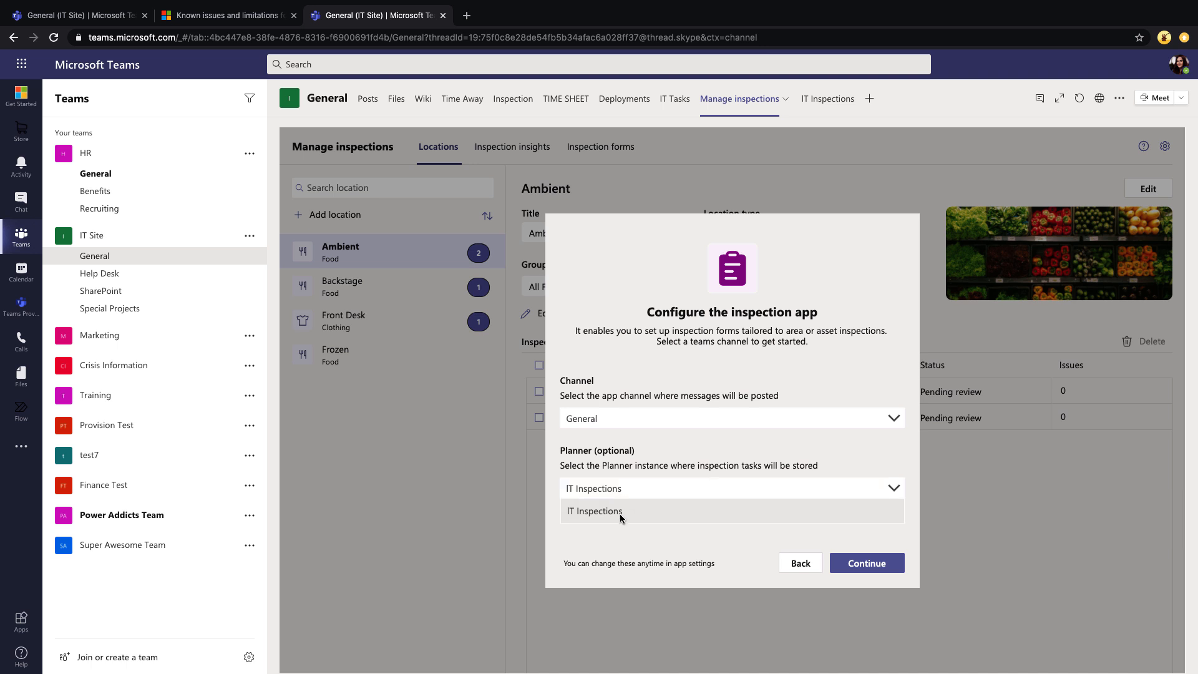
left_click(595, 511)
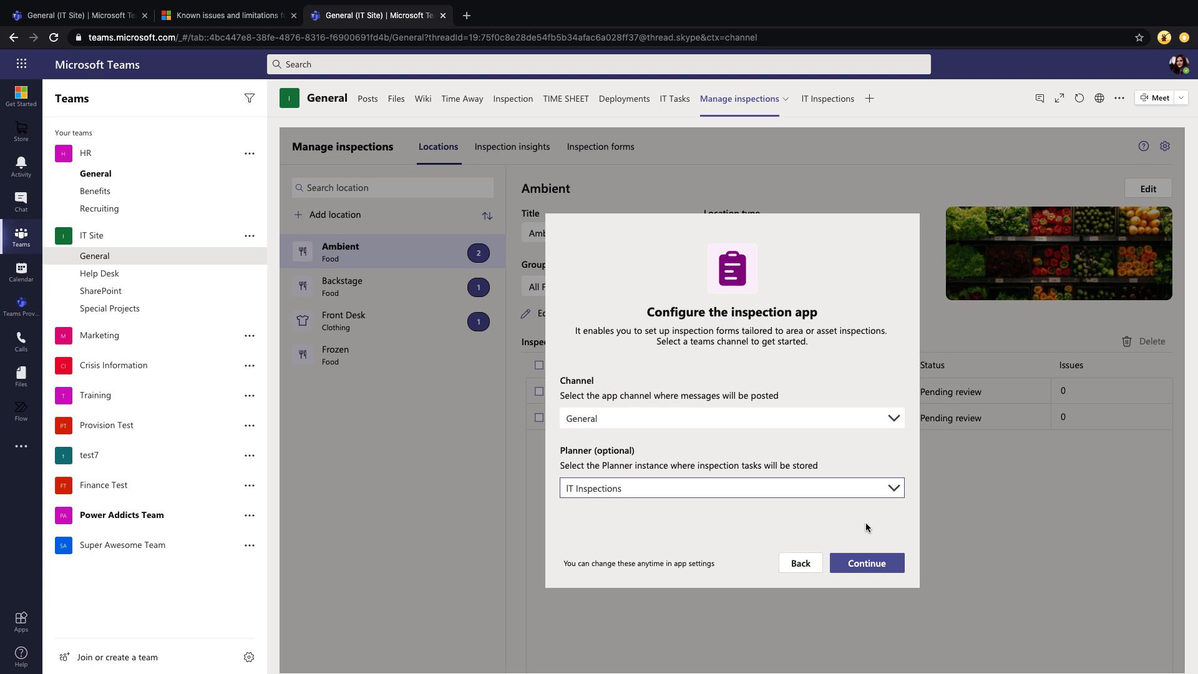
left_click(866, 562)
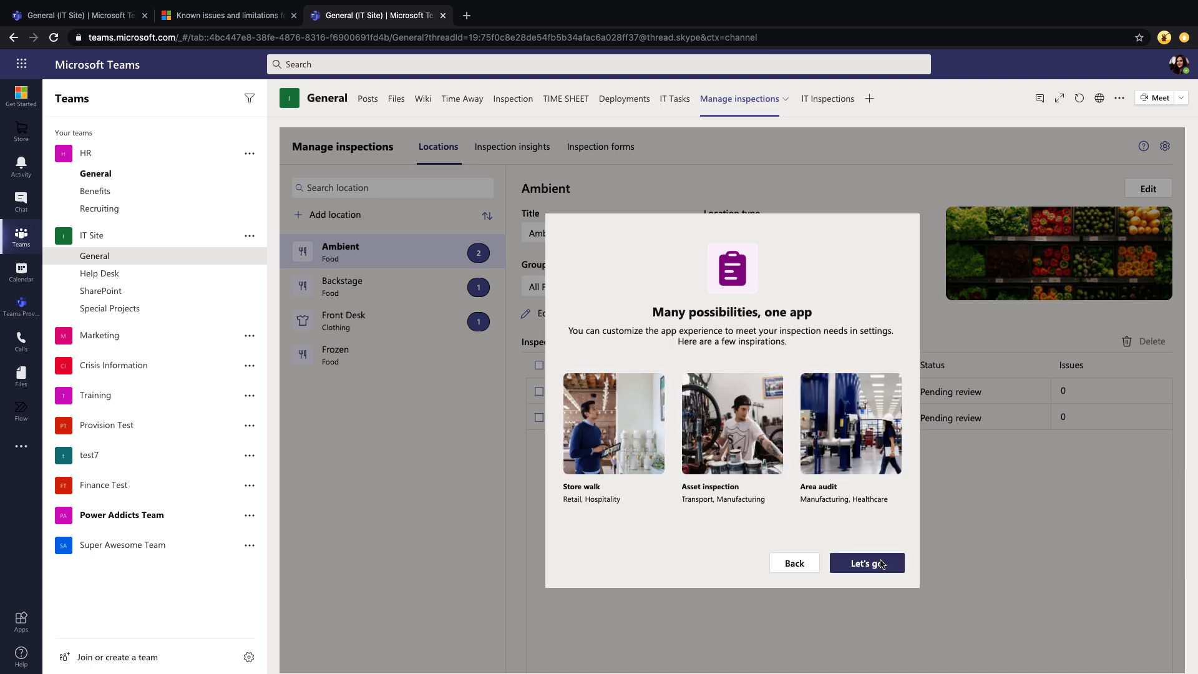
left_click(867, 563)
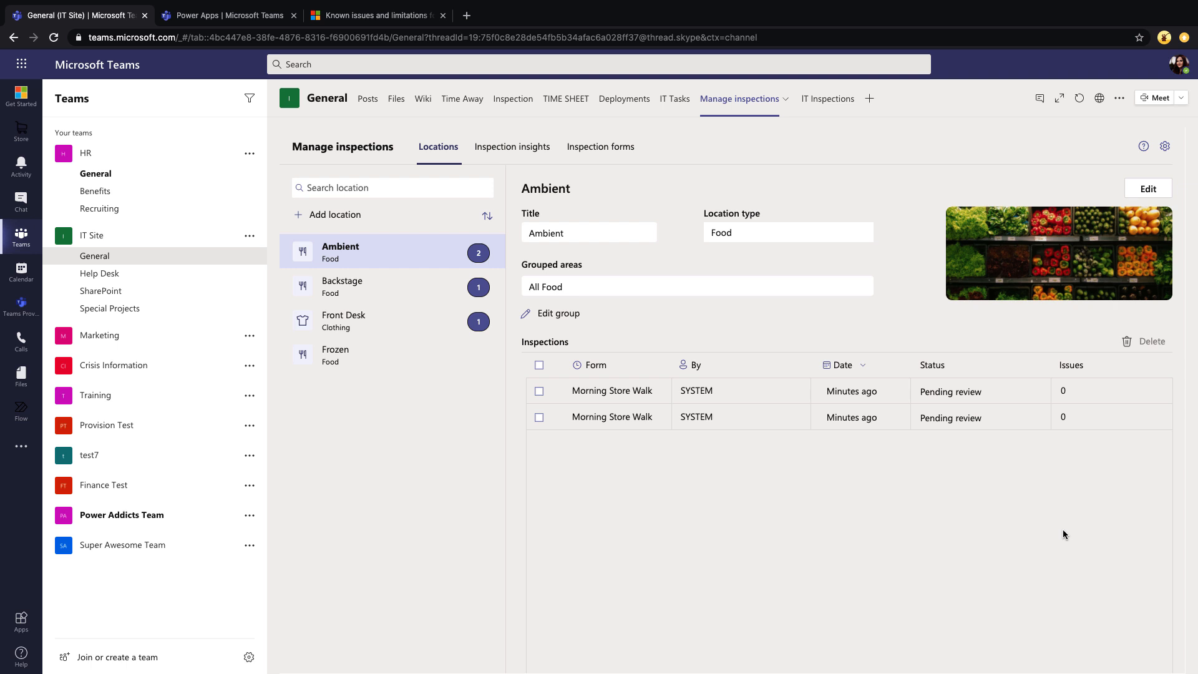
mouse_move(367, 357)
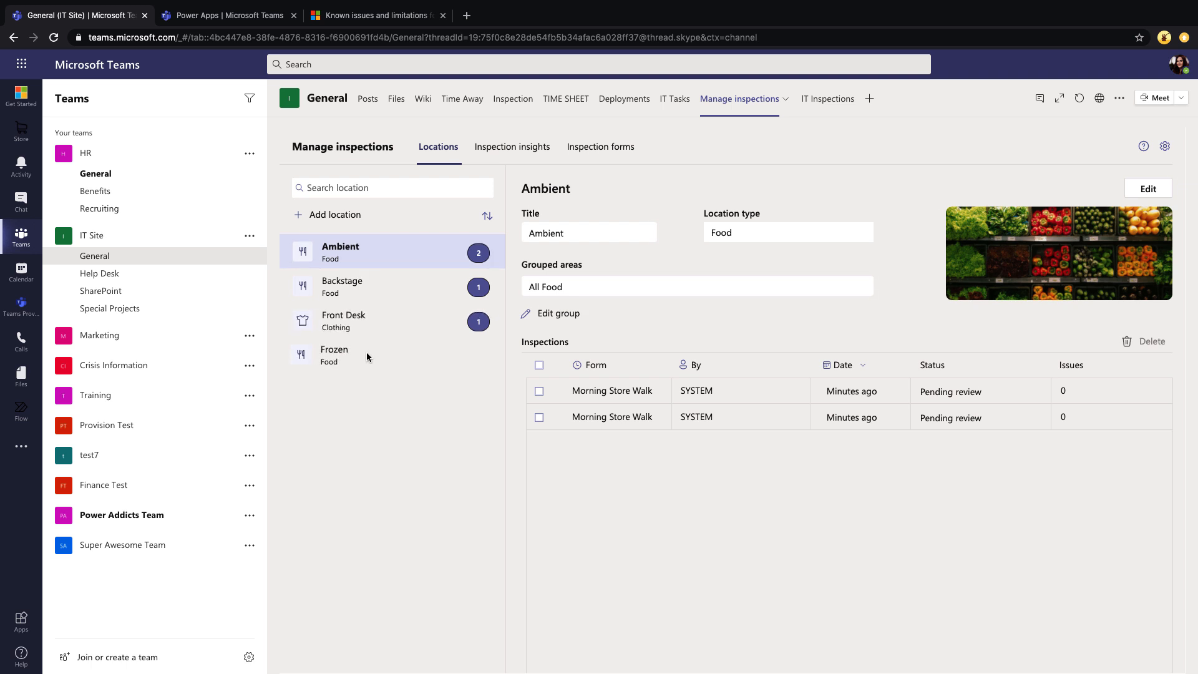
left_click(335, 354)
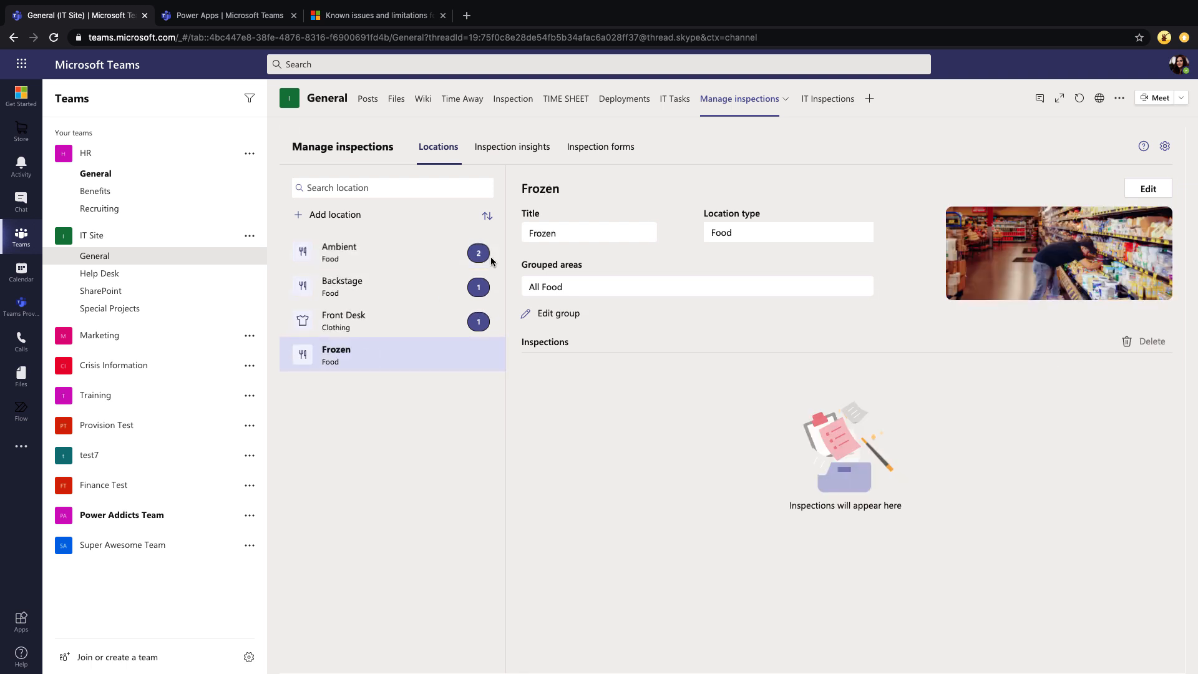
mouse_move(485, 439)
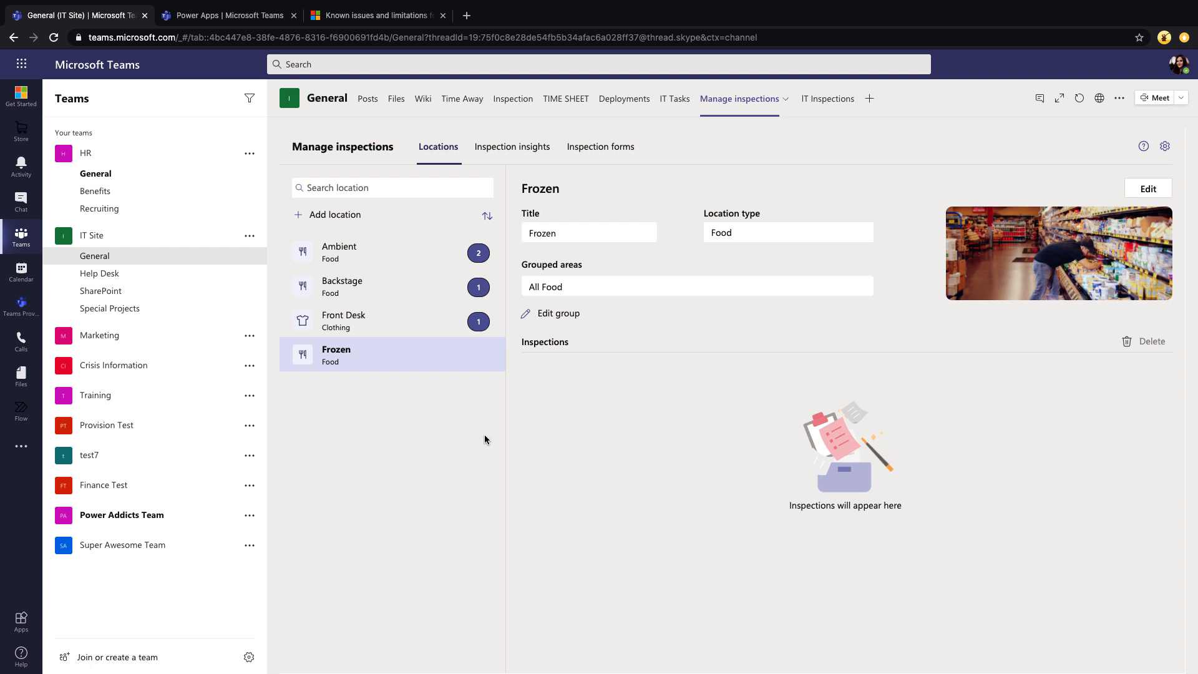
mouse_move(446, 474)
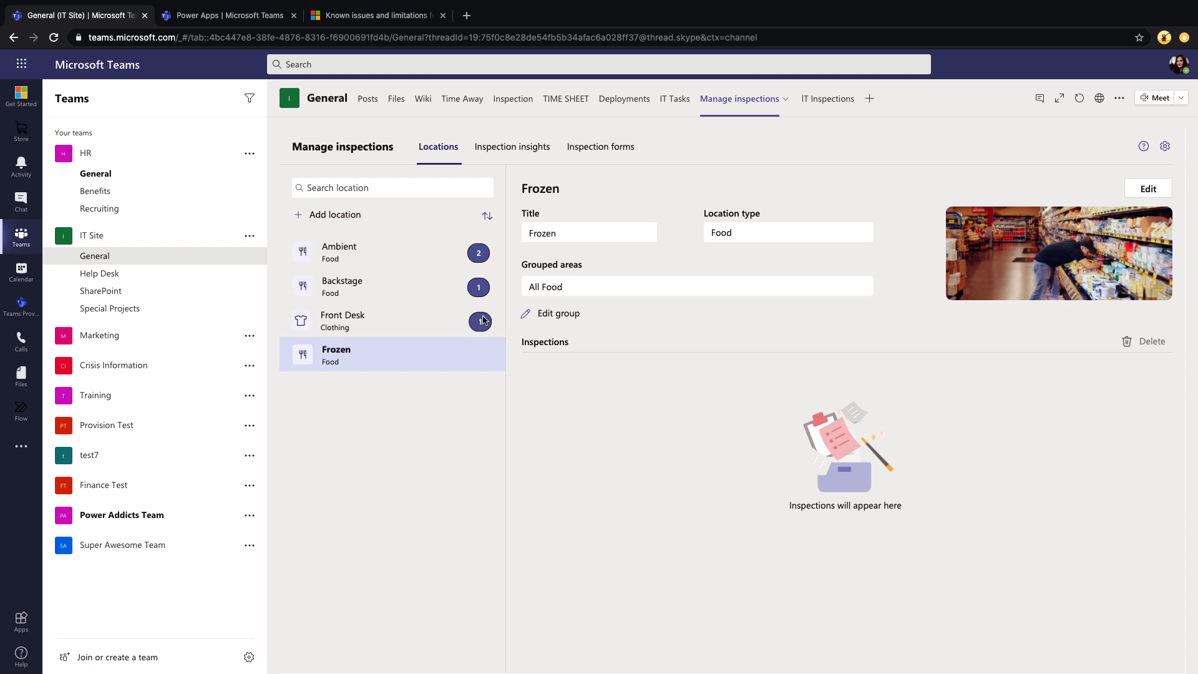
mouse_move(416, 334)
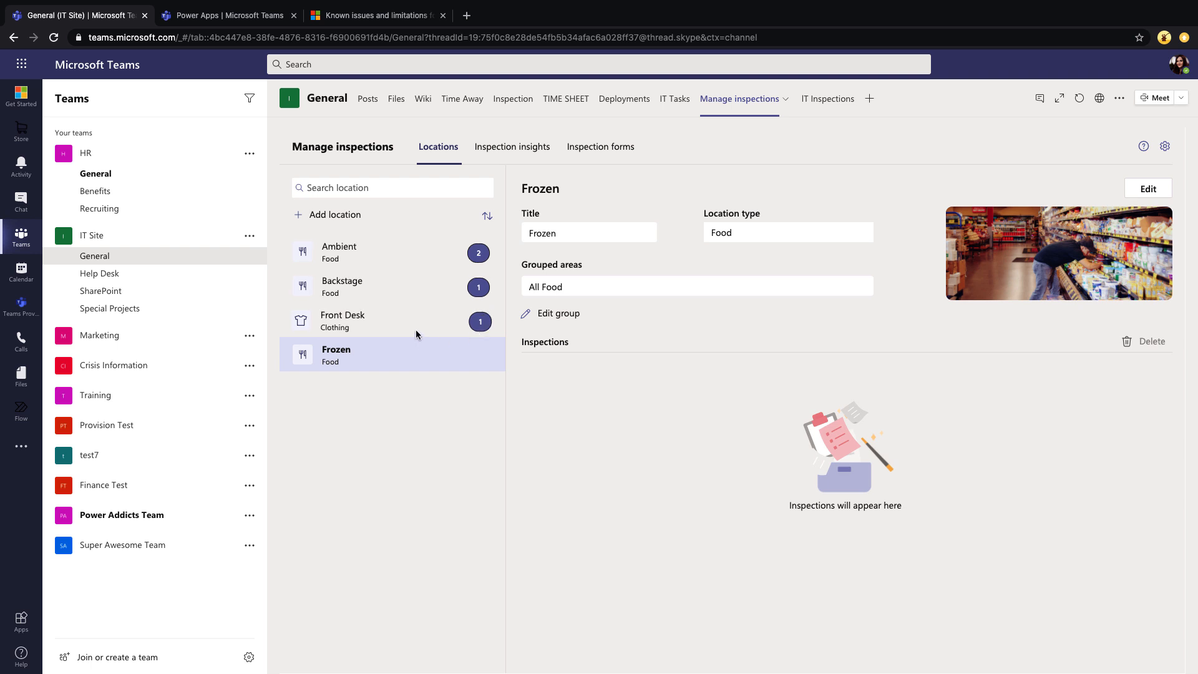
mouse_move(405, 325)
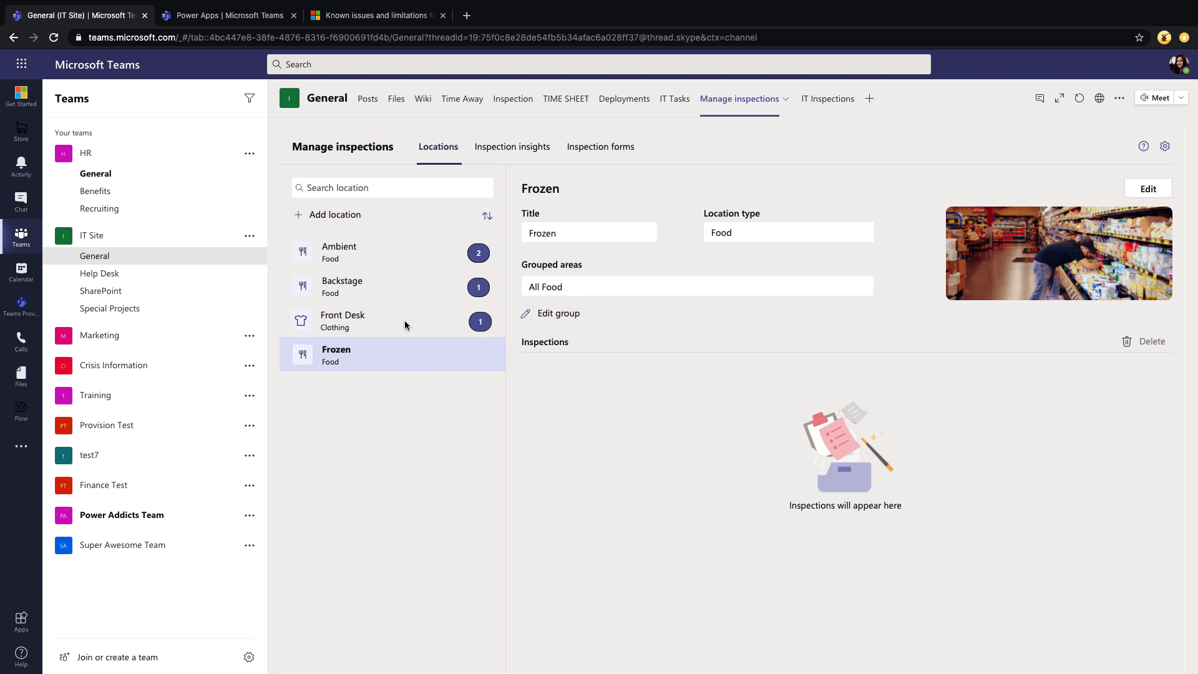
mouse_move(386, 253)
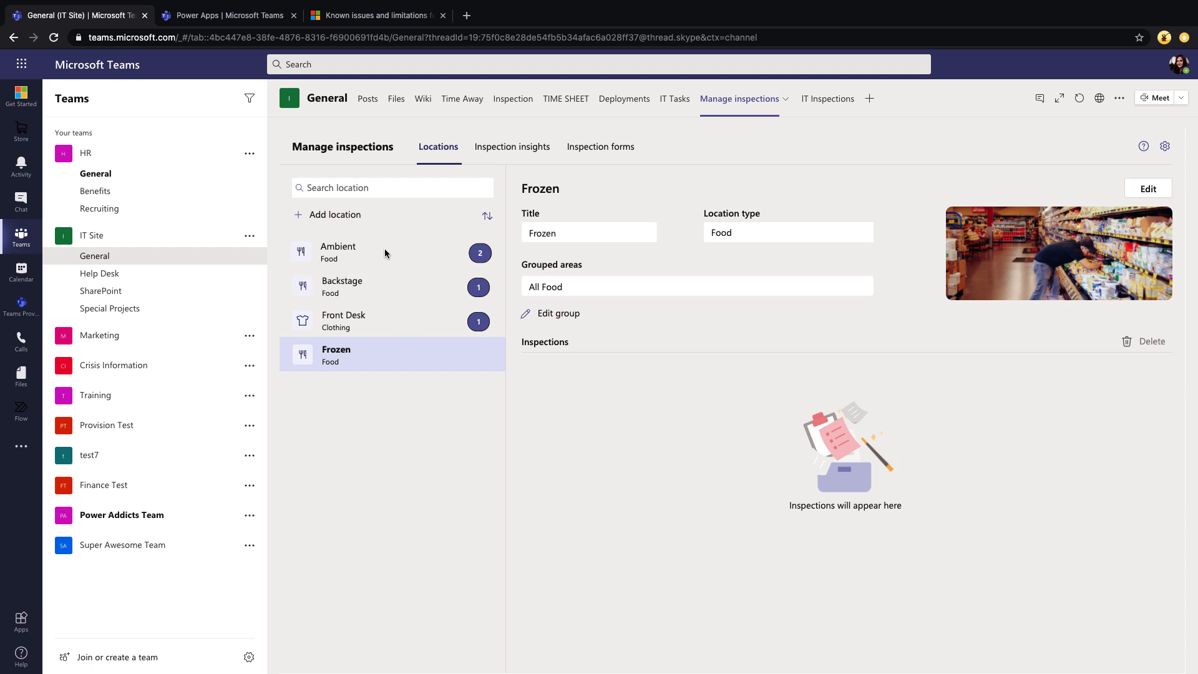
left_click(340, 252)
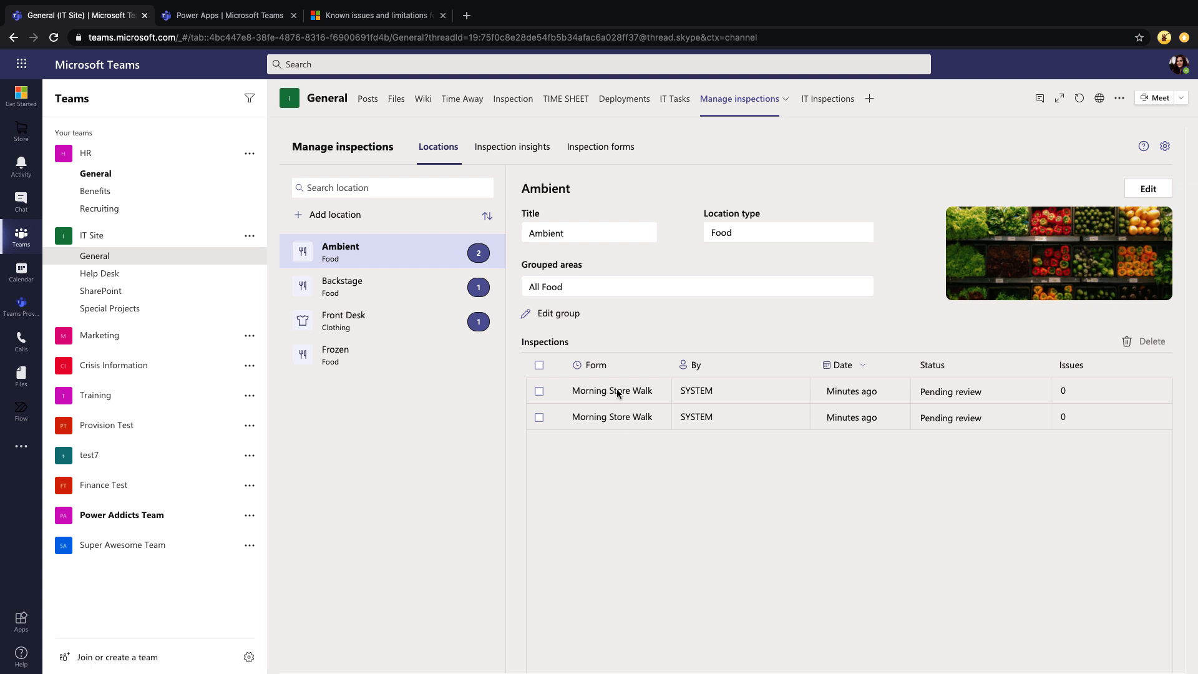
- Set the first Ambient Morning Store Walk inspection's review status to Closed, then go back
left_click(610, 390)
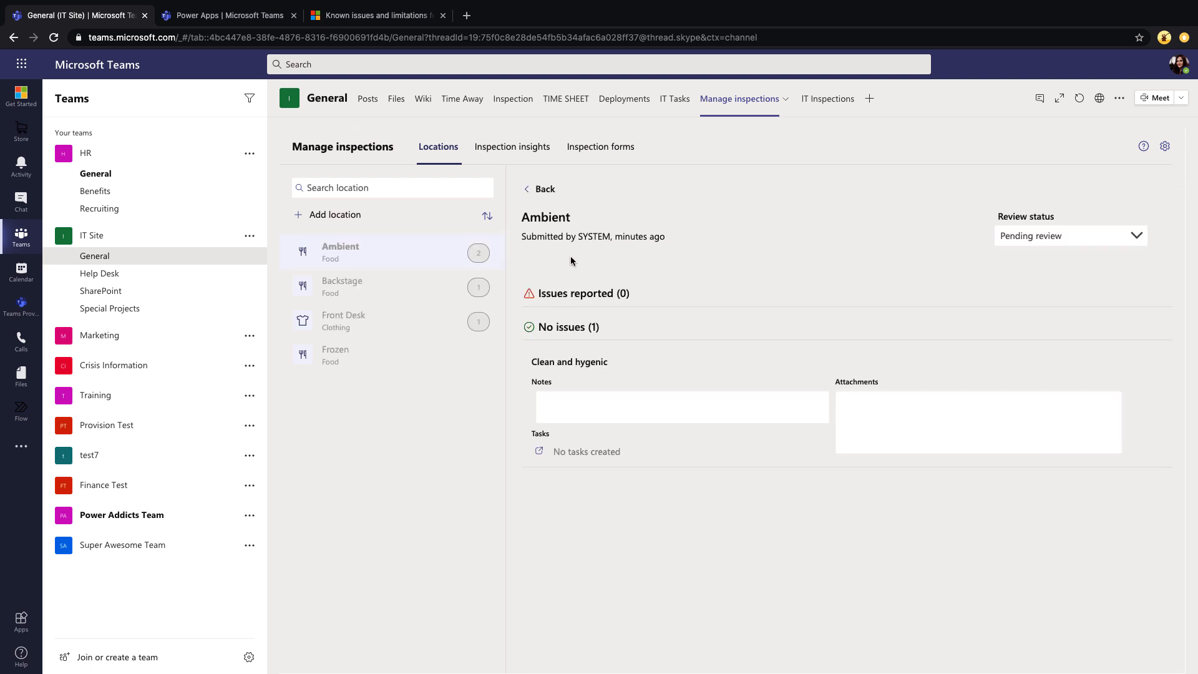
mouse_move(588, 346)
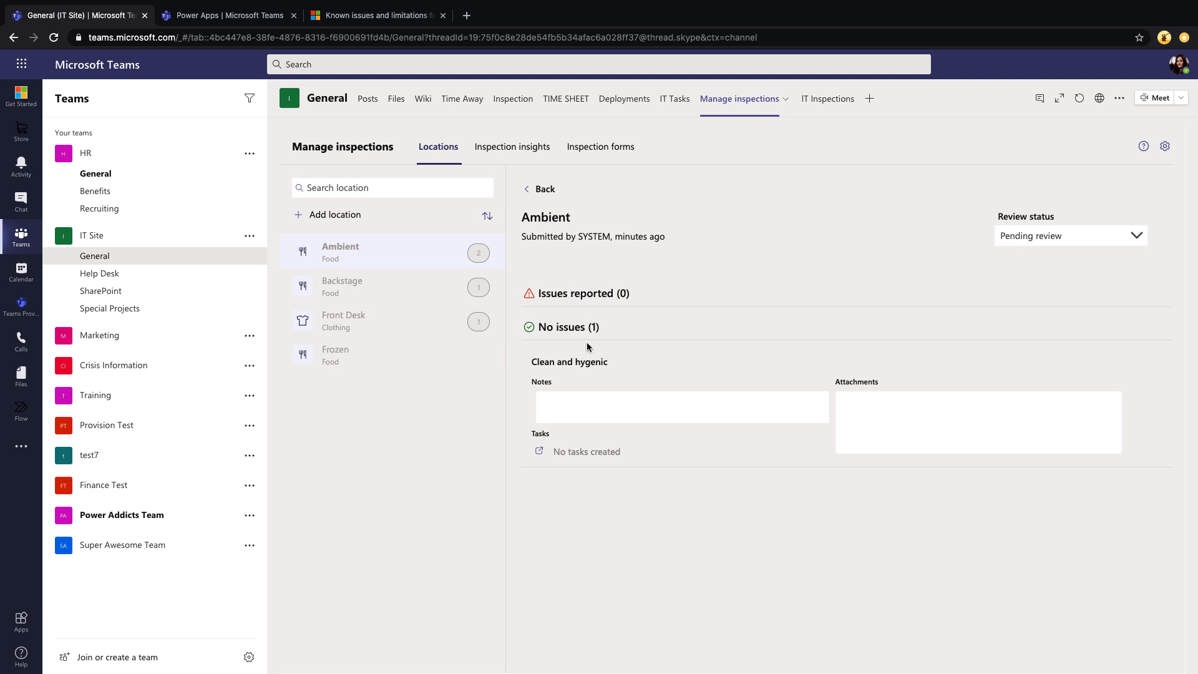
mouse_move(564, 406)
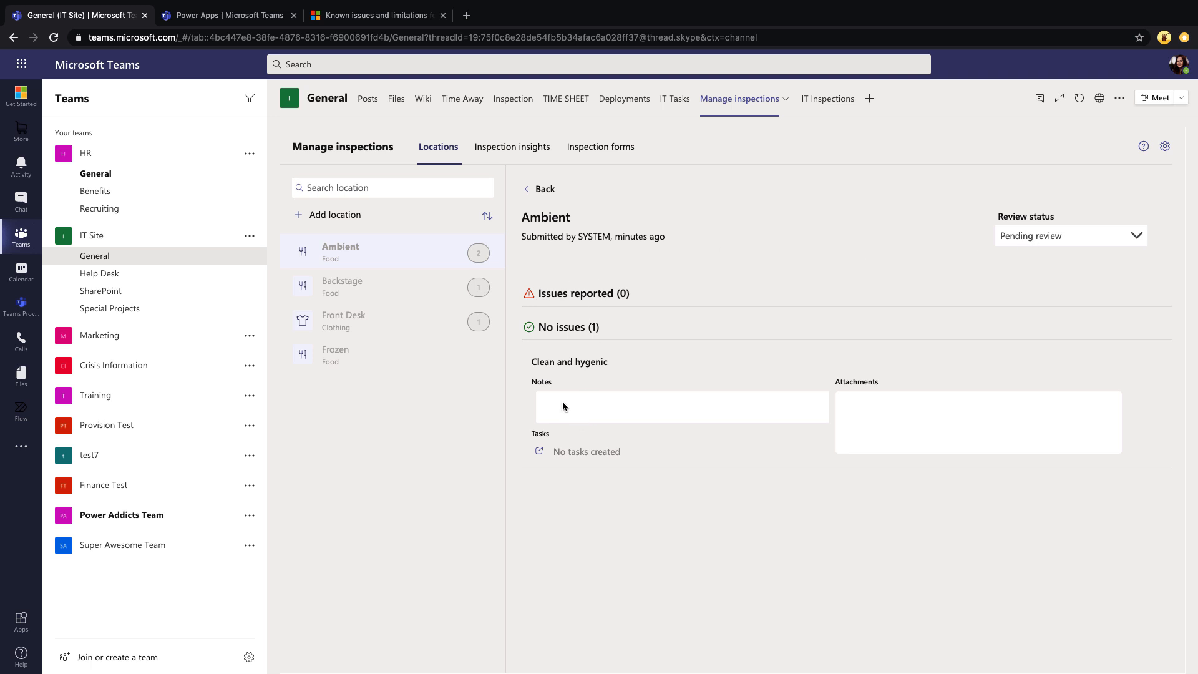
mouse_move(617, 373)
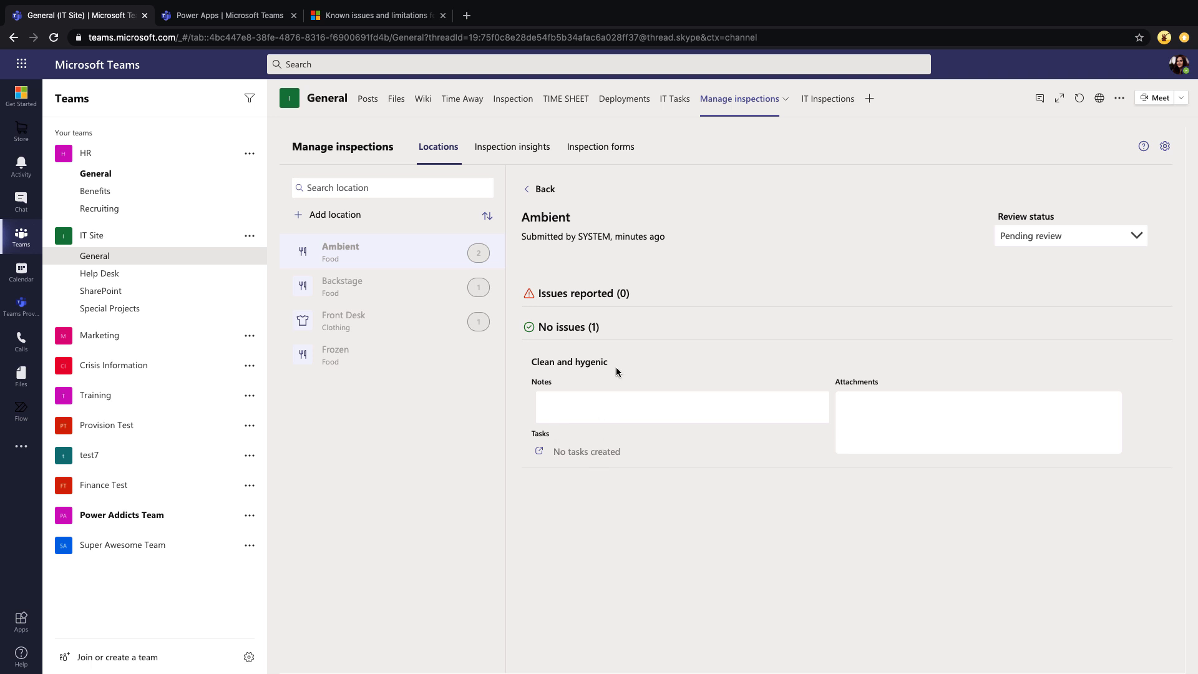
mouse_move(625, 363)
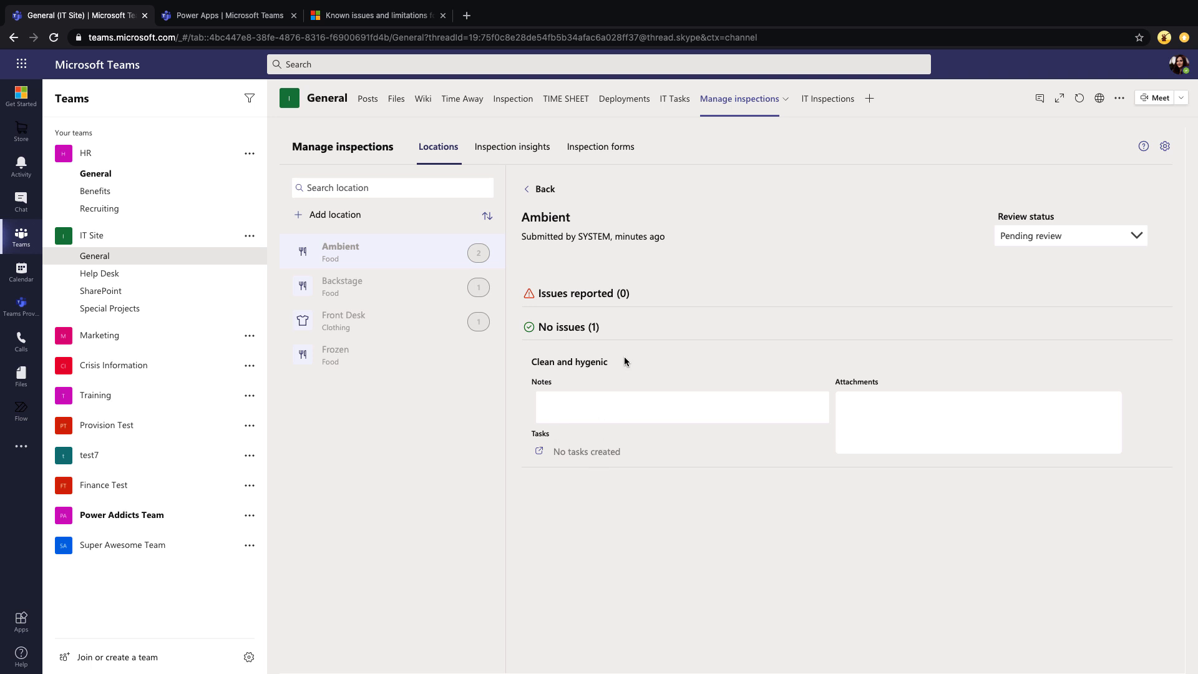
mouse_move(626, 374)
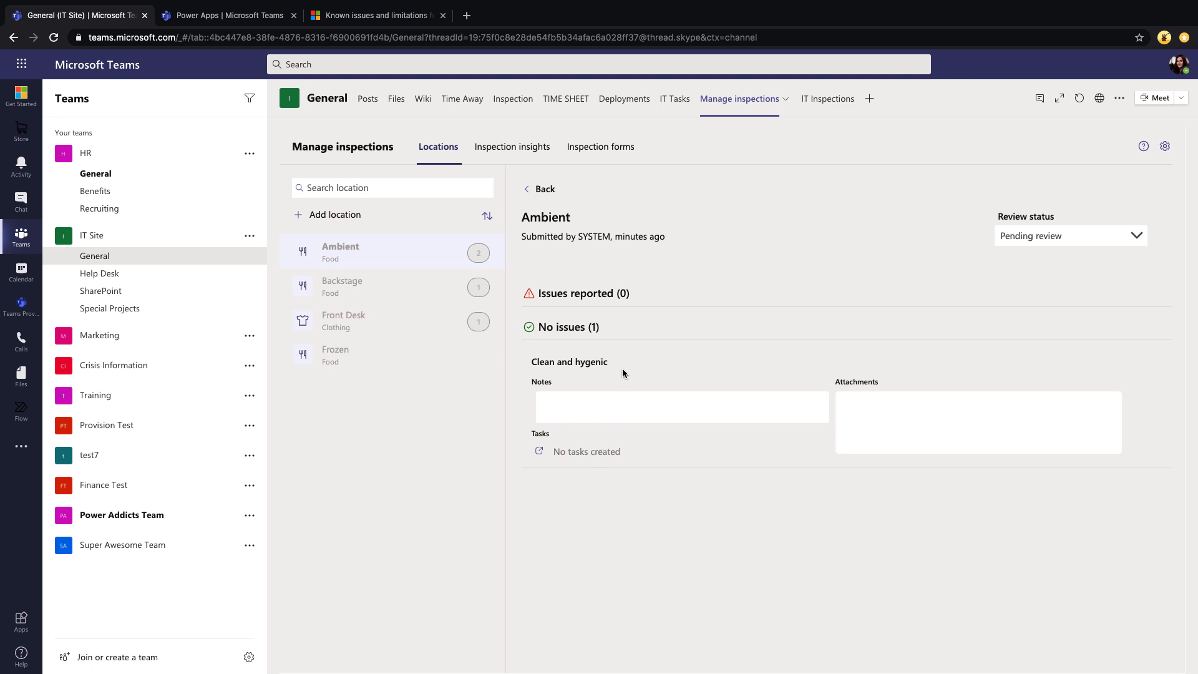
mouse_move(1129, 234)
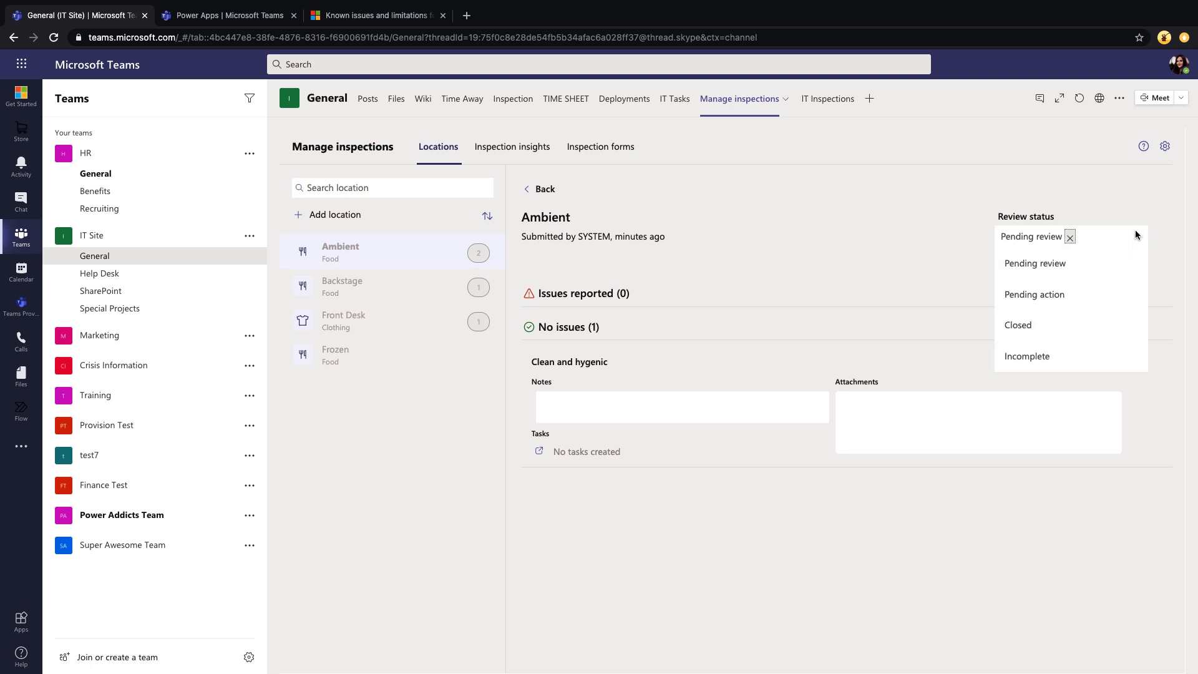
left_click(1017, 324)
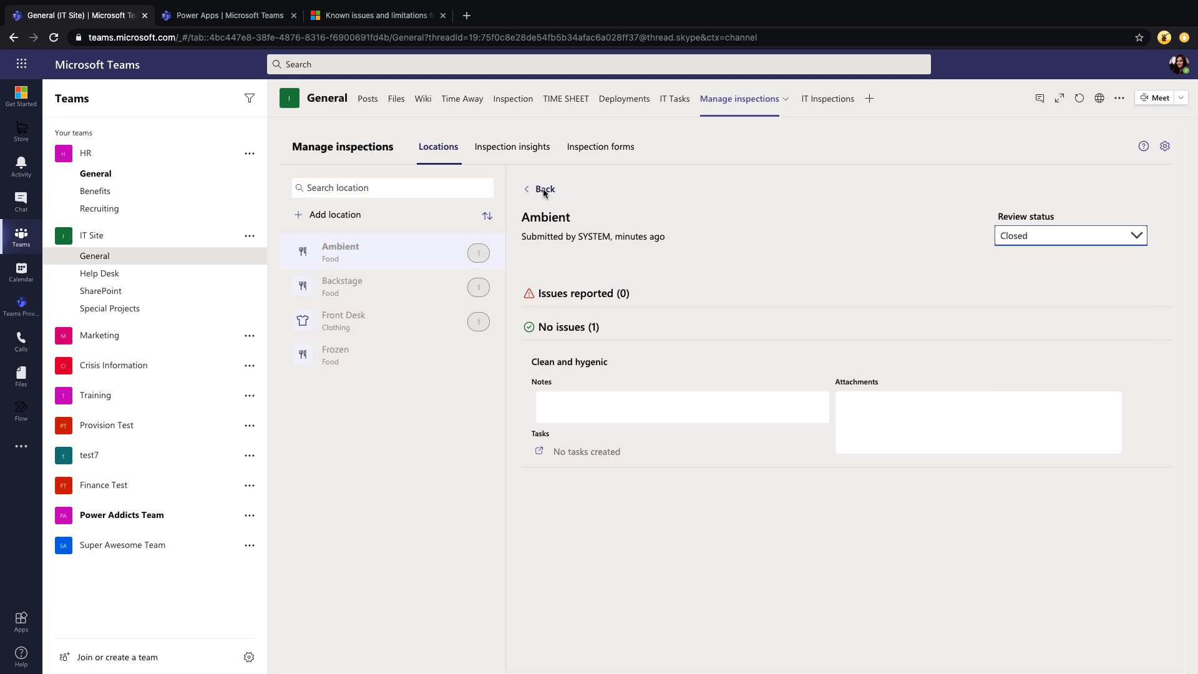
left_click(545, 190)
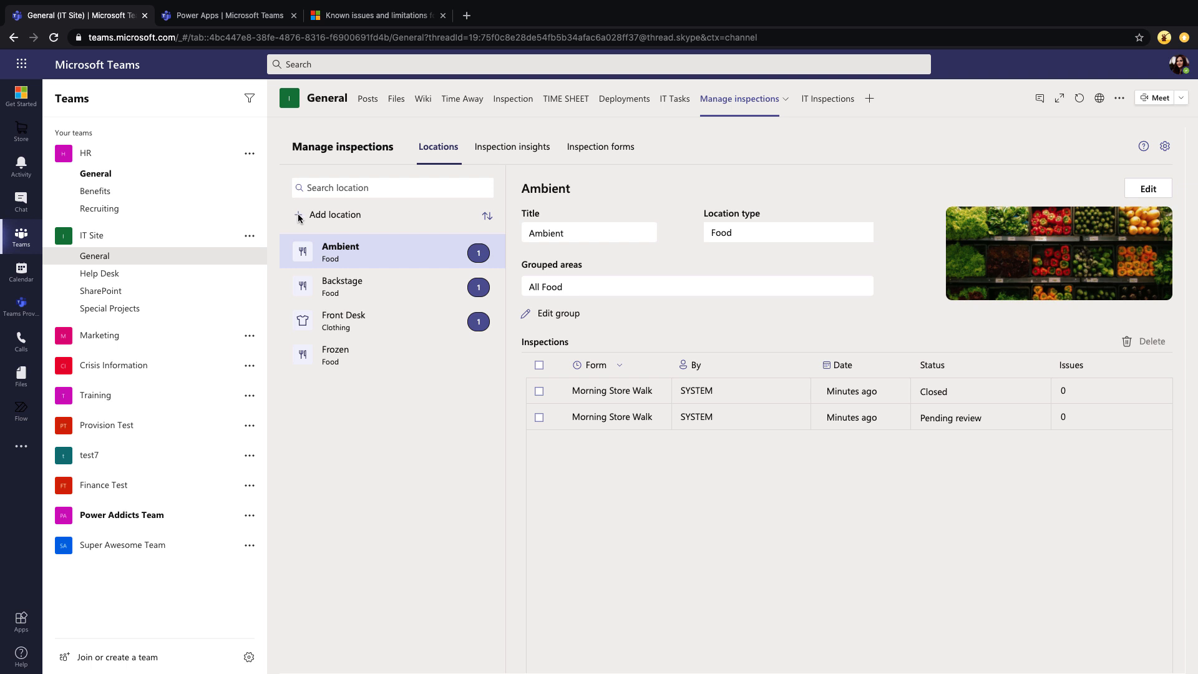
- Open Add location, preview adding a location type, then cancel back to the blank form
left_click(333, 215)
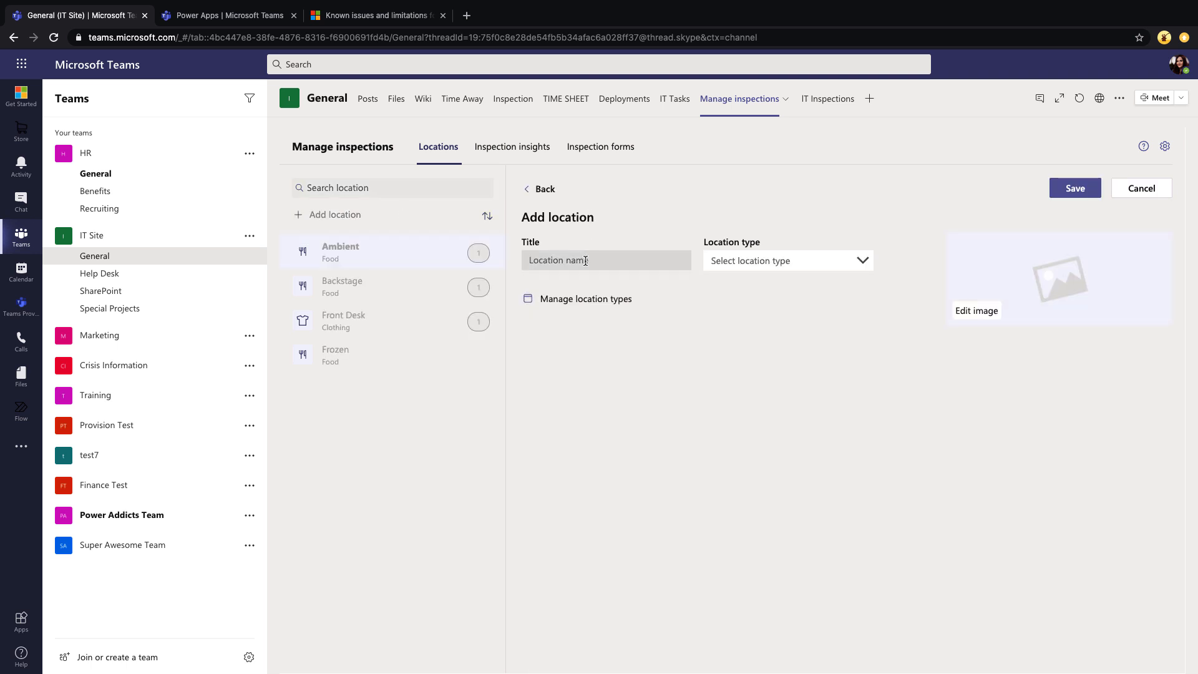
left_click(787, 260)
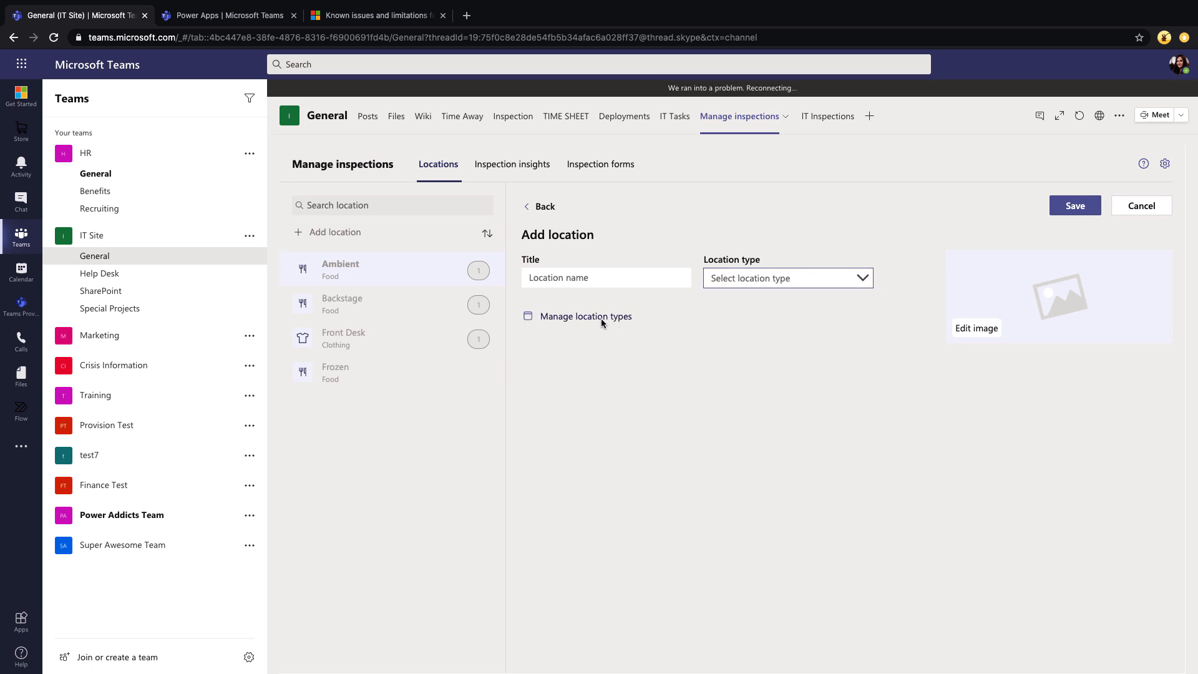
left_click(586, 317)
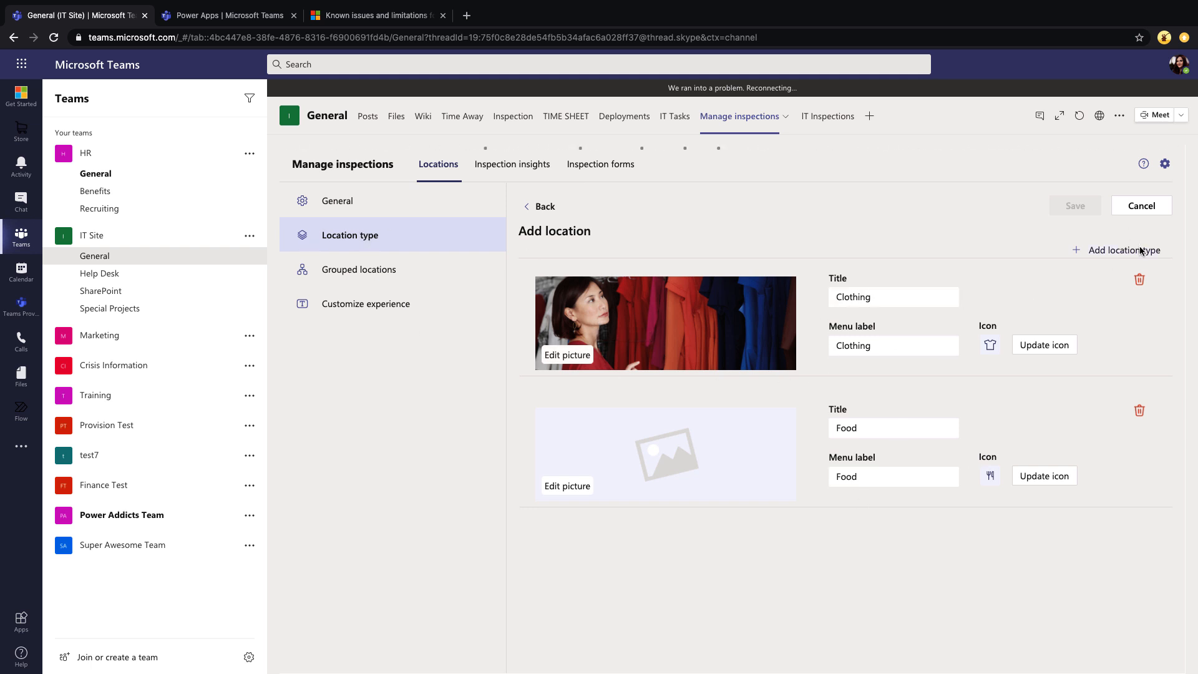
left_click(1123, 250)
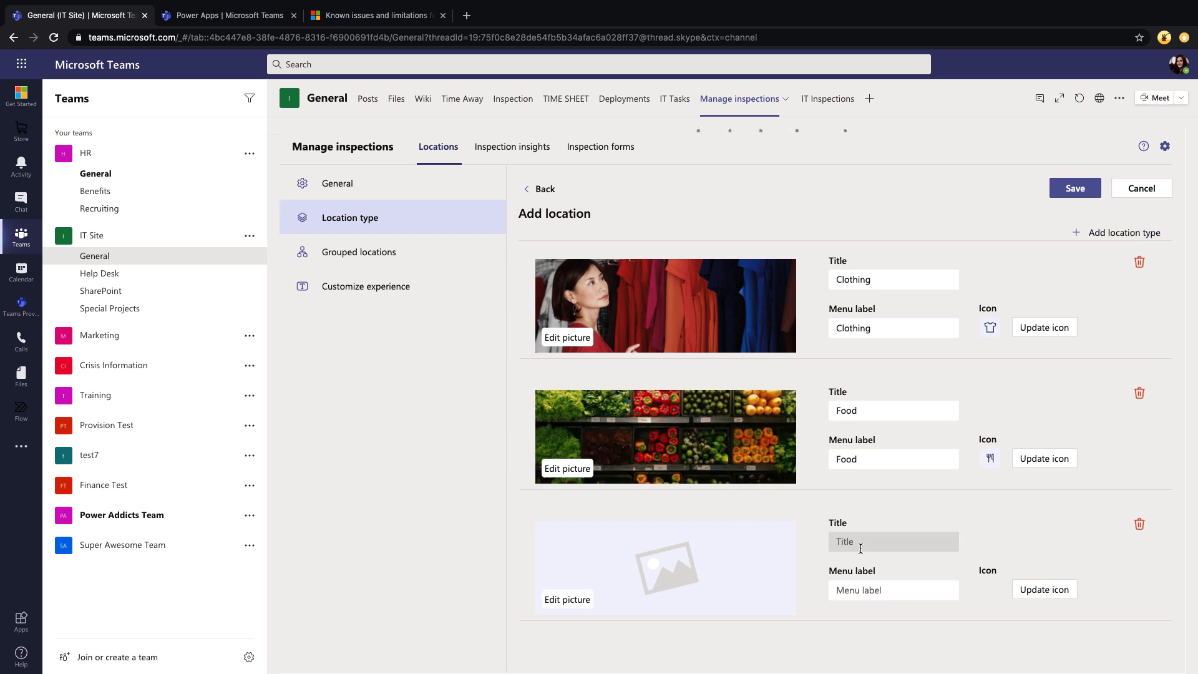
left_click(893, 542)
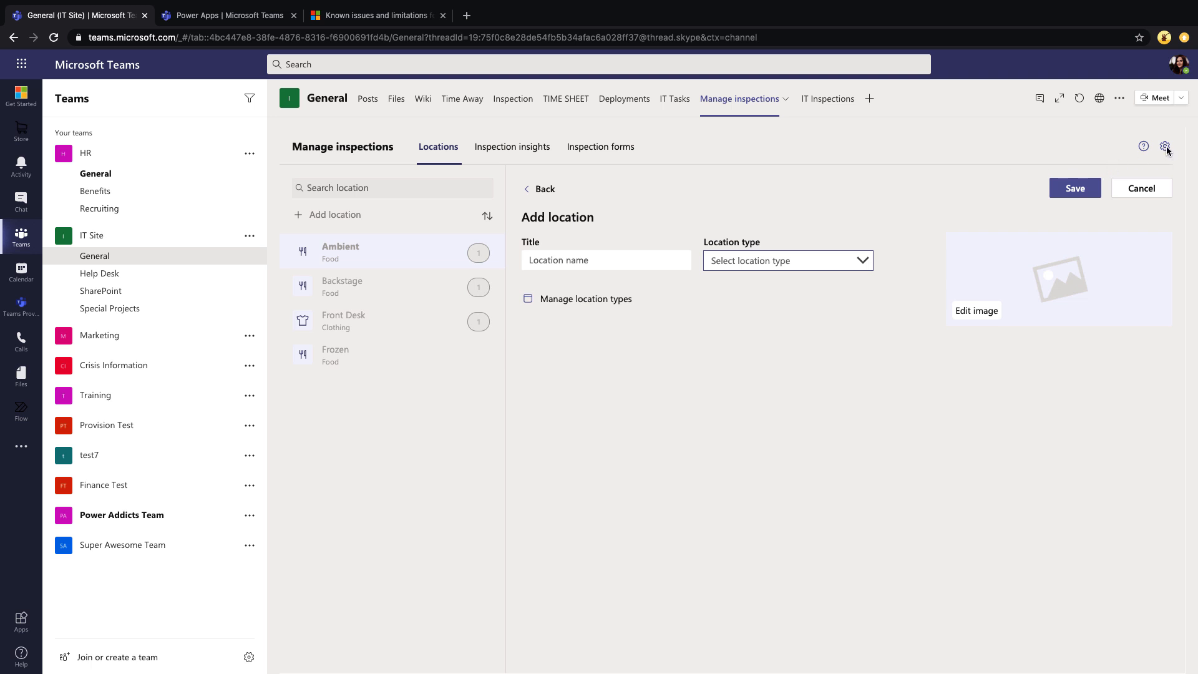
- Browse the Location type and Grouped locations settings, then open Customize experience
left_click(1166, 146)
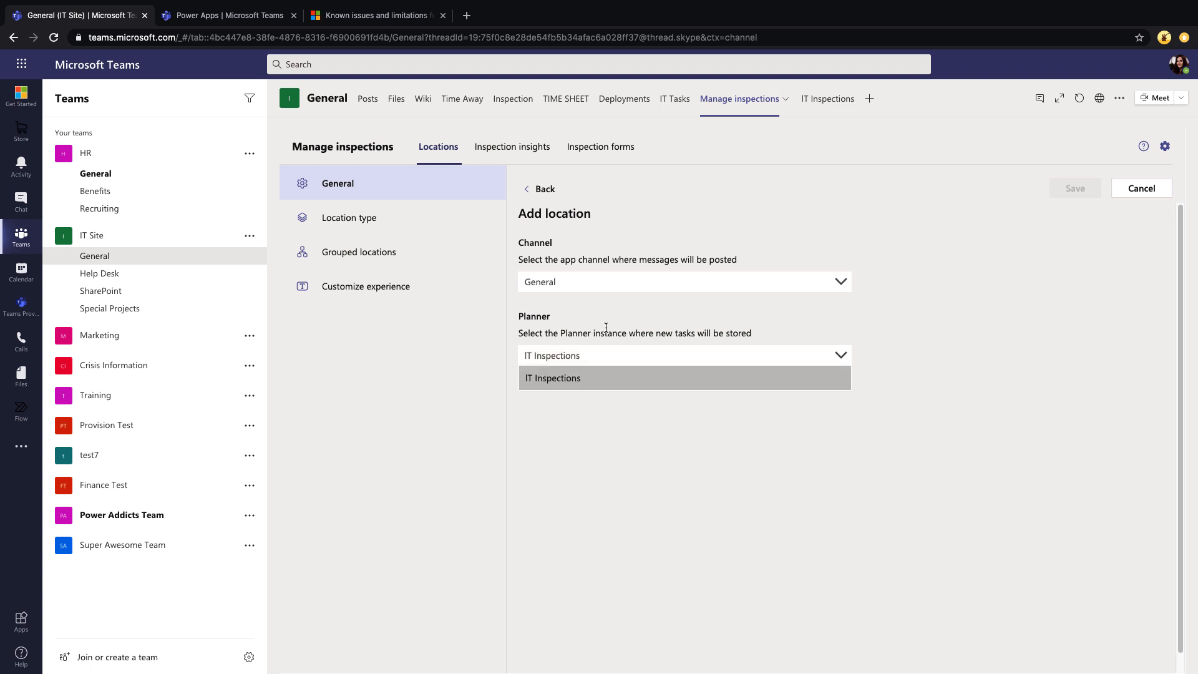
left_click(349, 218)
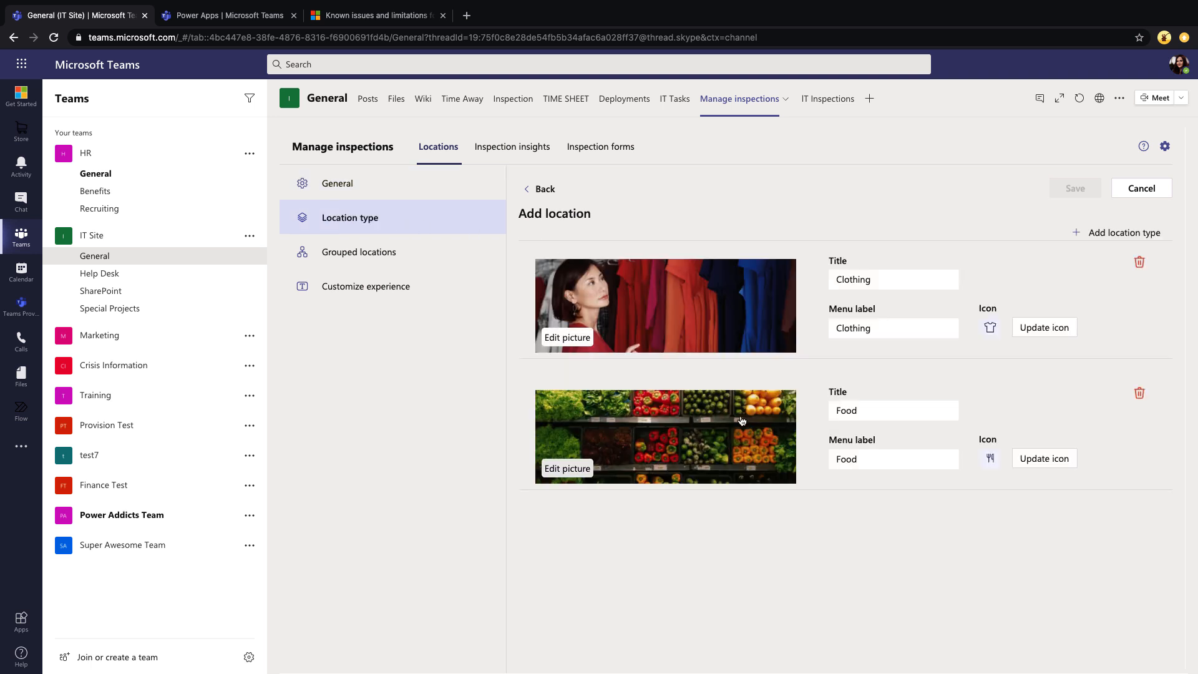
mouse_move(961, 495)
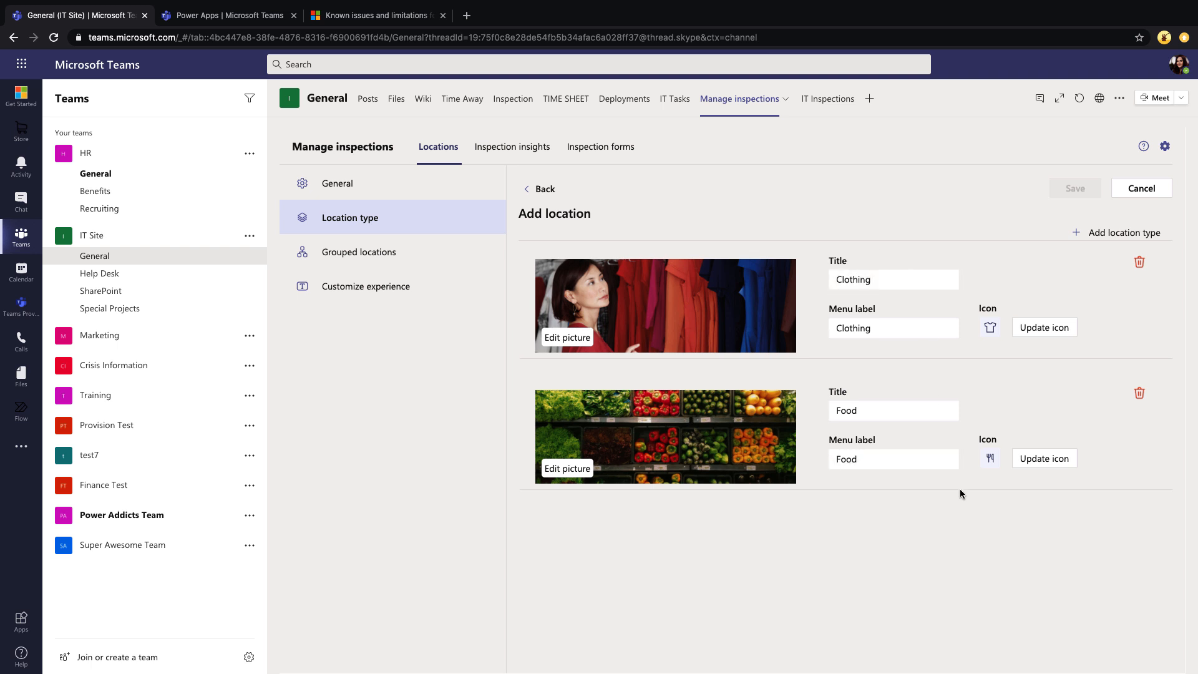
left_click(360, 252)
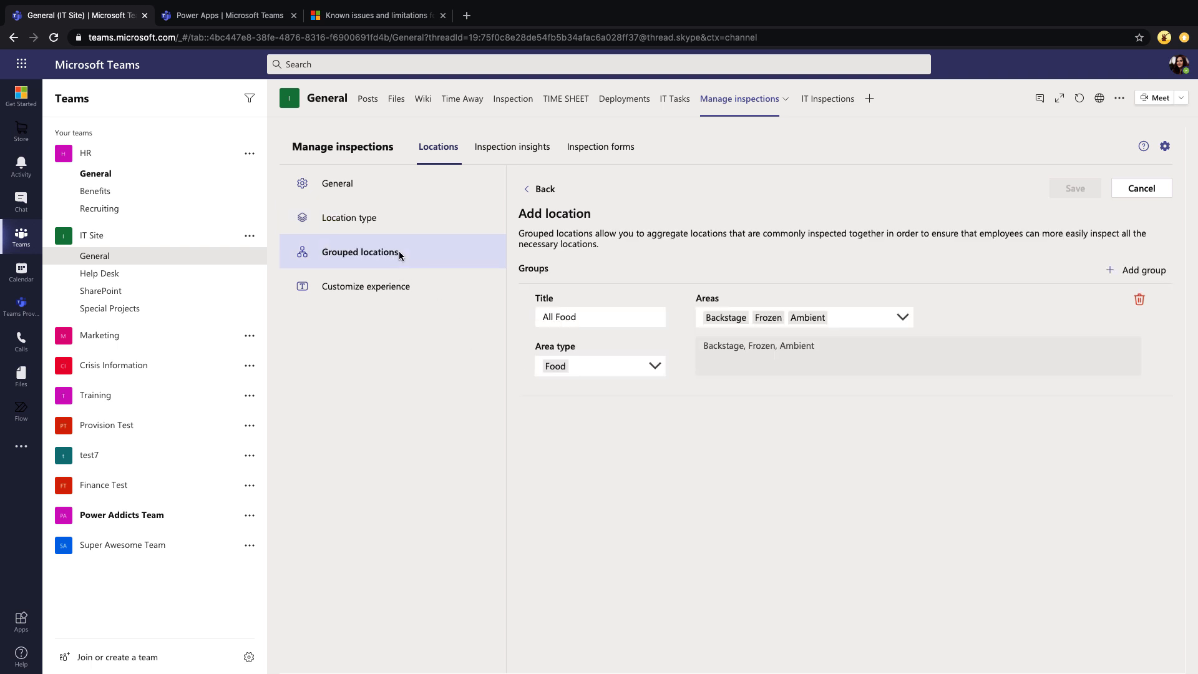
mouse_move(711, 386)
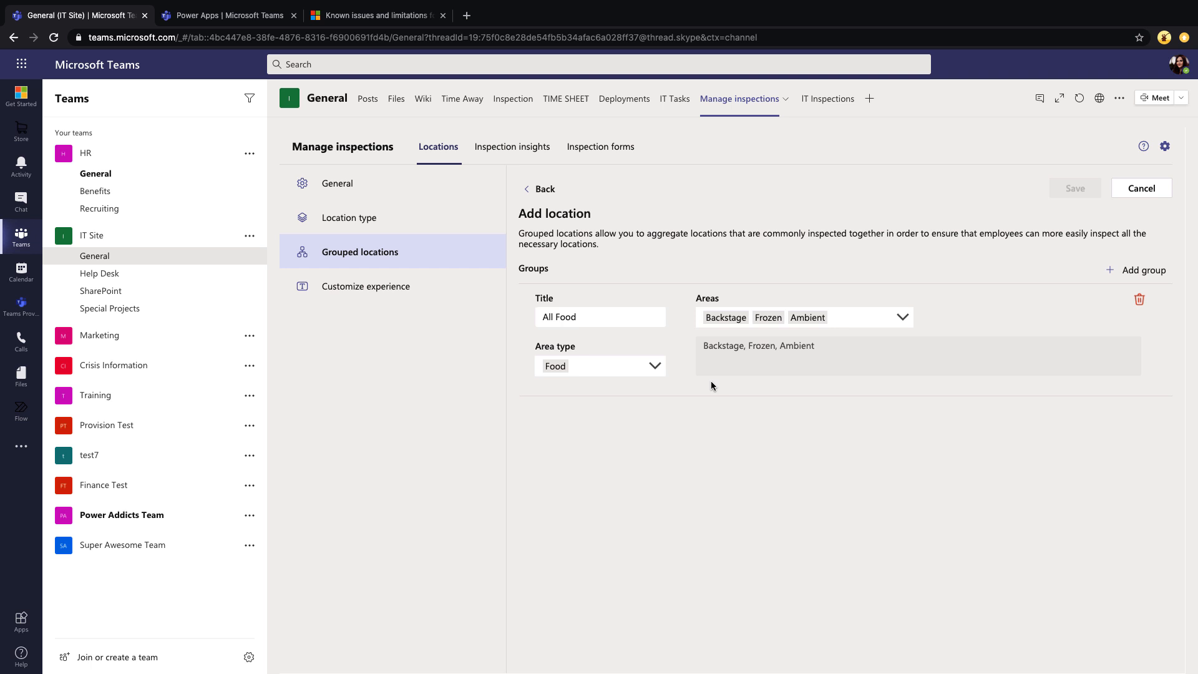
mouse_move(607, 308)
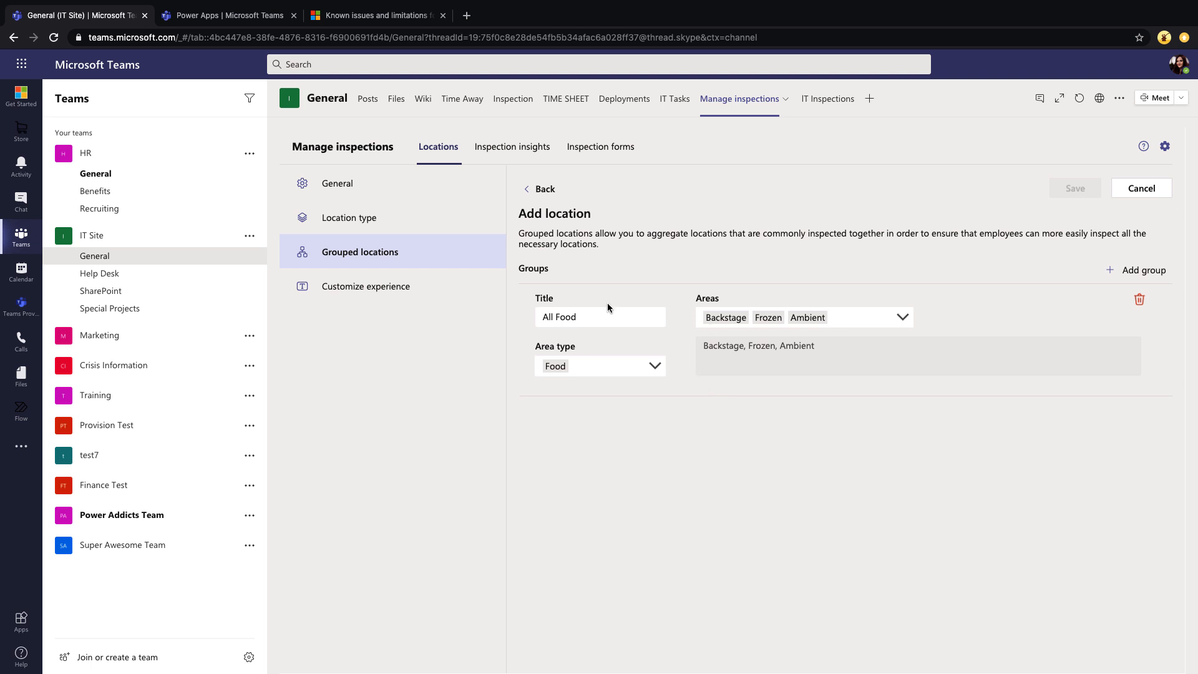
left_click(367, 286)
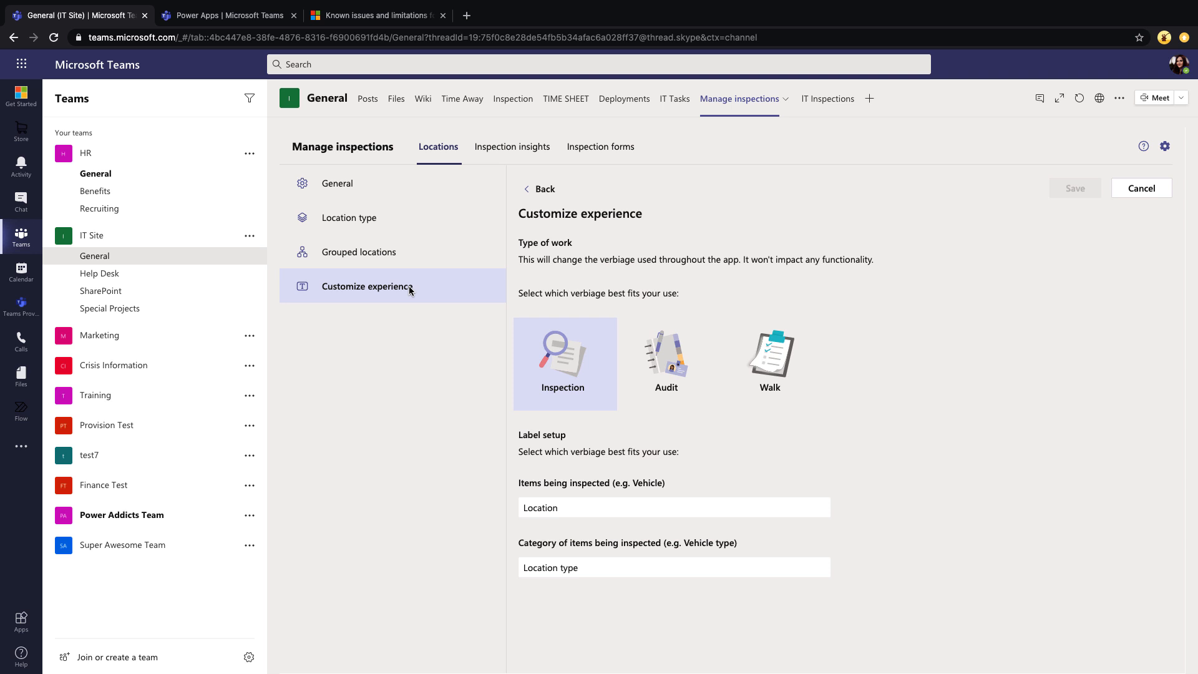
- Choose Audit as the type of work and relabel items Computers and categories Computer Type
left_click(666, 364)
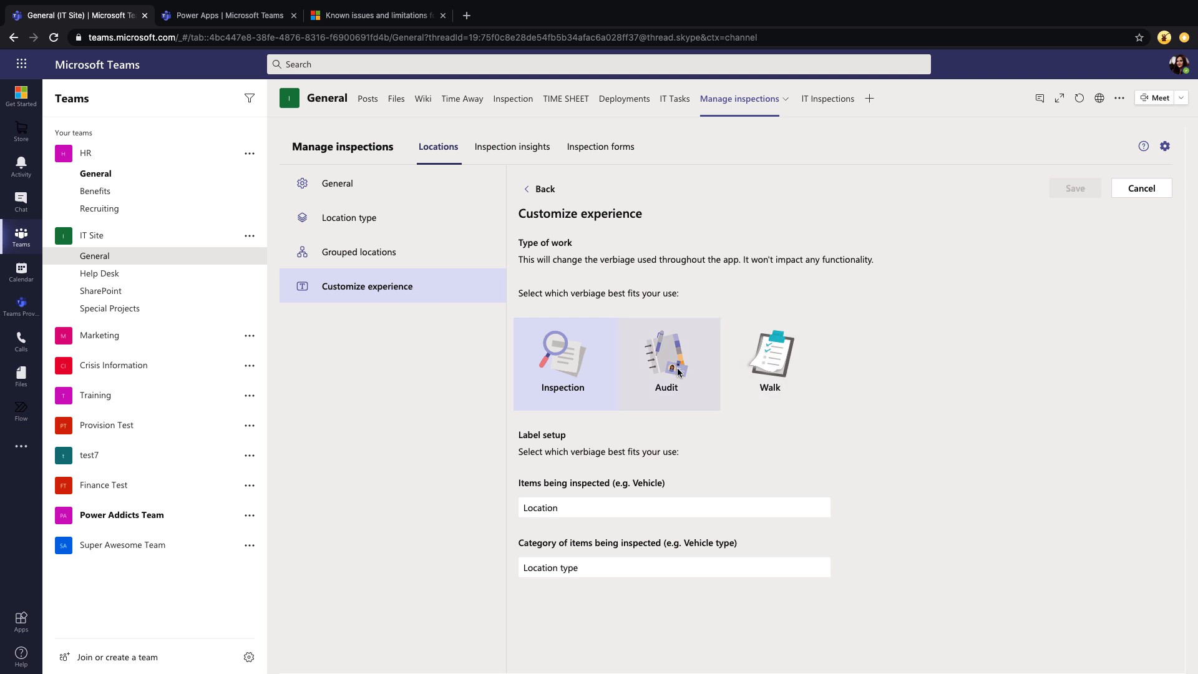
left_click(666, 363)
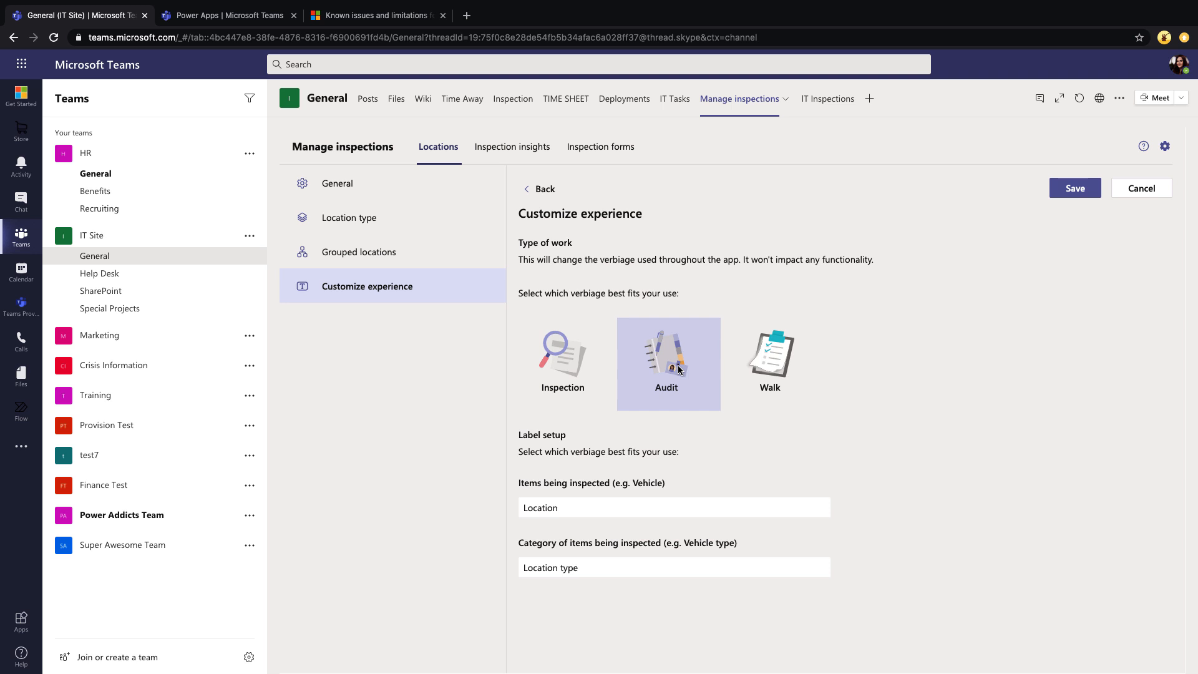
left_click(672, 507)
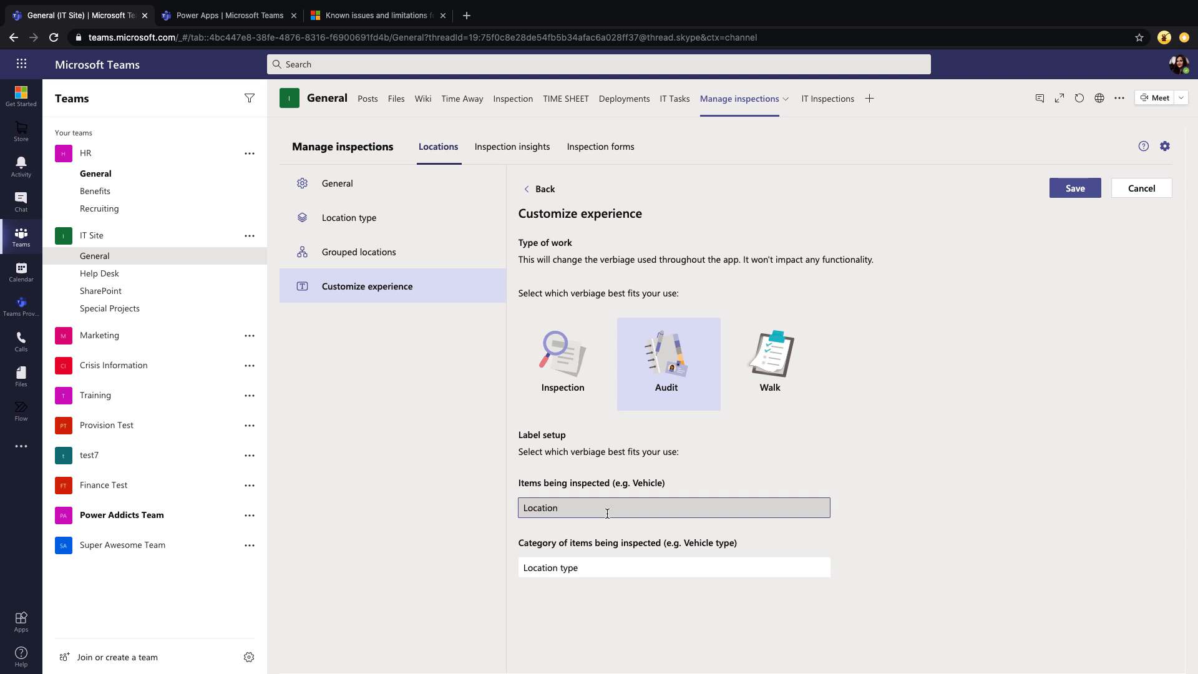
type("Com")
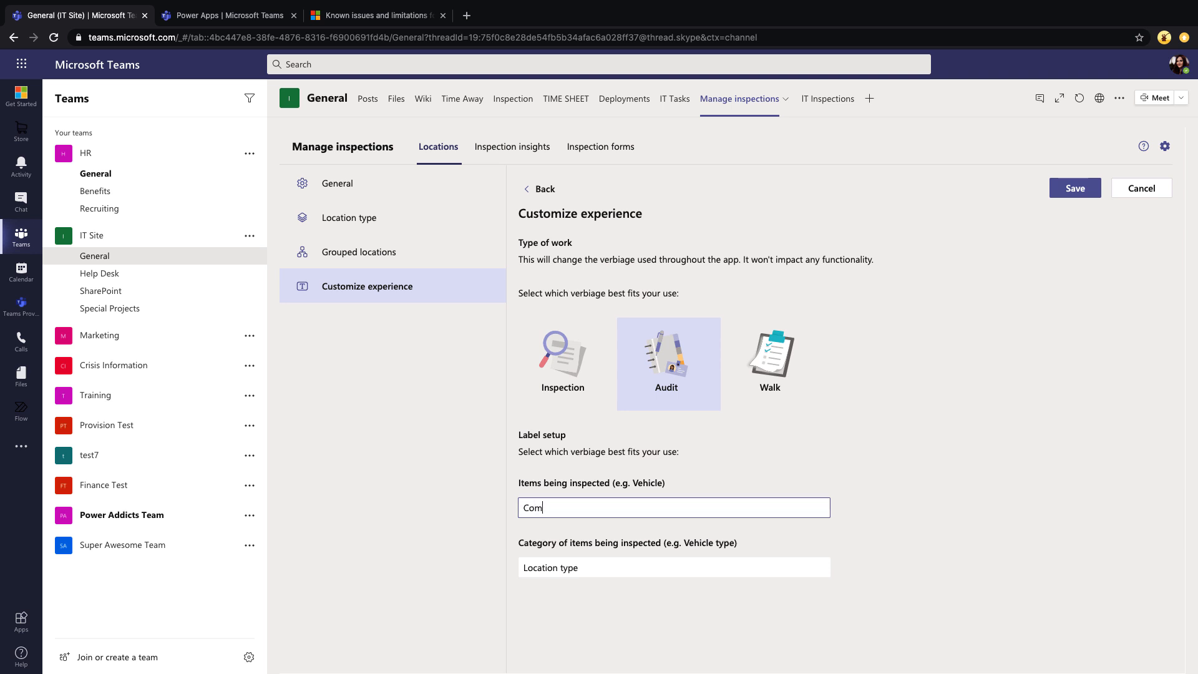
type("puters")
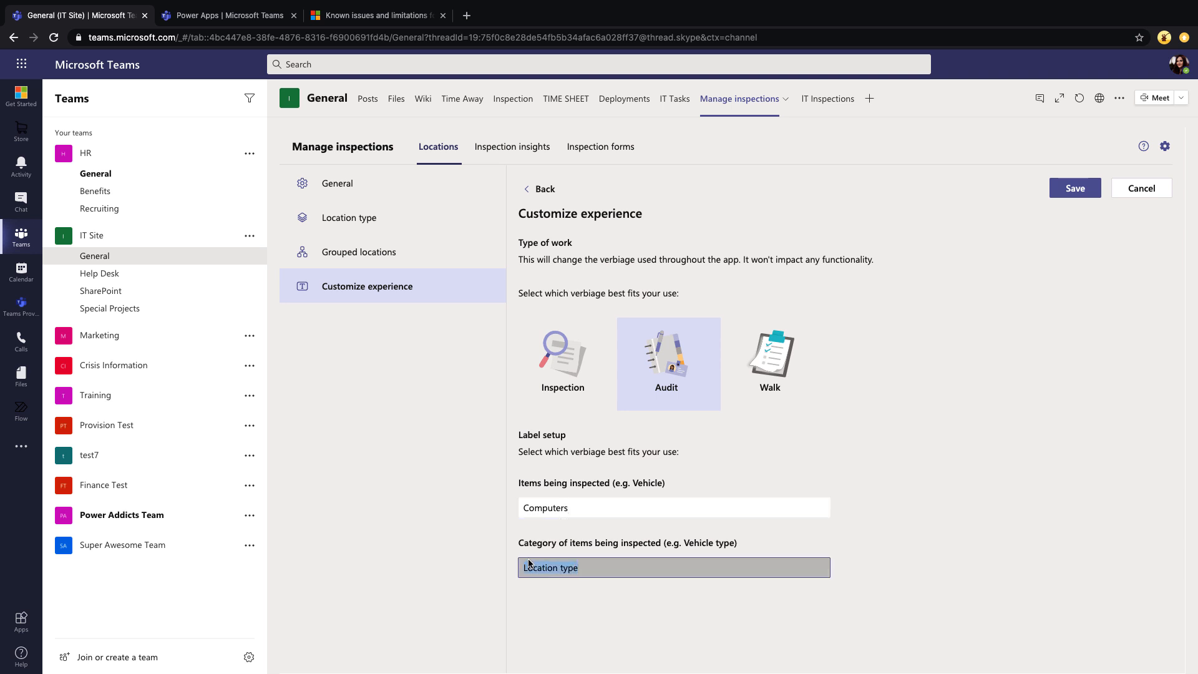
type("Computer Type")
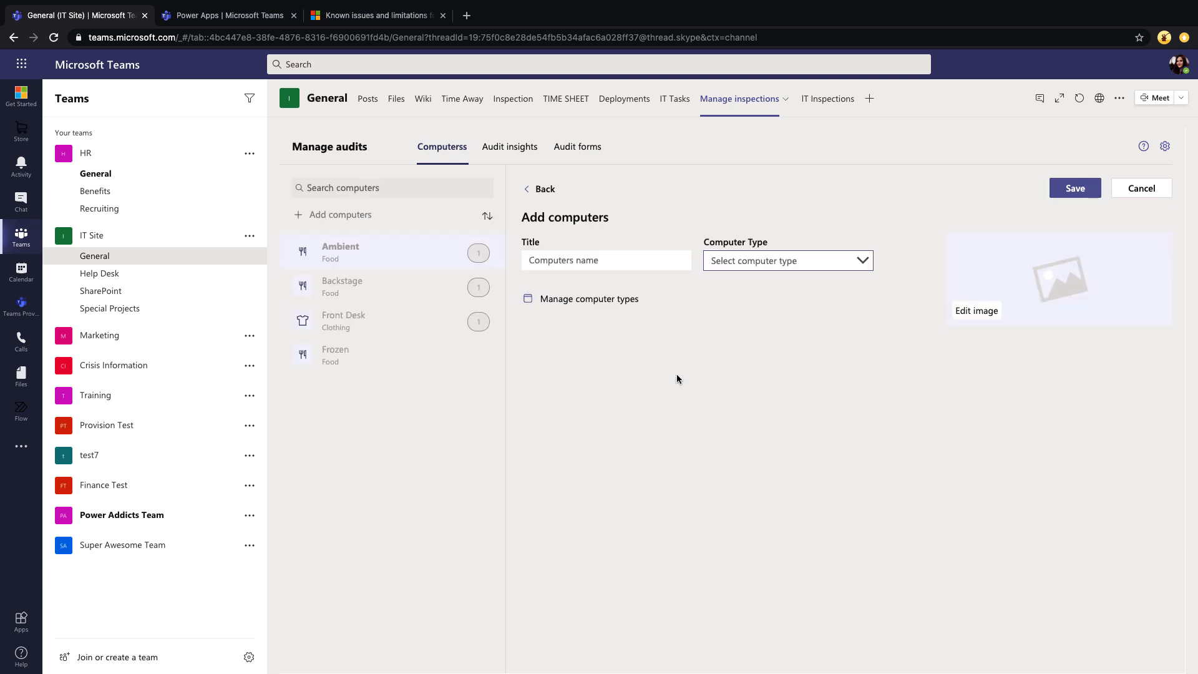
mouse_move(326, 219)
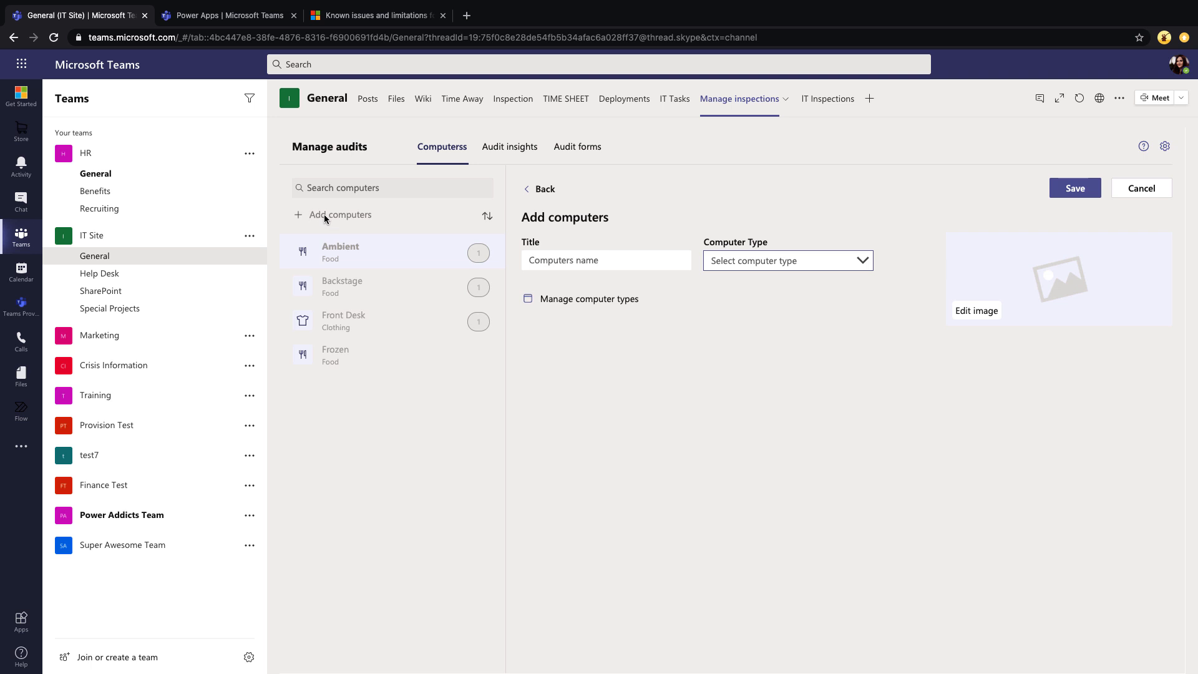
mouse_move(576, 147)
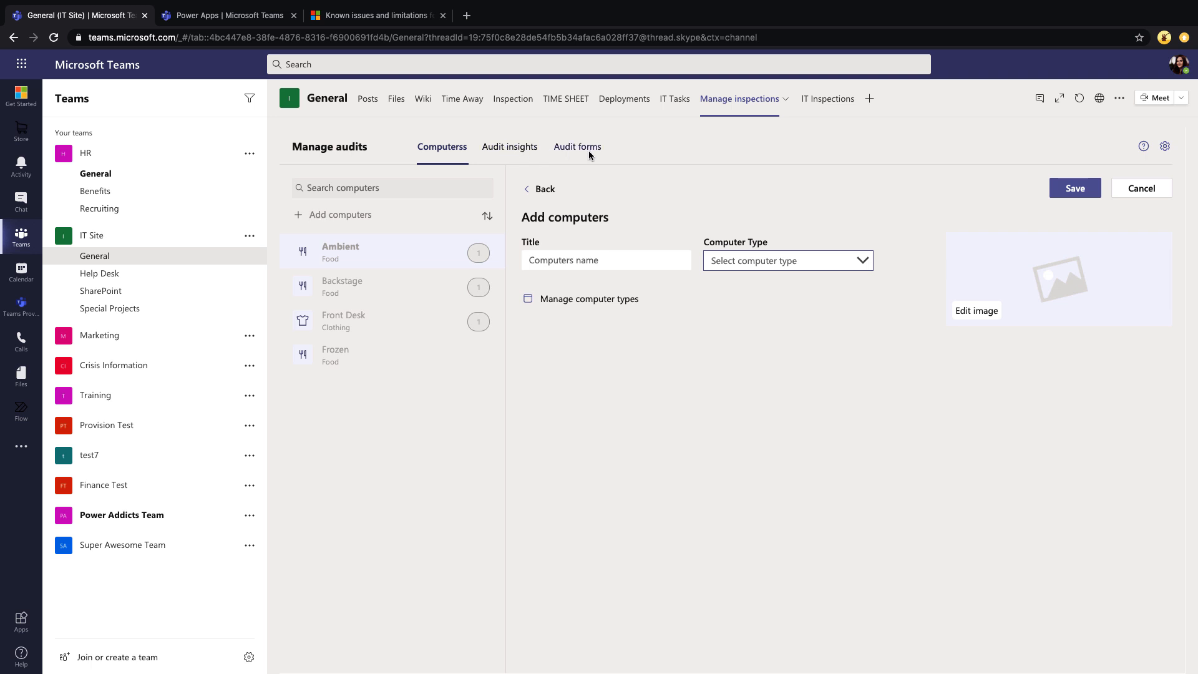
mouse_move(510, 146)
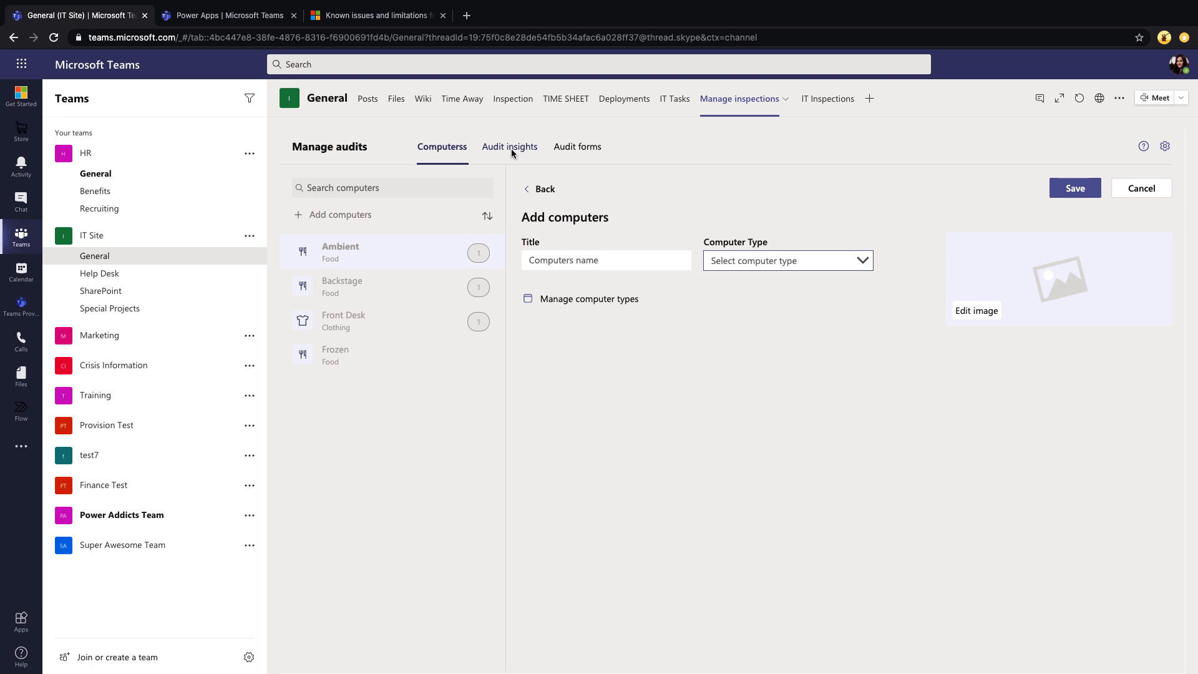
- Open Audit insights: 3 pending review, 0 pending action, 1 closed
left_click(510, 146)
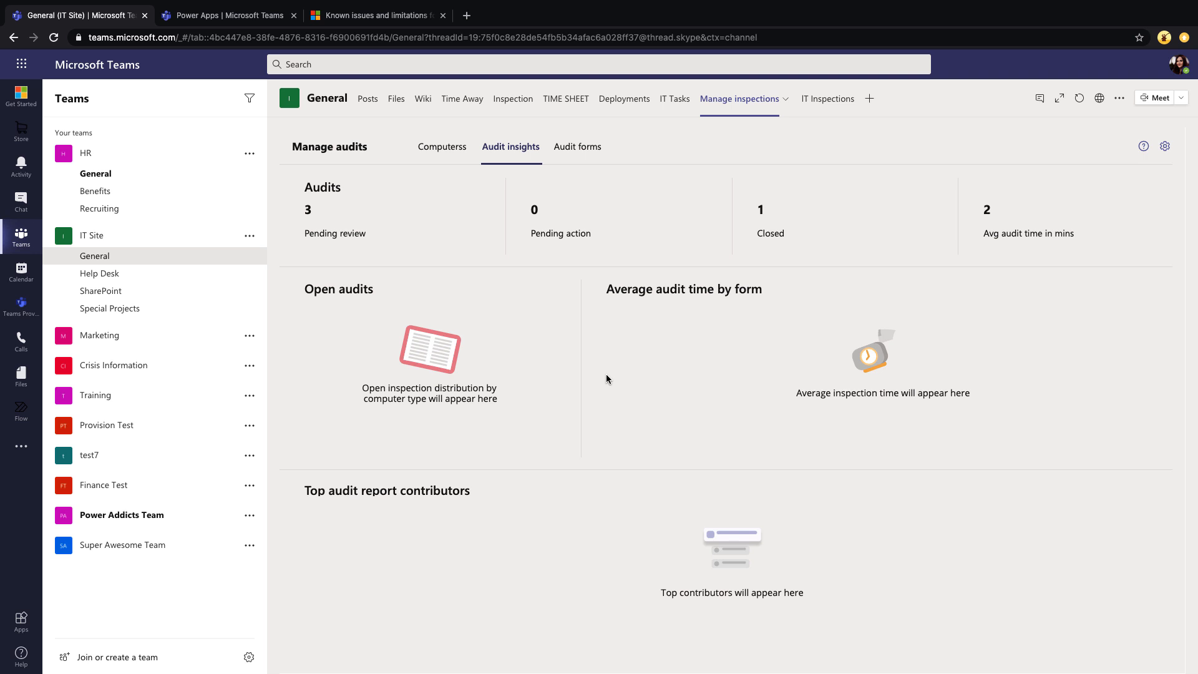
mouse_move(1083, 244)
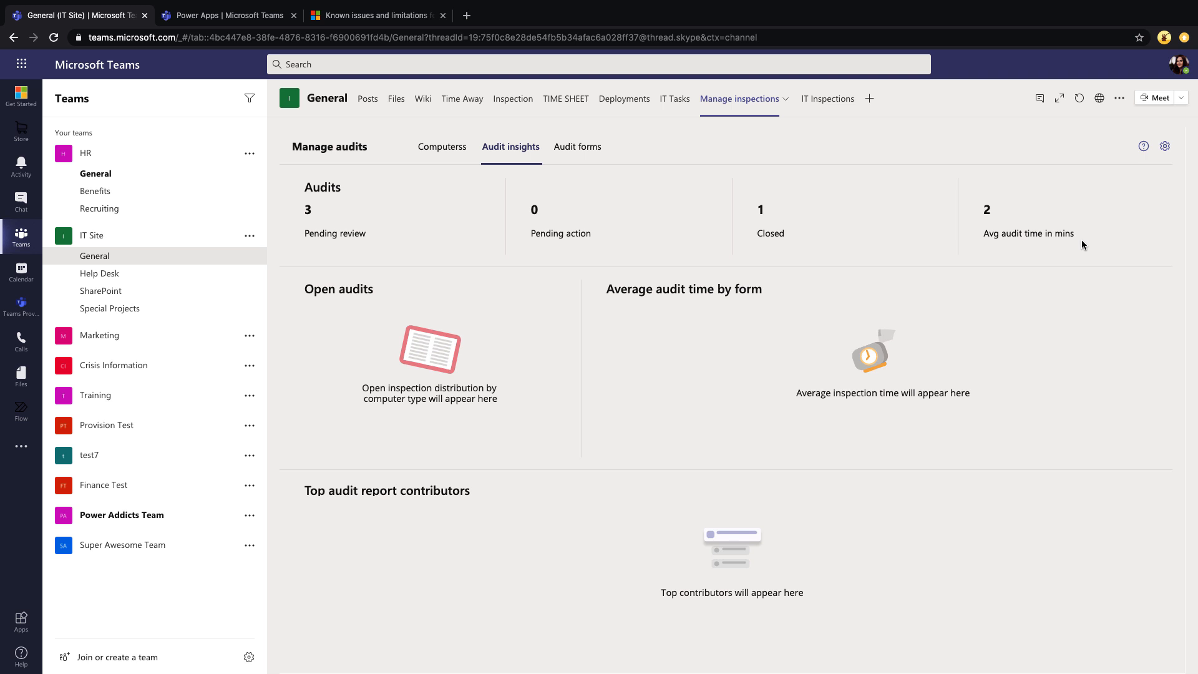
mouse_move(496, 518)
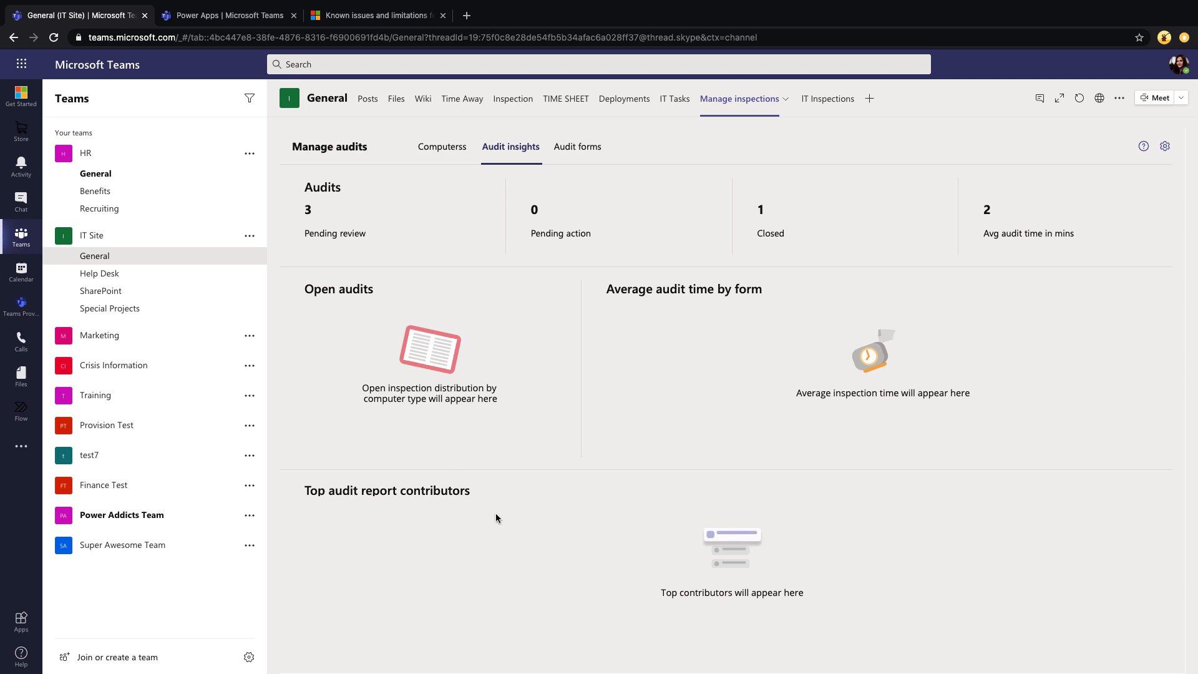
mouse_move(774, 537)
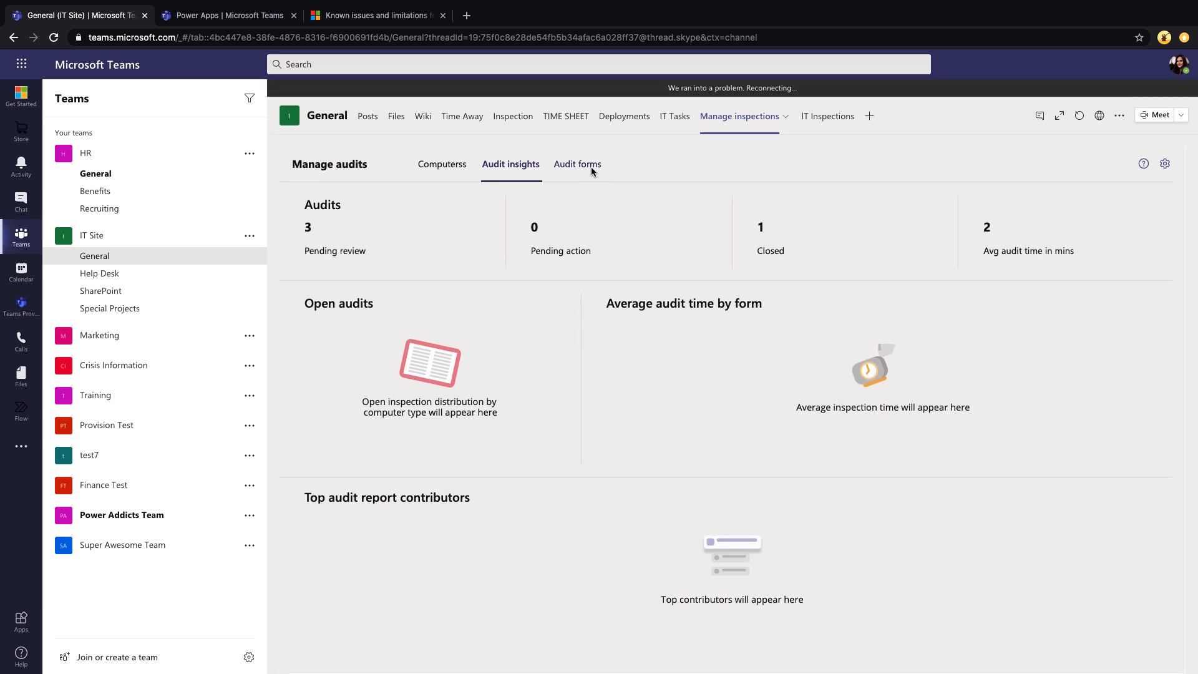
- Browse the Audit forms, viewing Morning Store Walk and then Detailed Walk
left_click(577, 164)
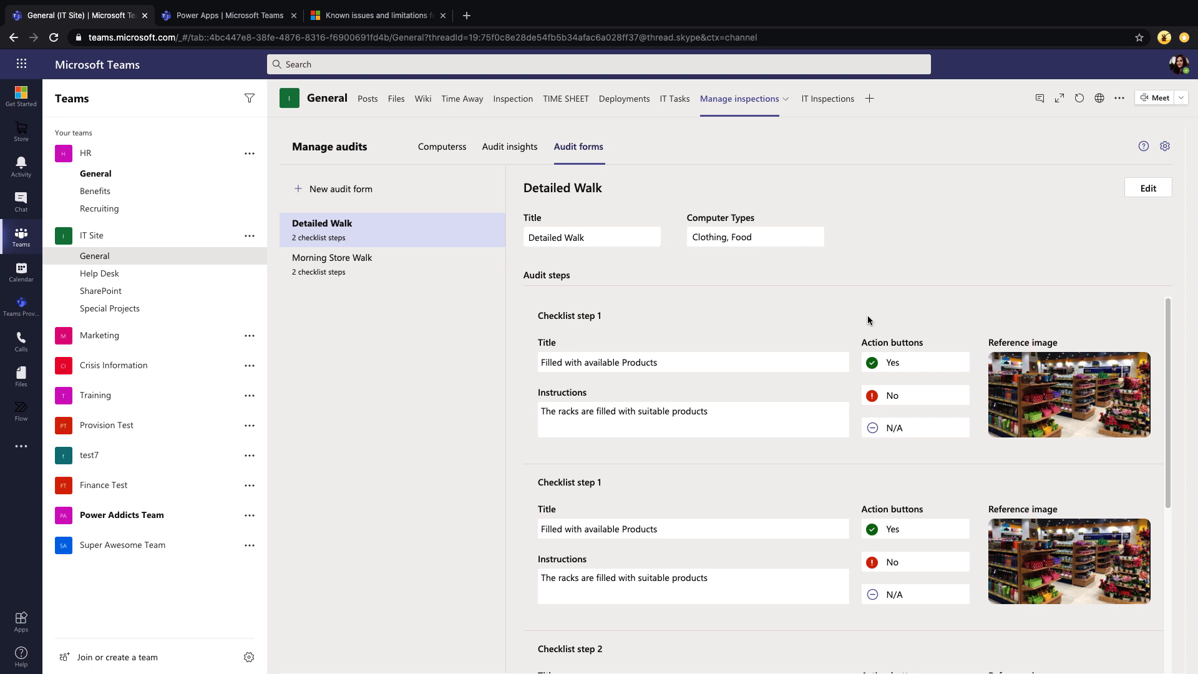
mouse_move(408, 264)
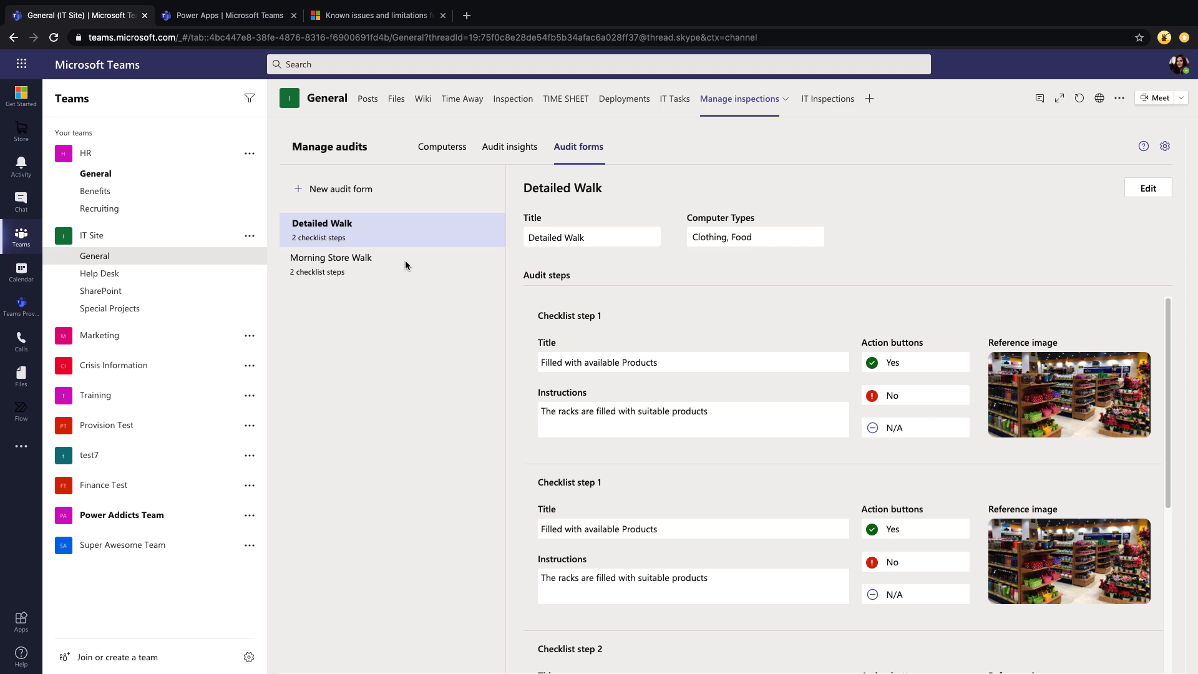
left_click(330, 258)
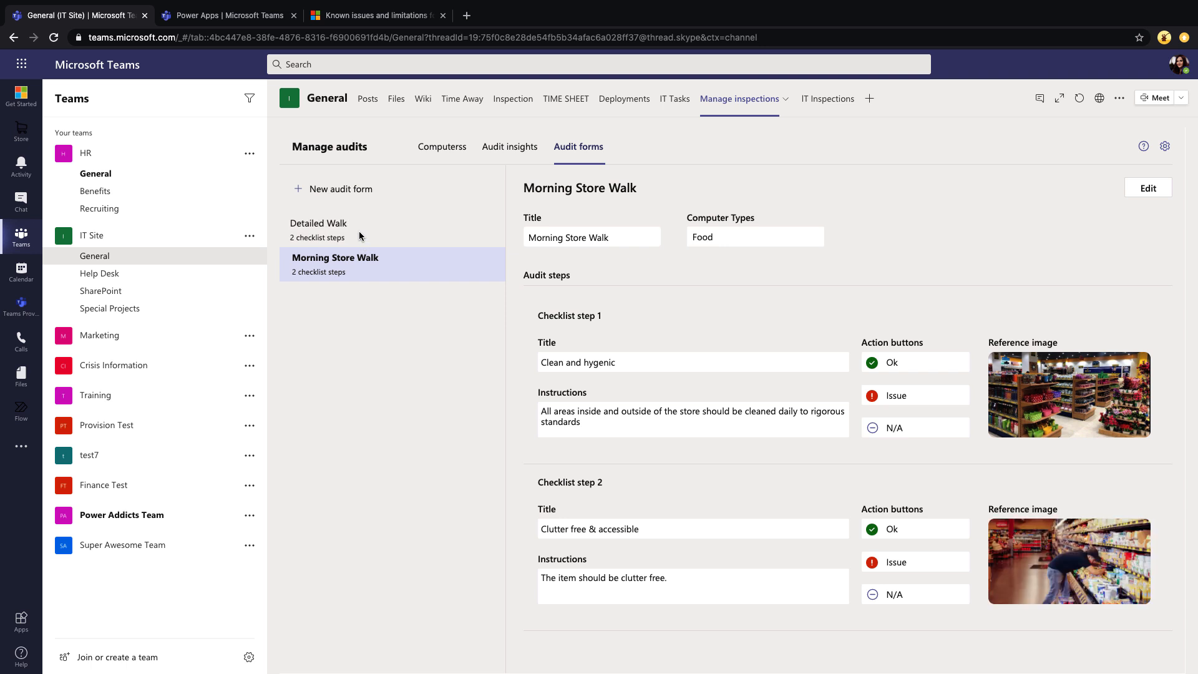
left_click(322, 222)
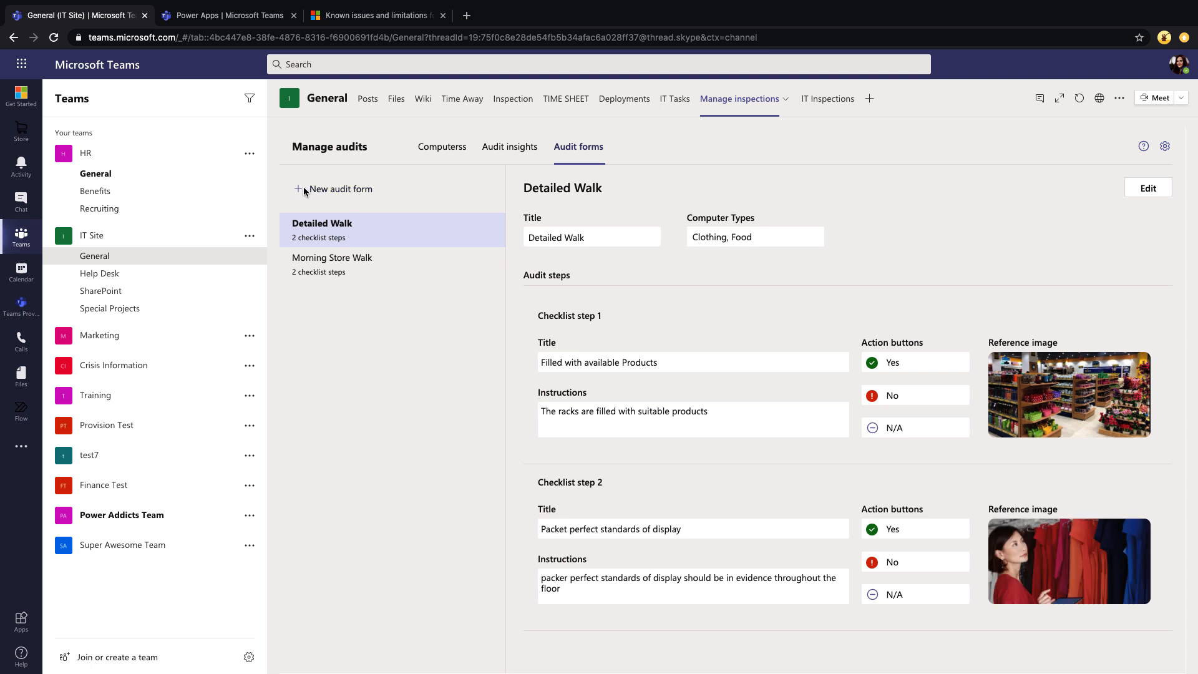
- Create a new audit form titled 'Computer Security Audit' for Clothing, with step 'Sign In Security'
left_click(340, 189)
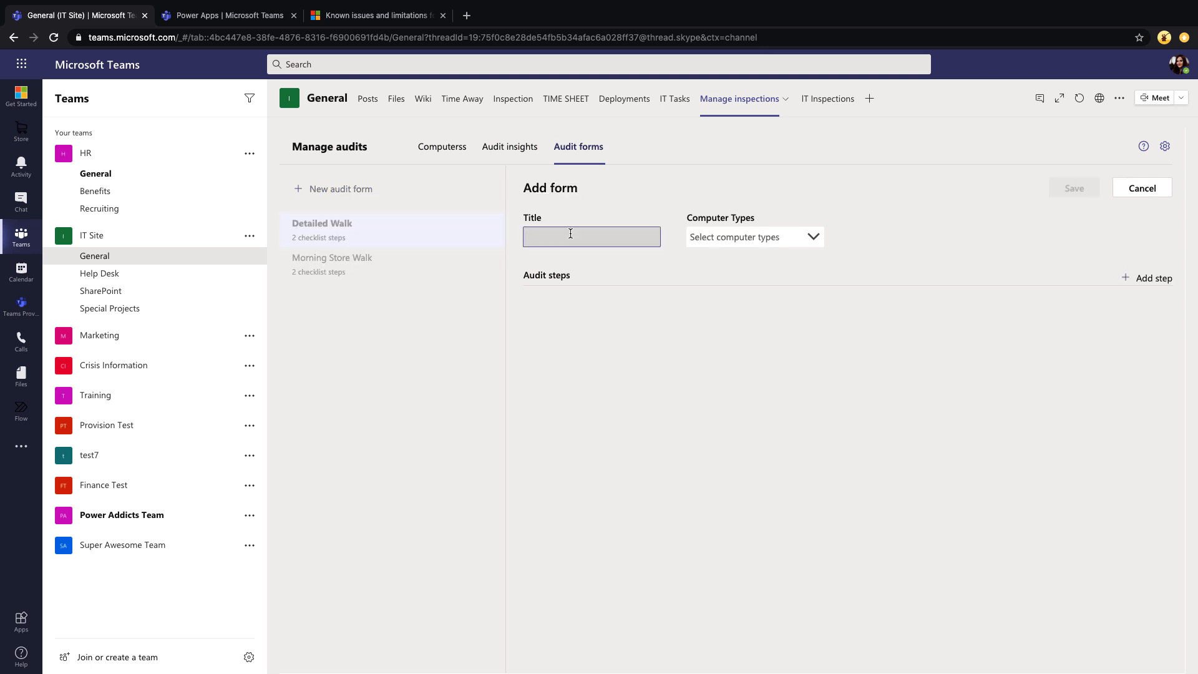
type("Computer Security A")
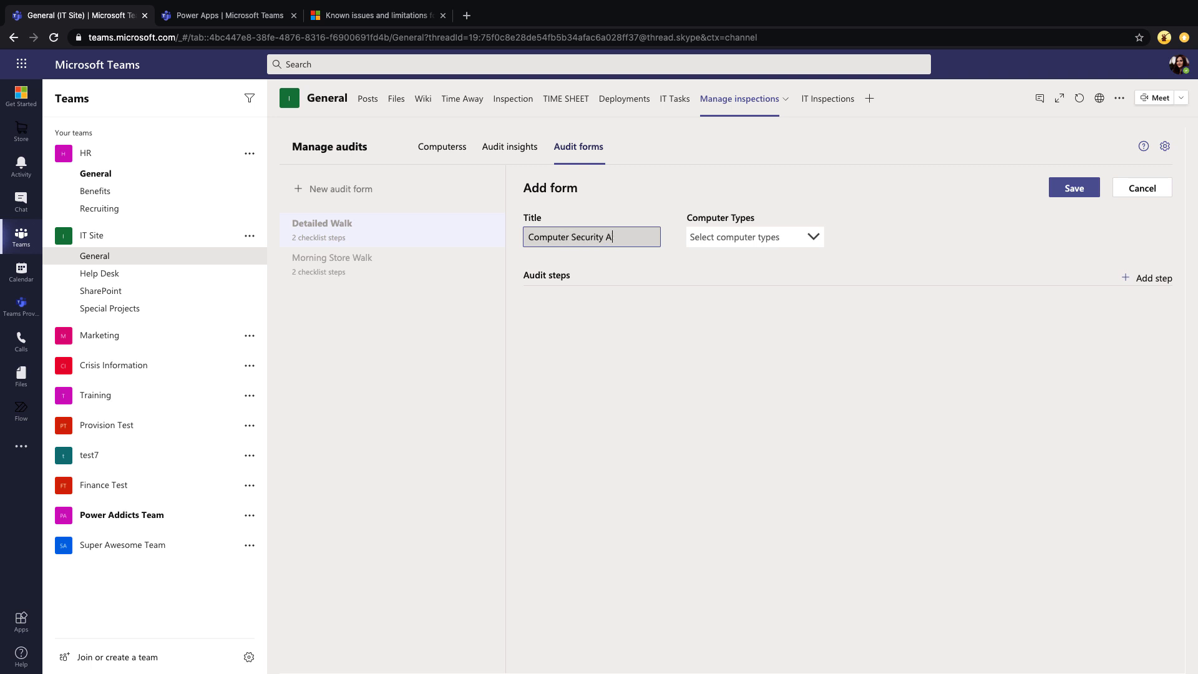
left_click(752, 237)
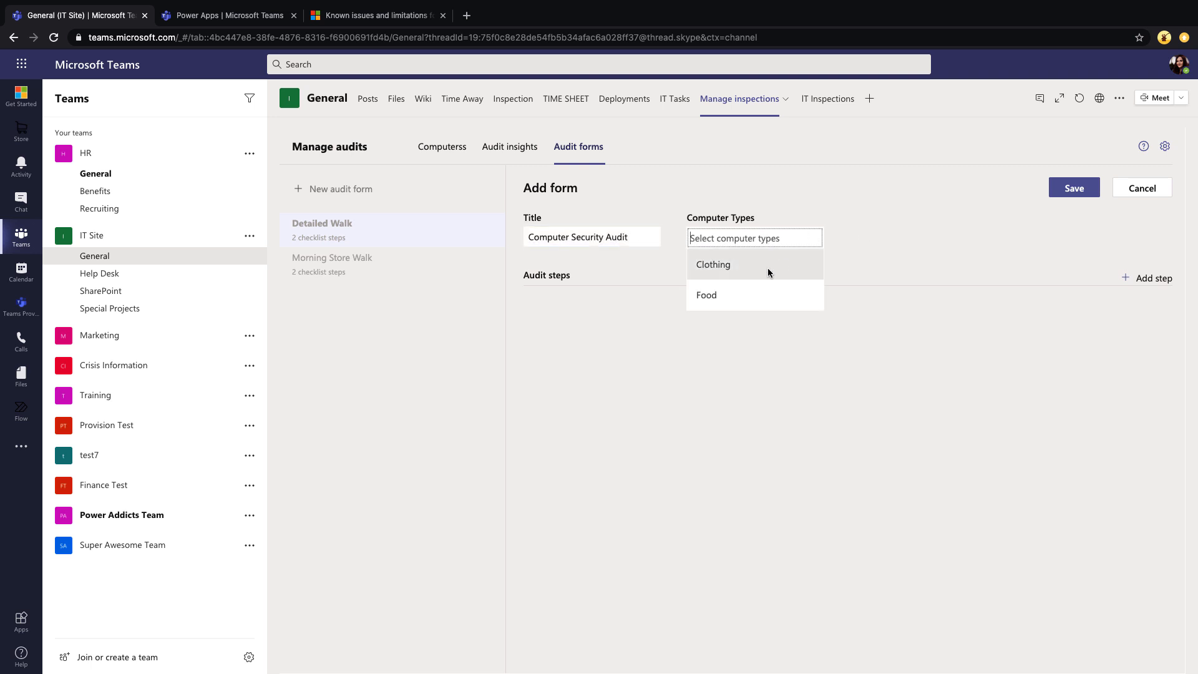
left_click(712, 265)
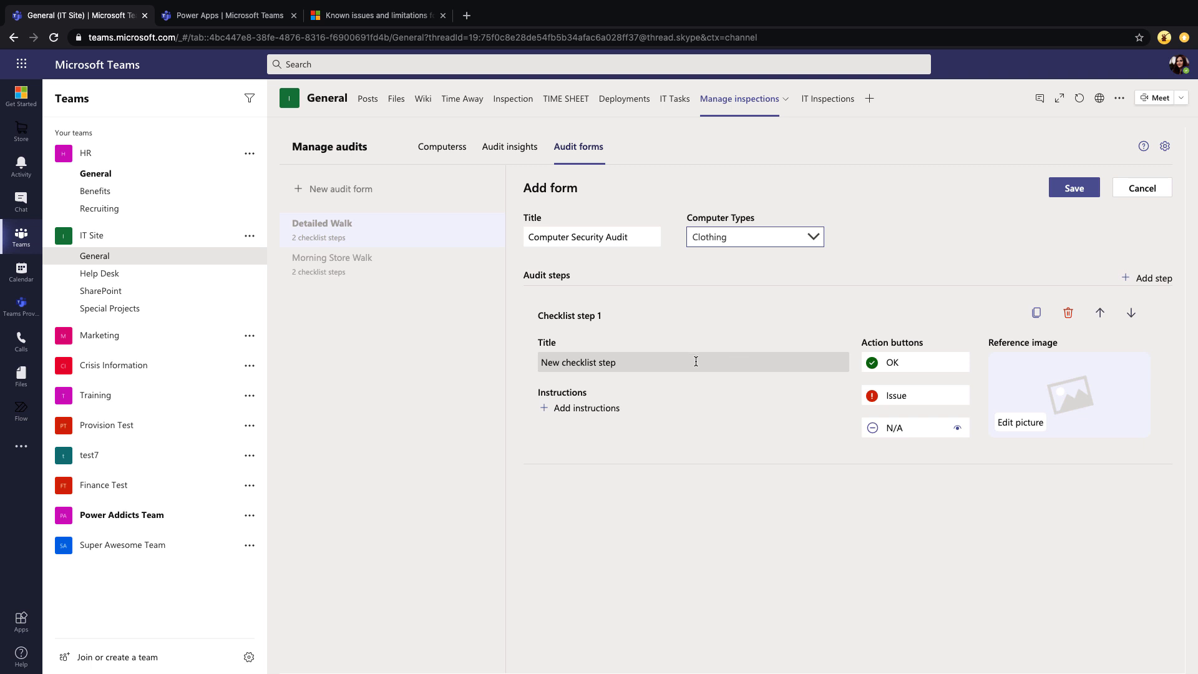
type("Sign In Security")
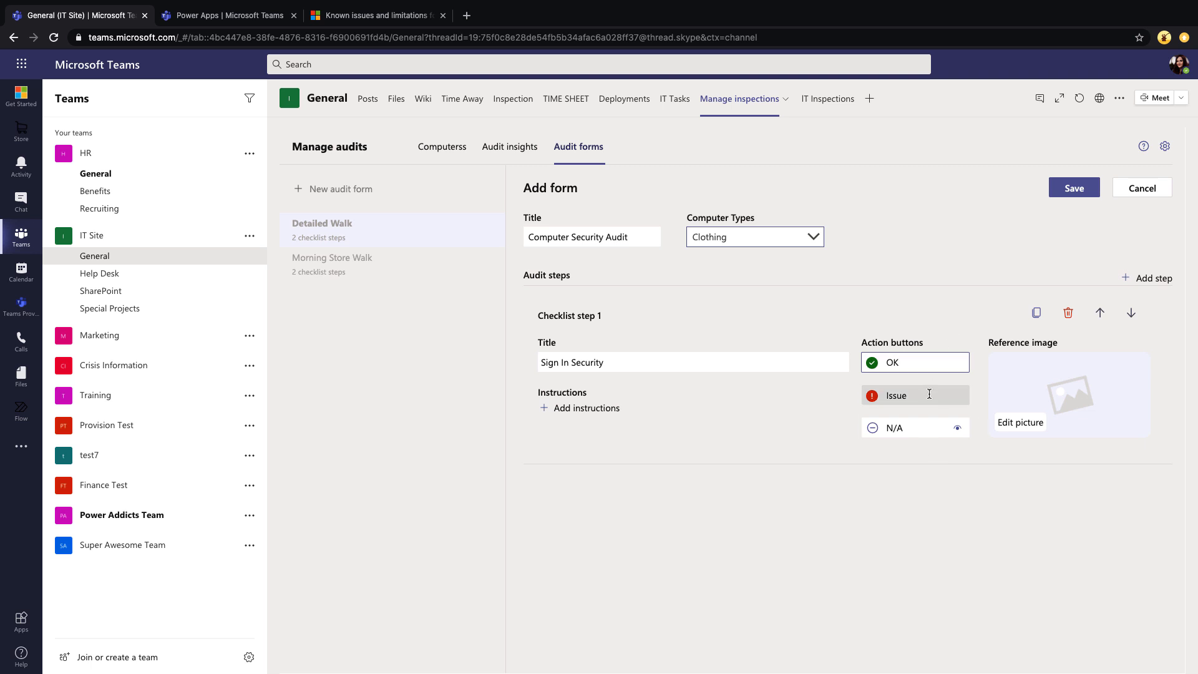
- Rename the answers to Pass/Fail/Not Enough Info and add strong-password-and-MFA instructions
left_click(909, 427)
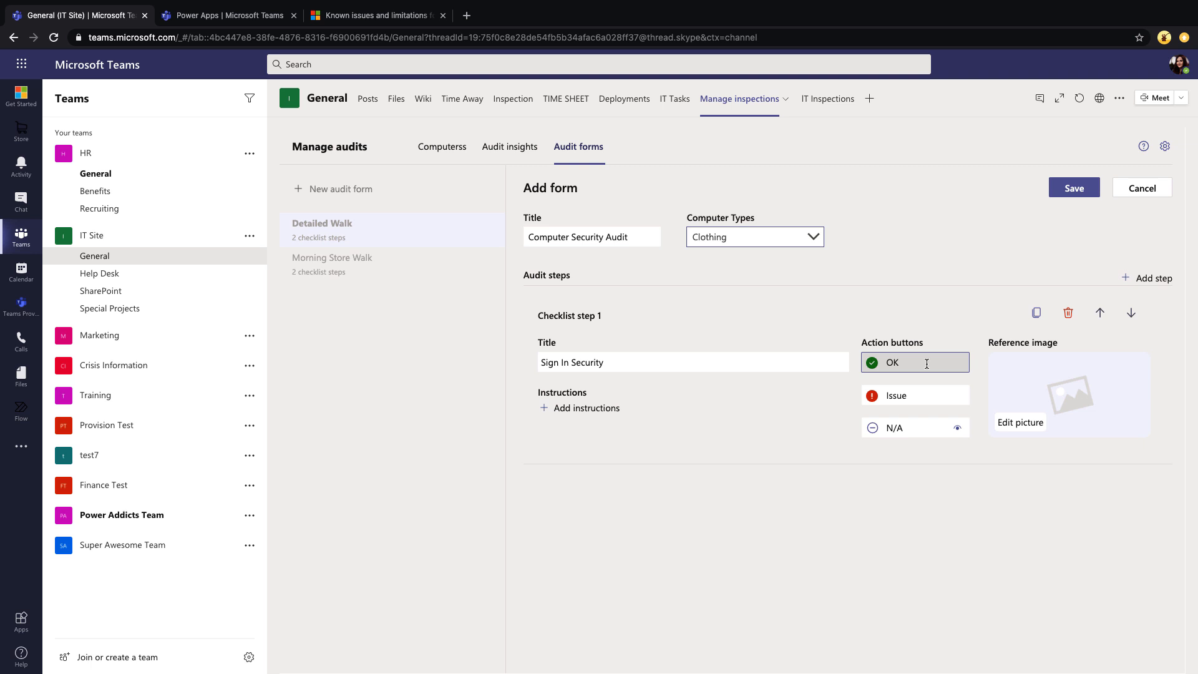
type("Pas")
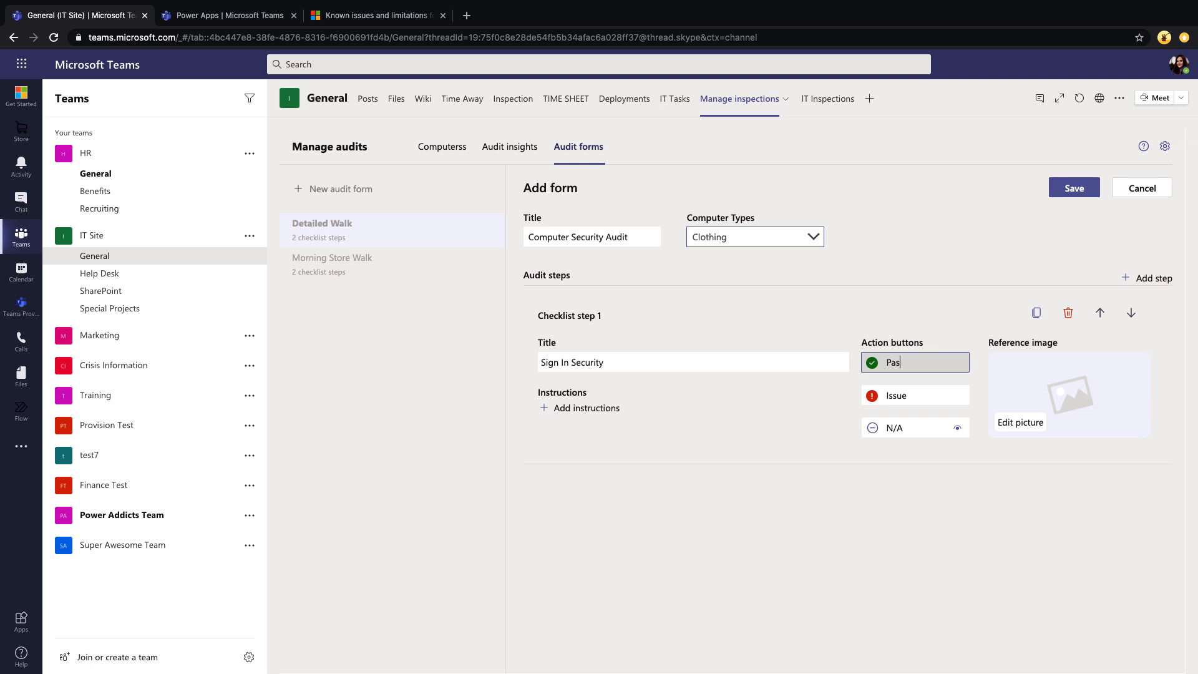
left_click(897, 395)
type("Fail")
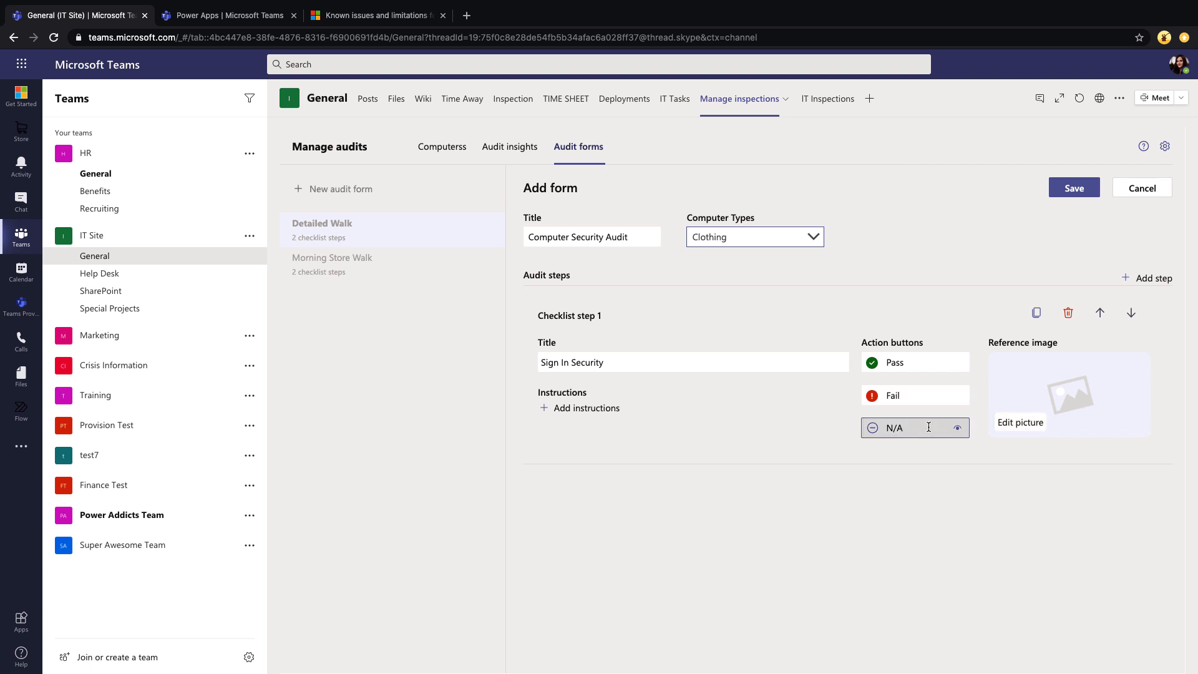
type("Not Enough Info")
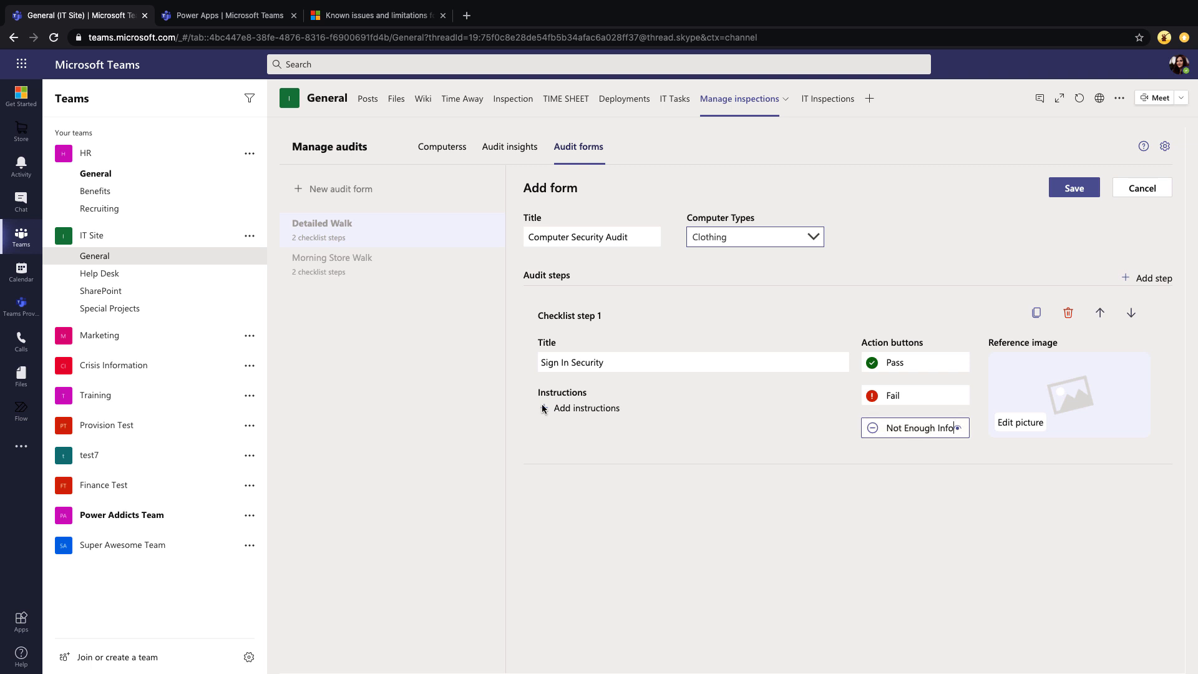
left_click(586, 408)
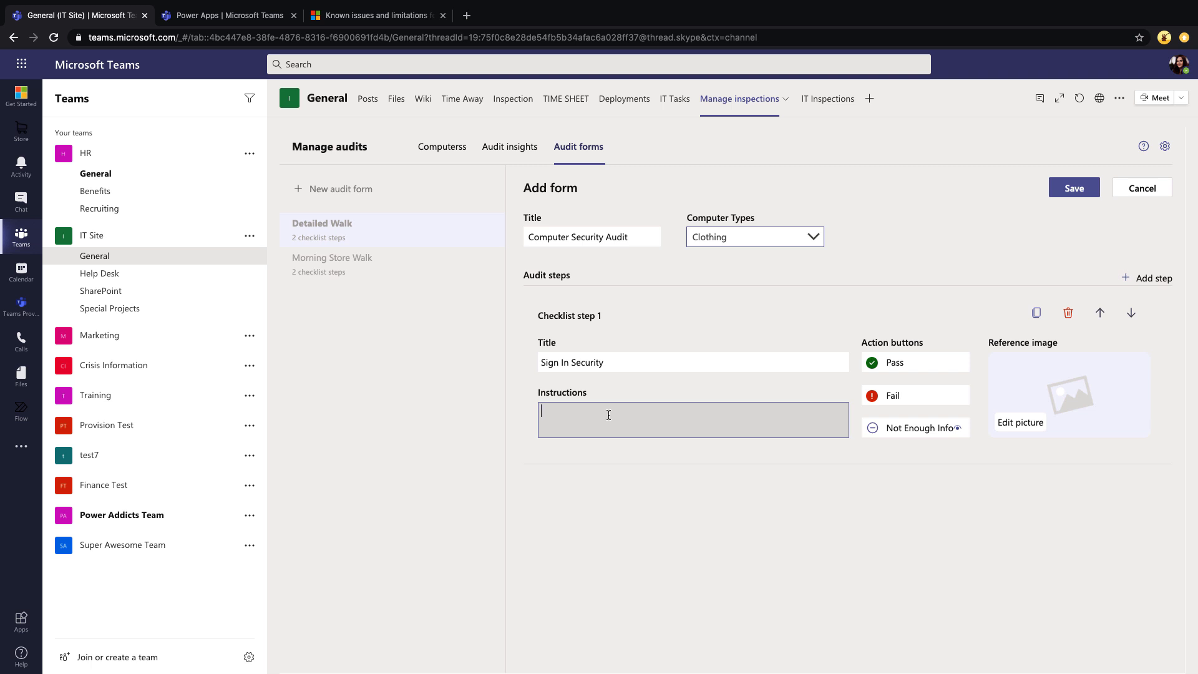
type("Make sure that they have a stron")
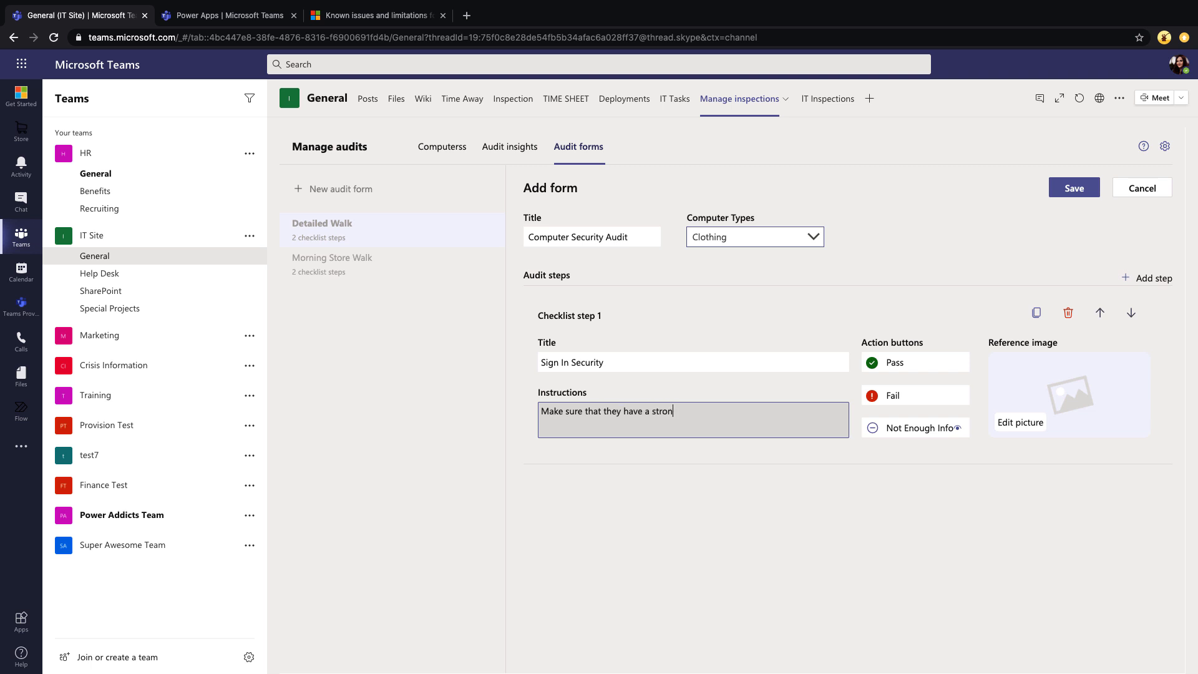
type("g password and MFA enabled")
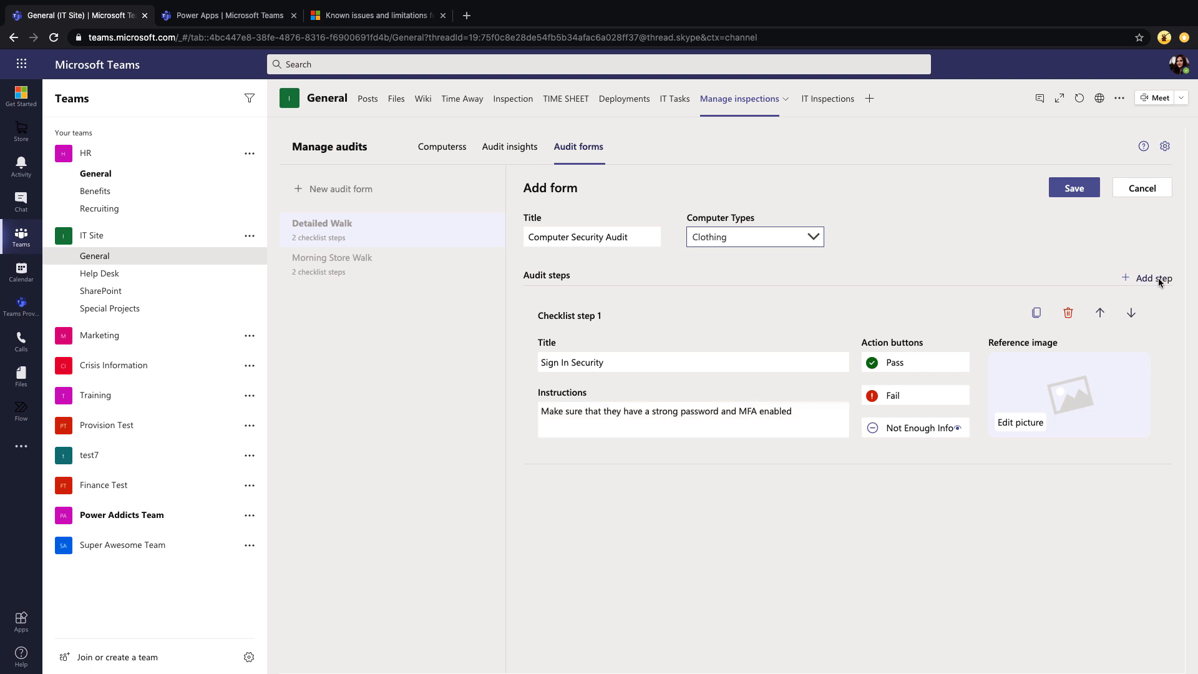
- Add a second Antivirus step with a 'No' answer and save the Computer Security Audit form
left_click(1148, 278)
type("Y")
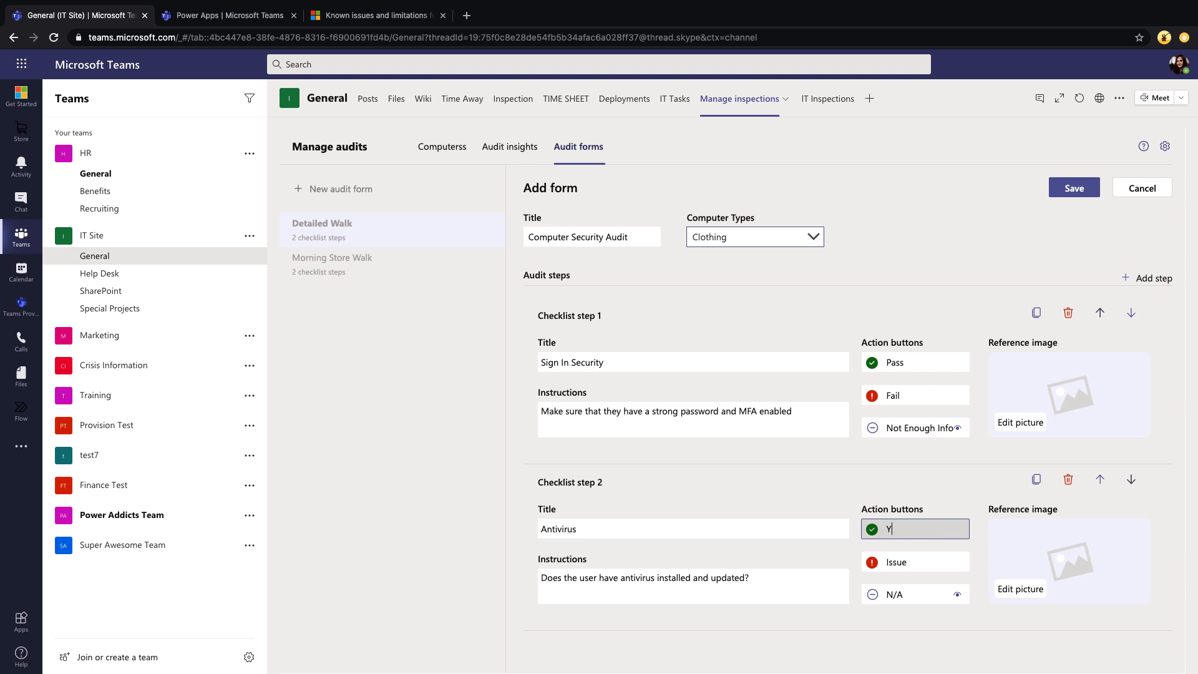
left_click(915, 562)
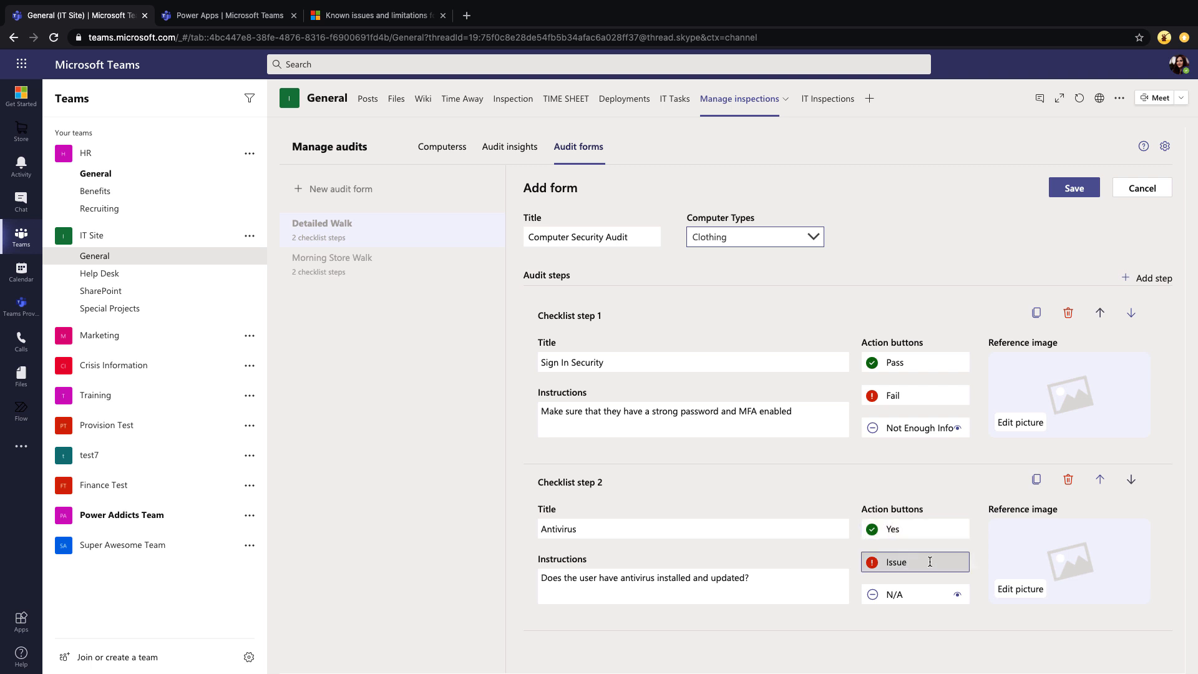
type("No")
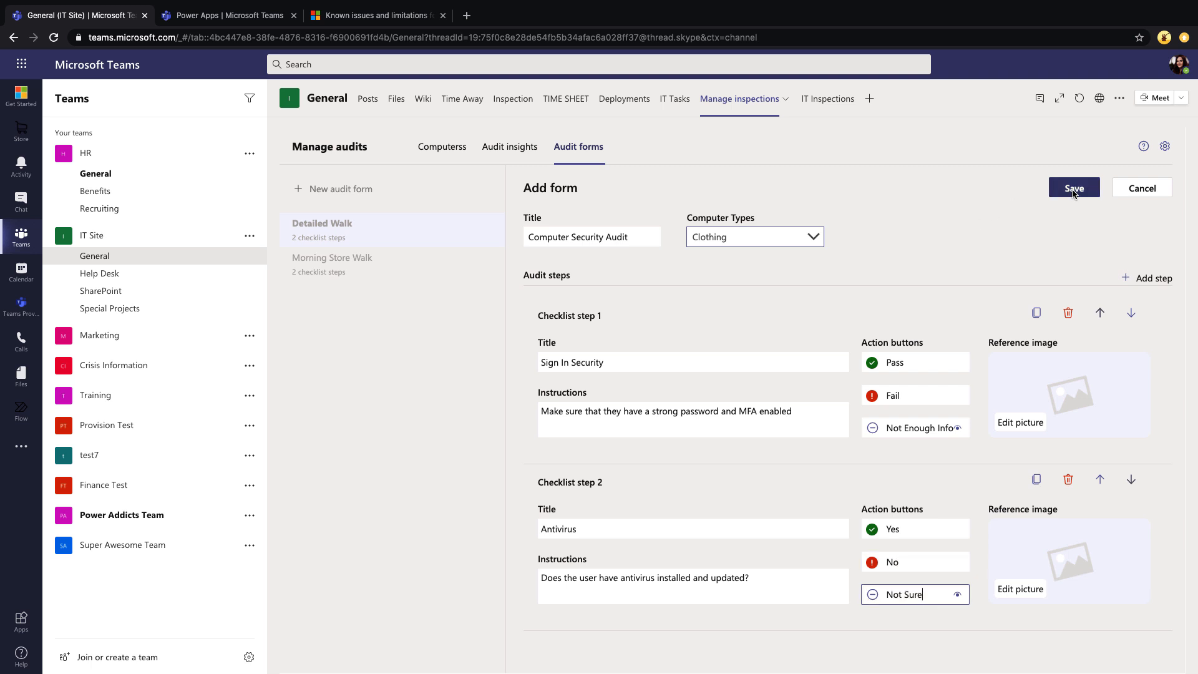
left_click(1073, 188)
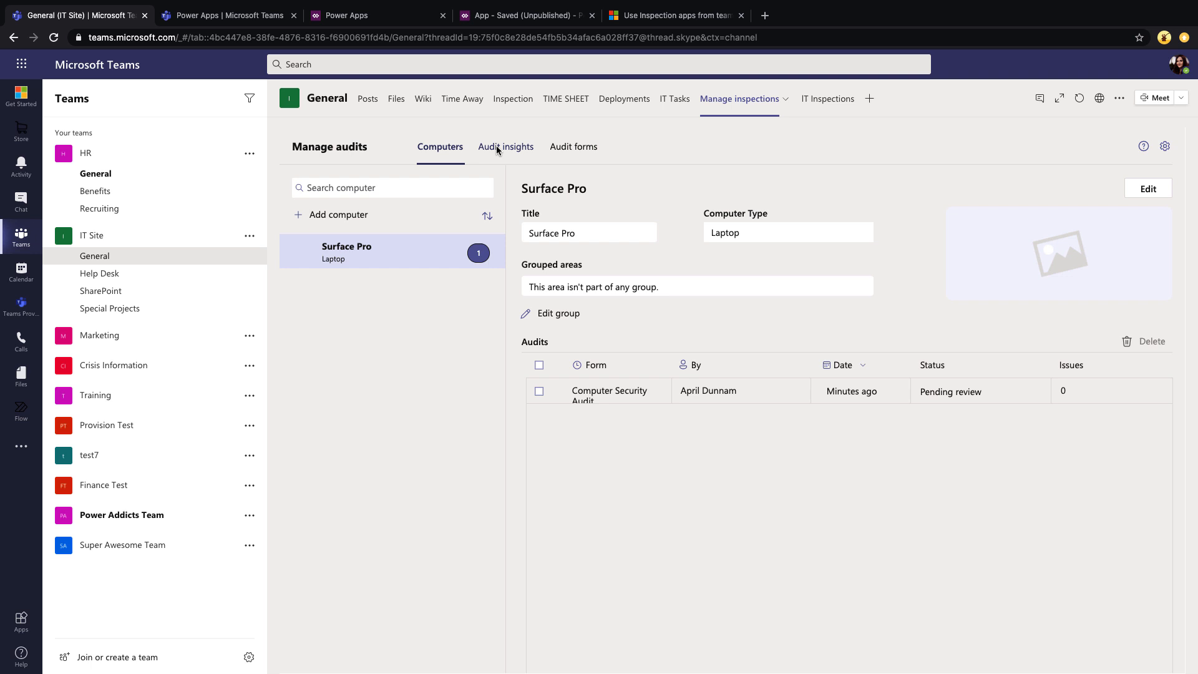
mouse_move(729, 180)
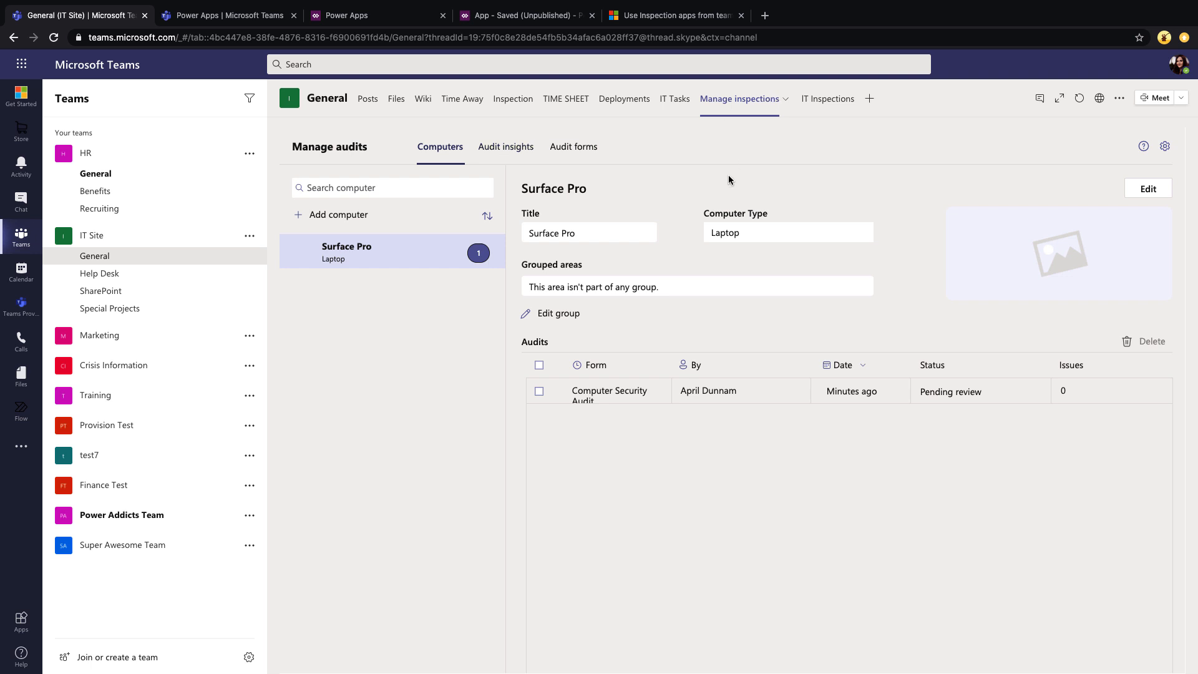
- Show the Inspection tab's audit home page in IT Site General
left_click(514, 99)
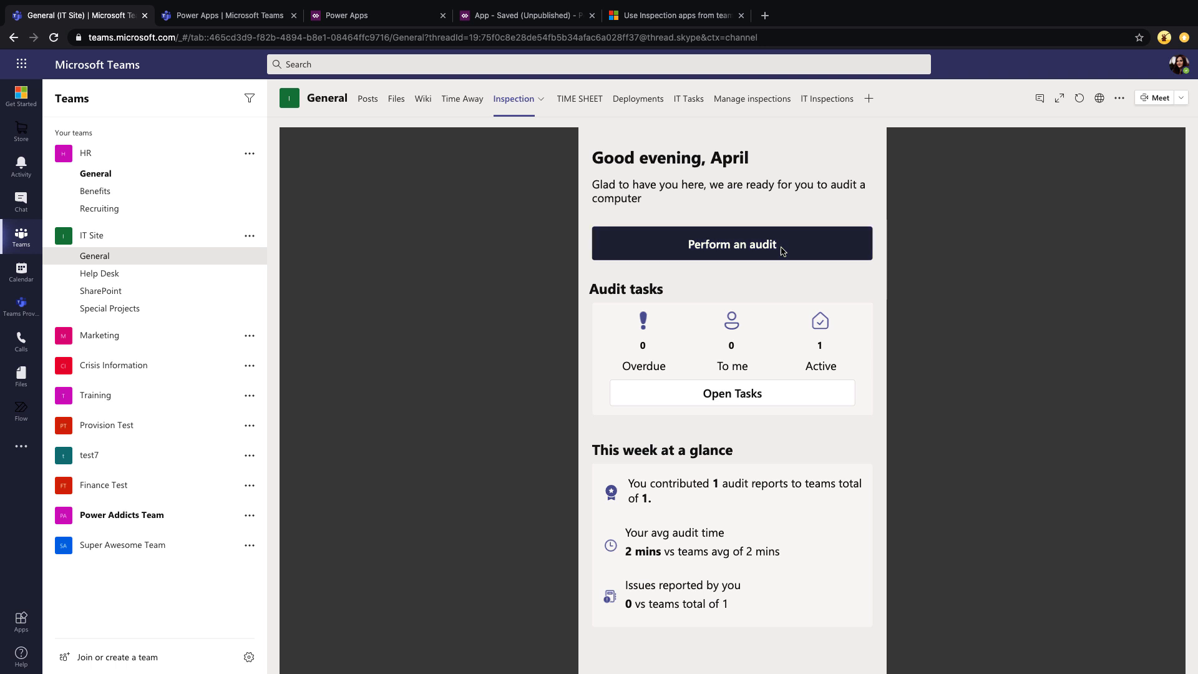
- Begin a Surface Pro audit to reach the Sign In Security and Antivirus questions
left_click(731, 244)
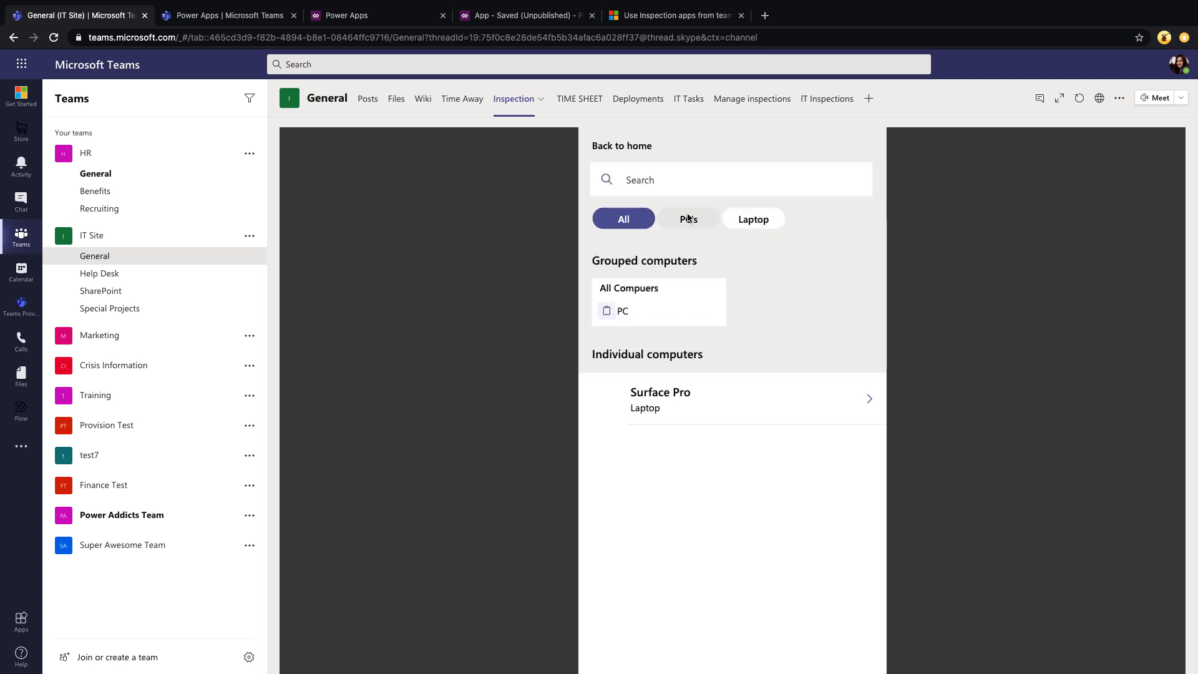
mouse_move(1021, 317)
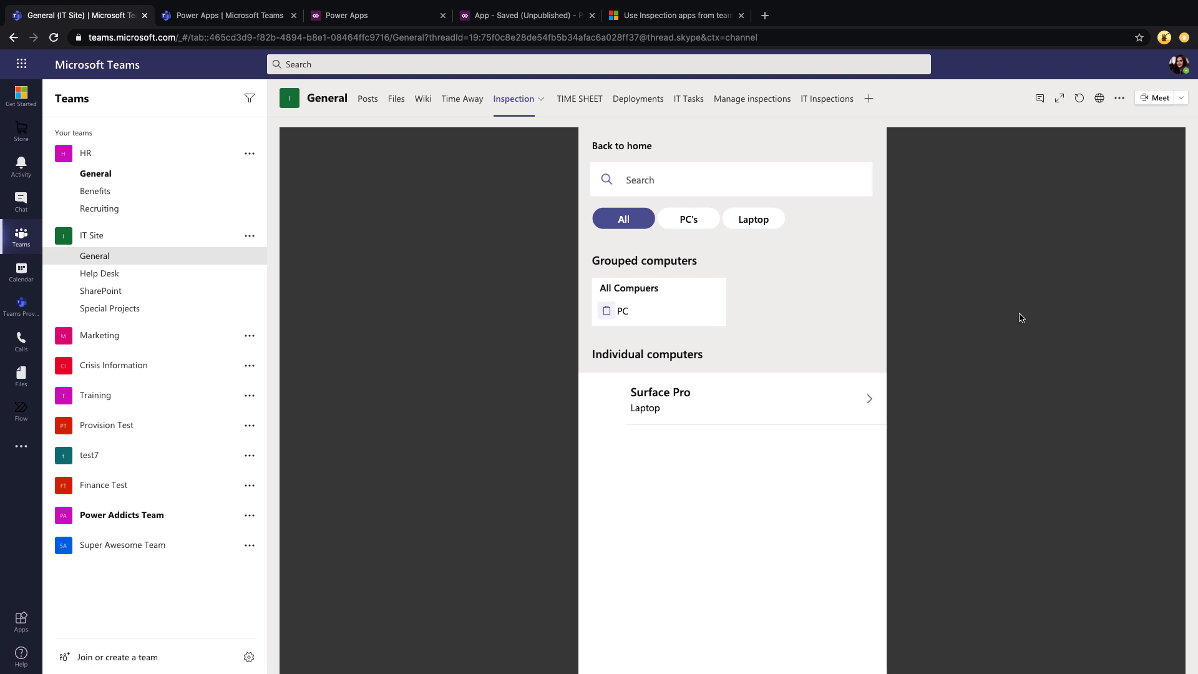
mouse_move(808, 374)
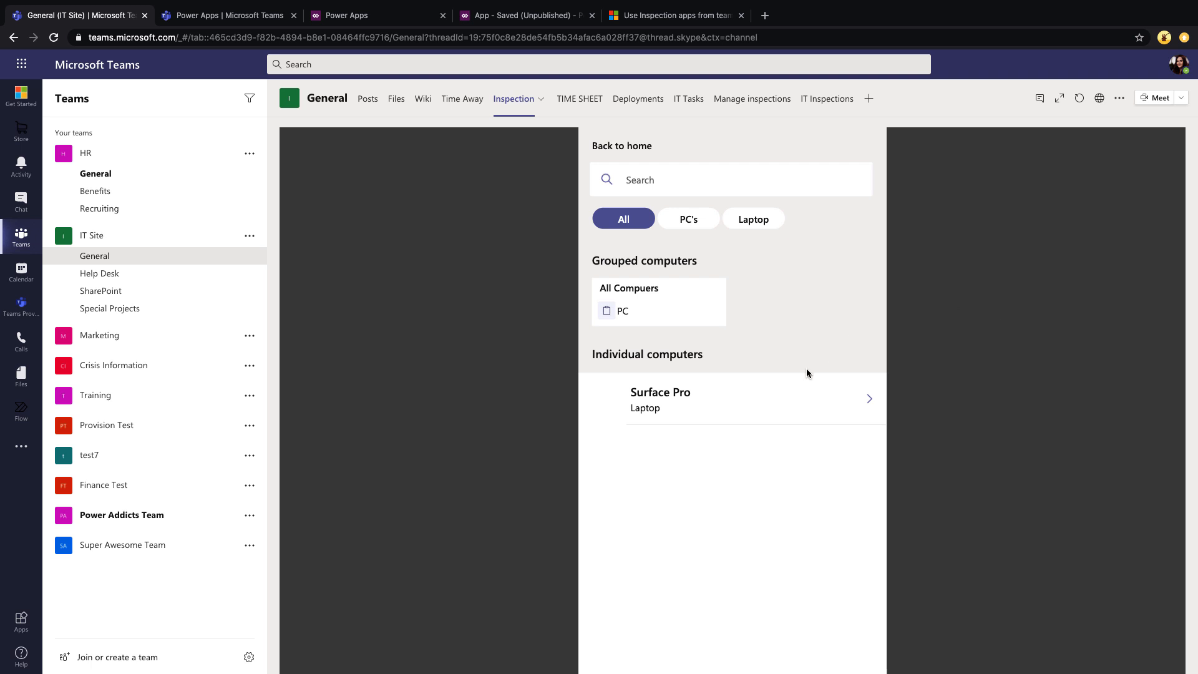
mouse_move(869, 402)
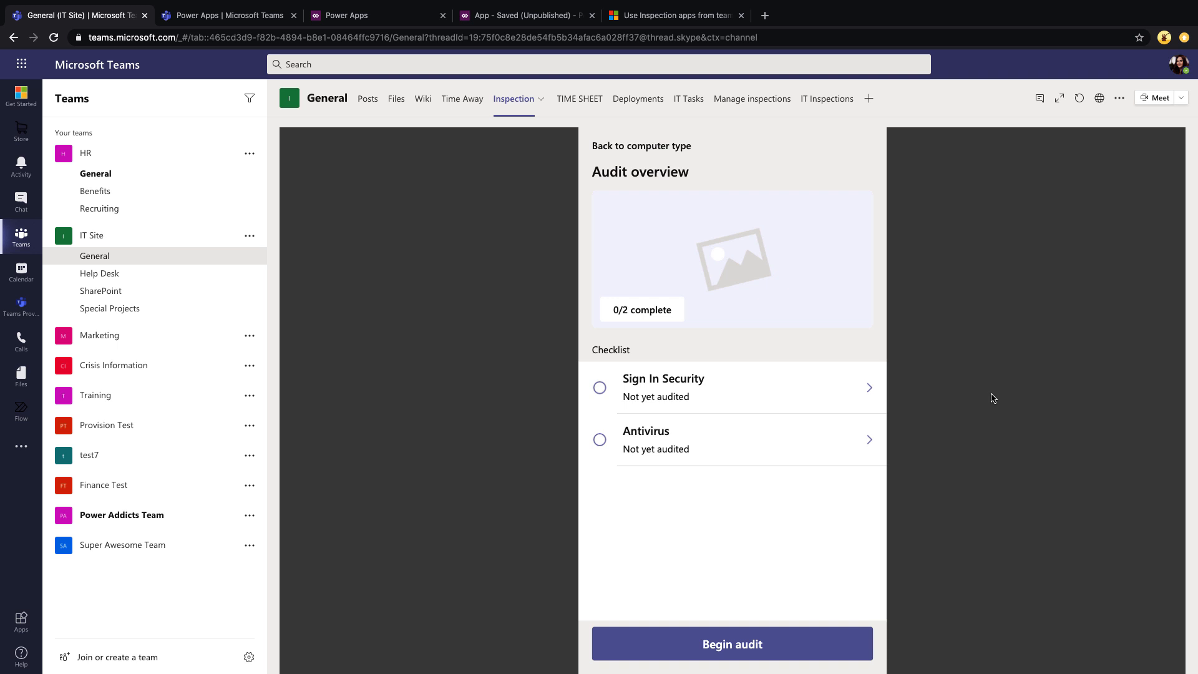
mouse_move(732, 644)
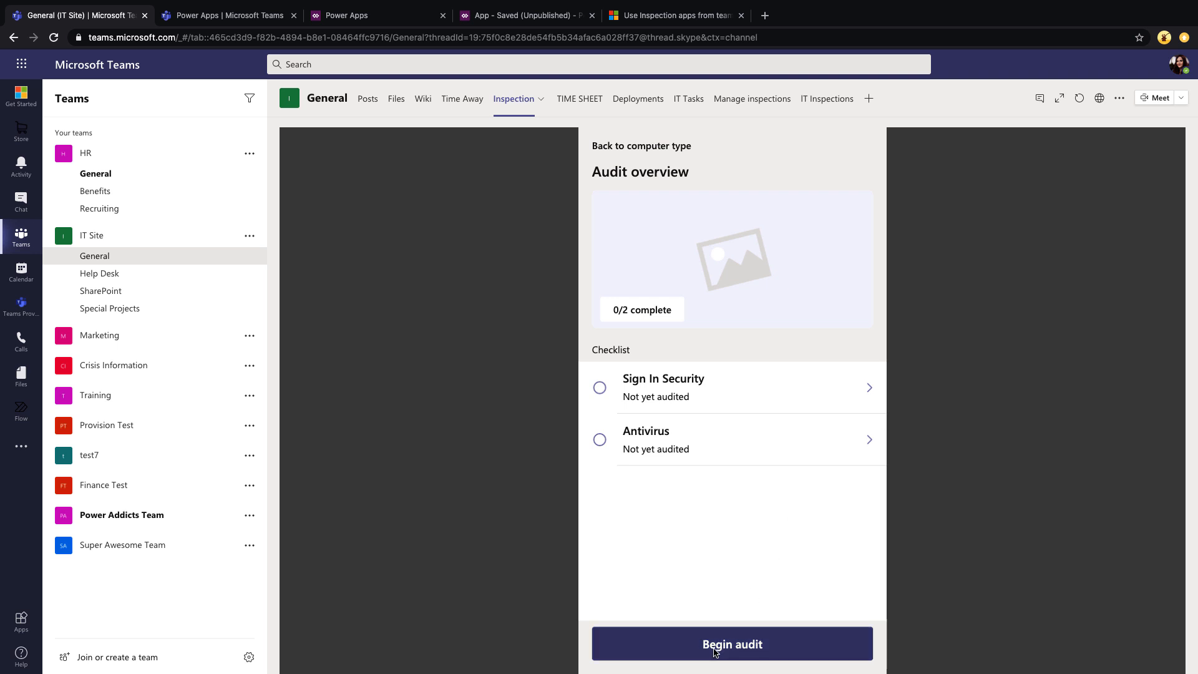
left_click(730, 644)
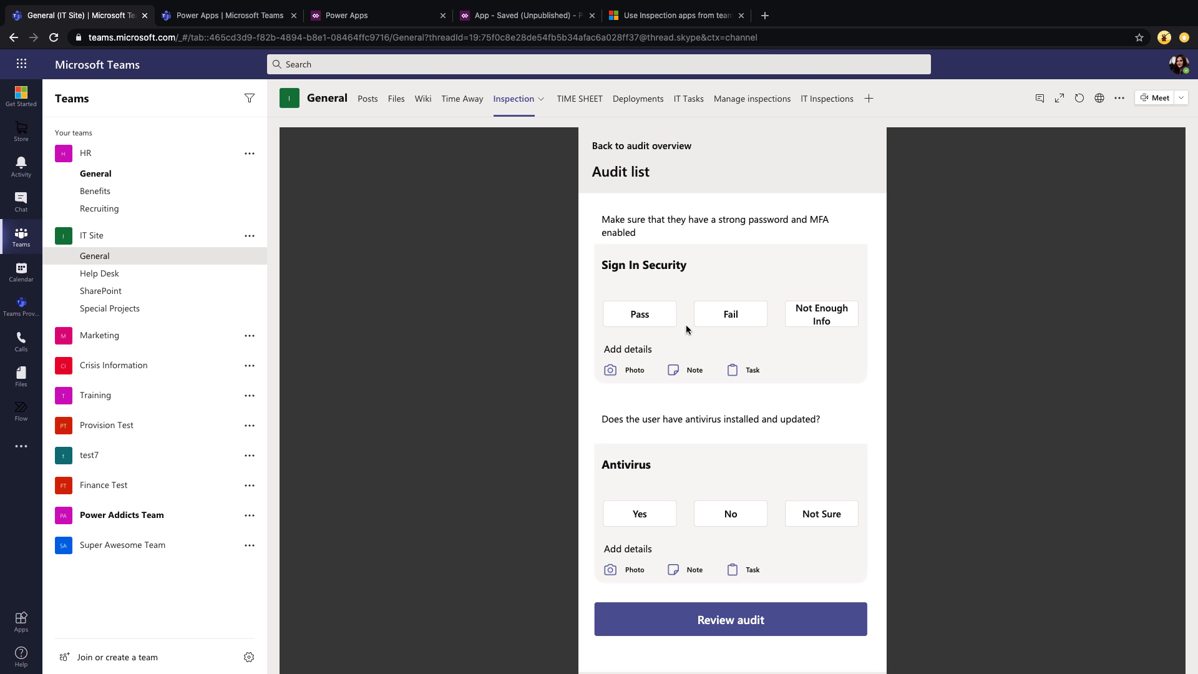
mouse_move(653, 231)
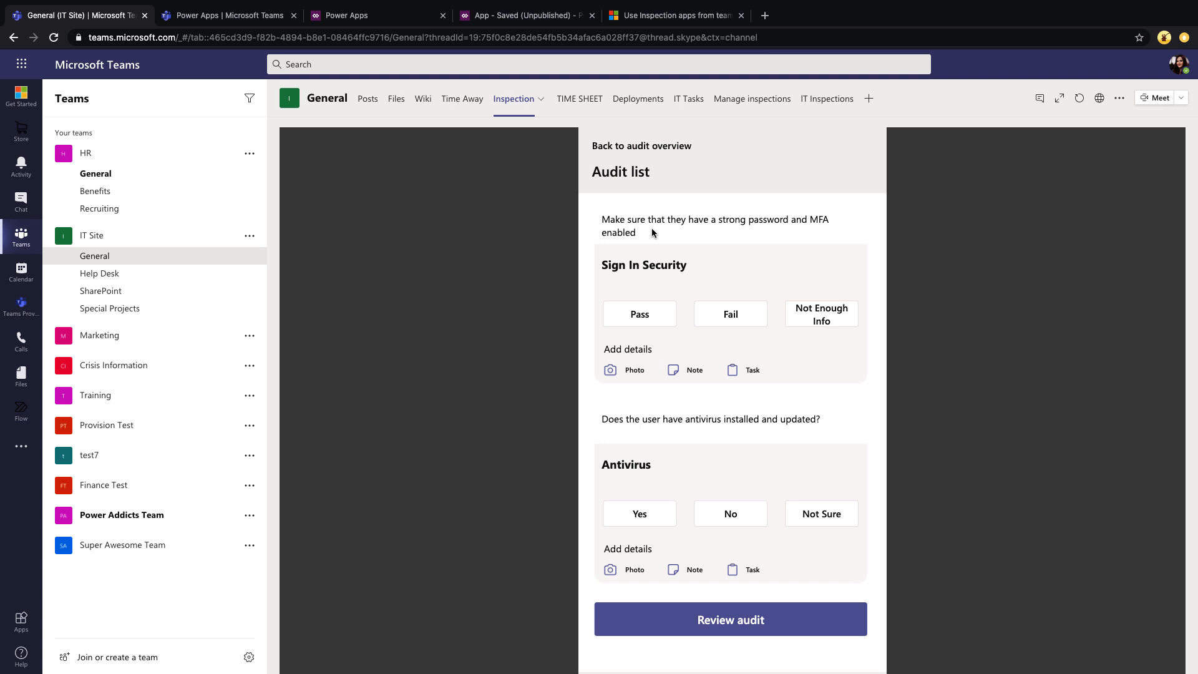
- Mark Sign In Security as Fail, attach a photo, and start a note
left_click(730, 313)
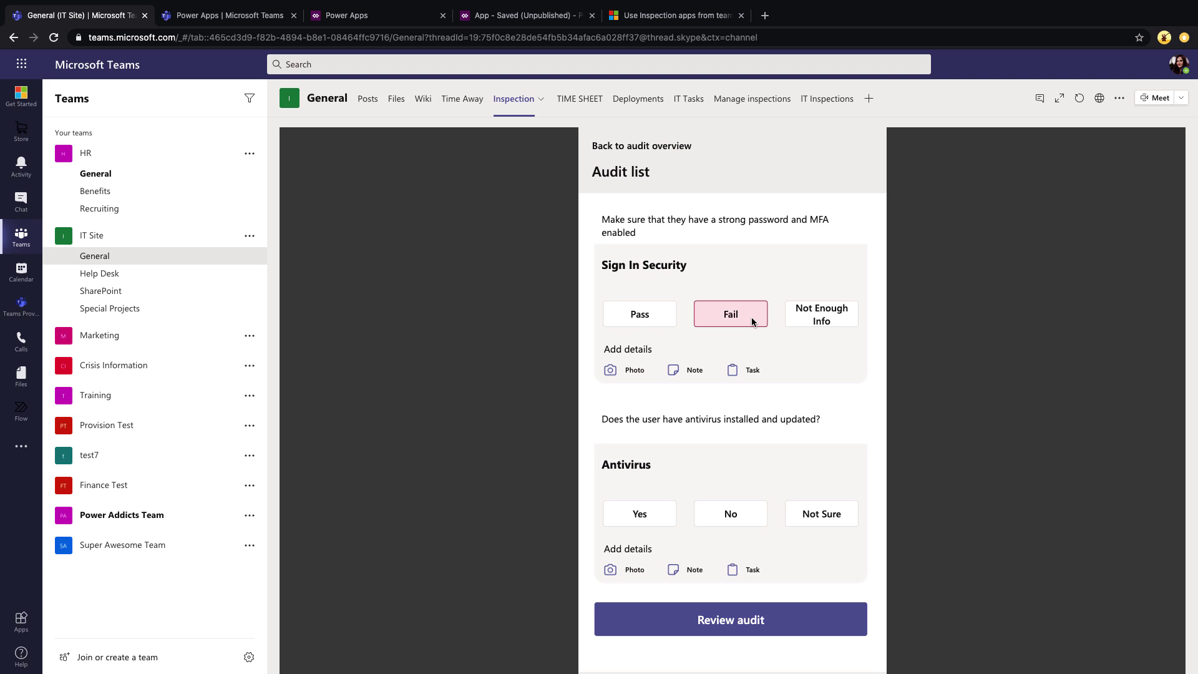
mouse_move(907, 403)
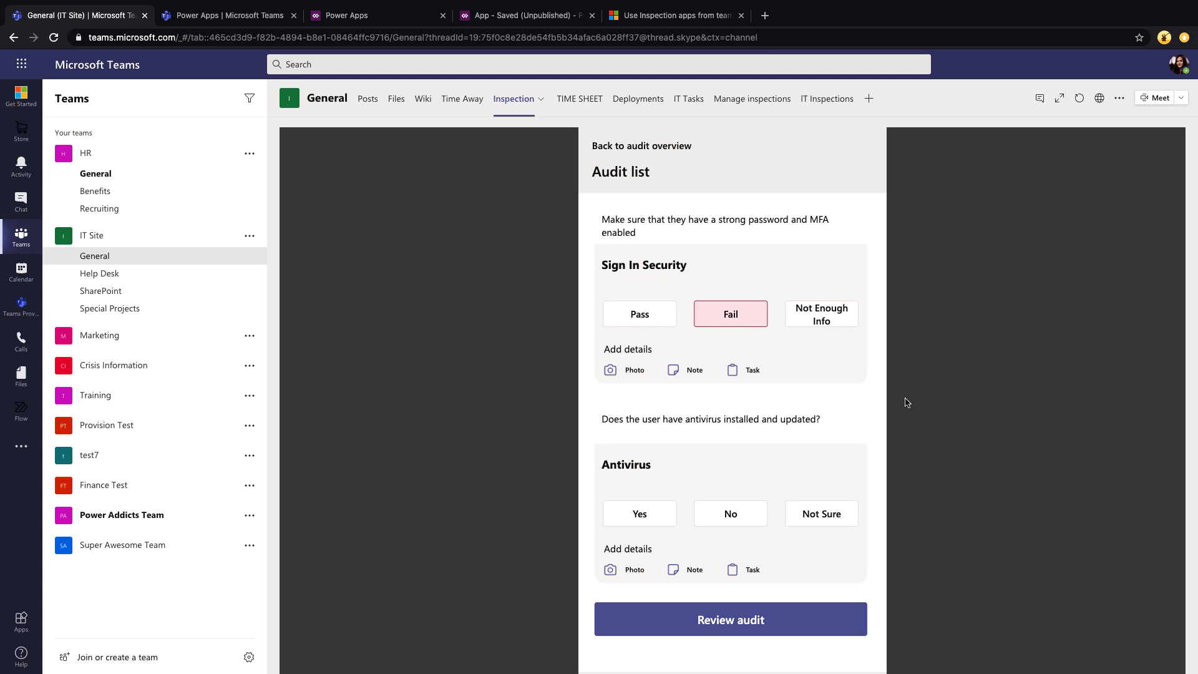
mouse_move(619, 375)
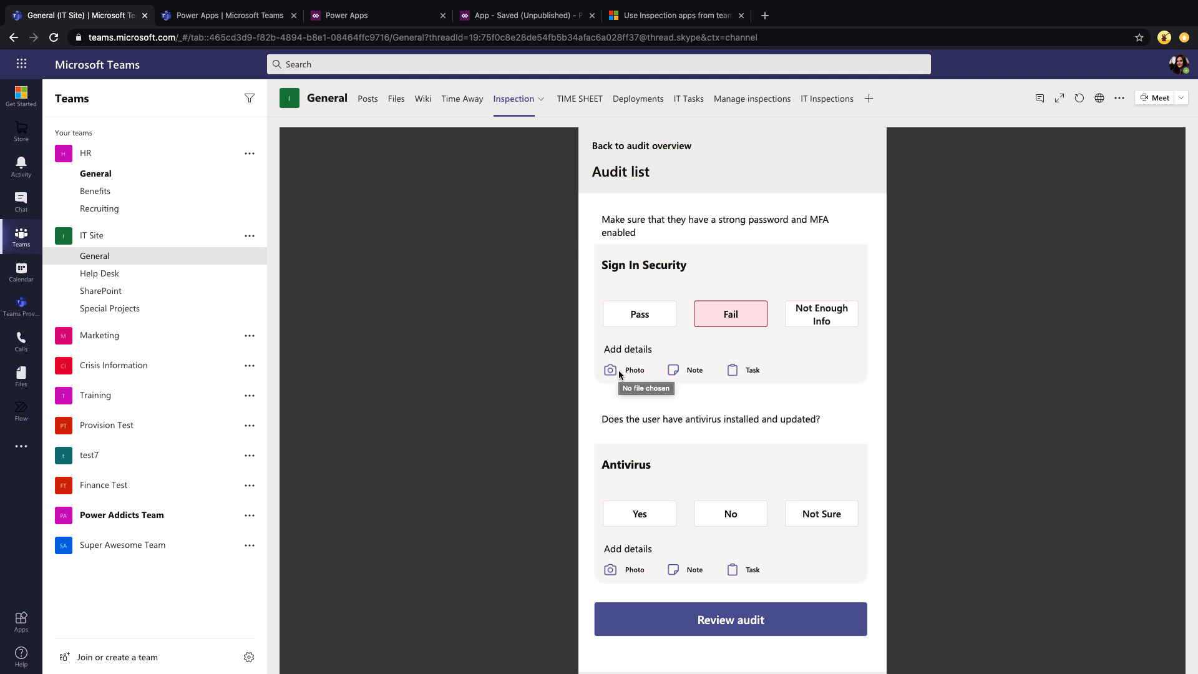
mouse_move(619, 375)
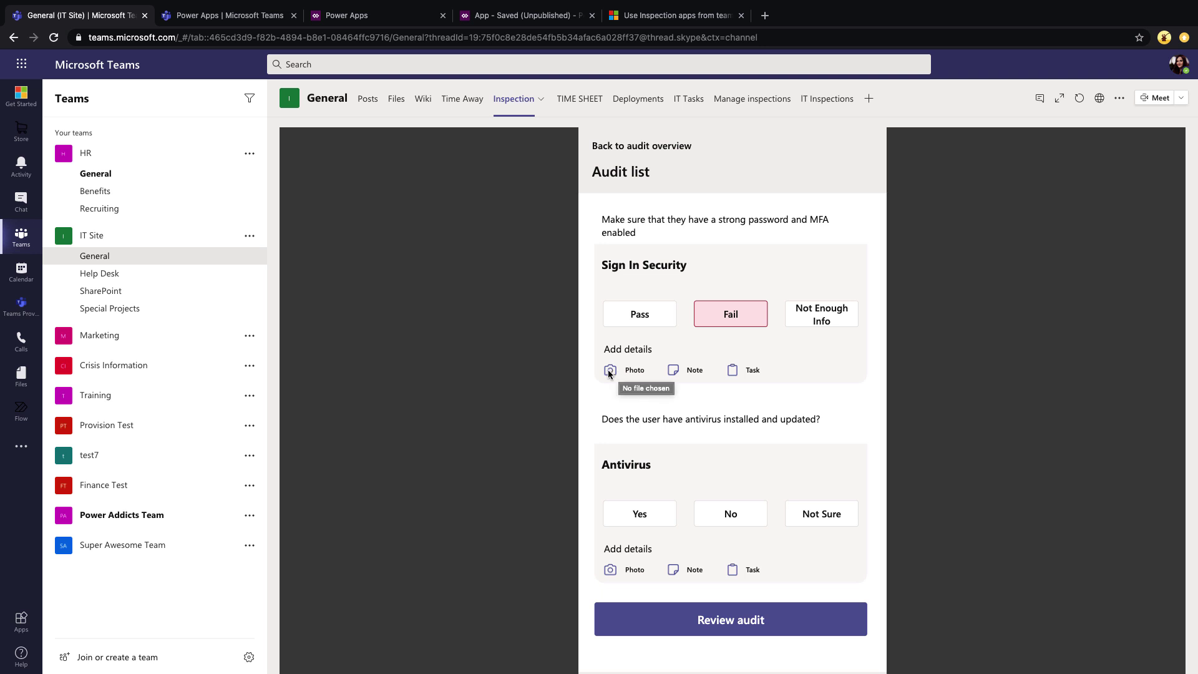
left_click(610, 370)
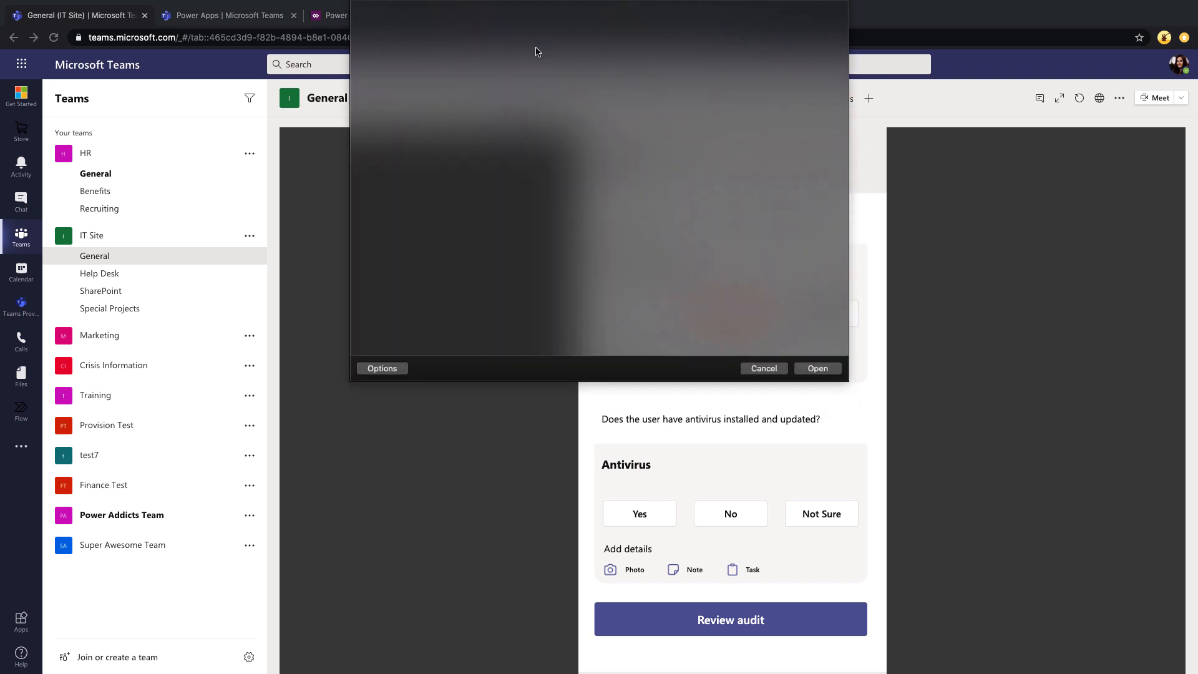
left_click(762, 369)
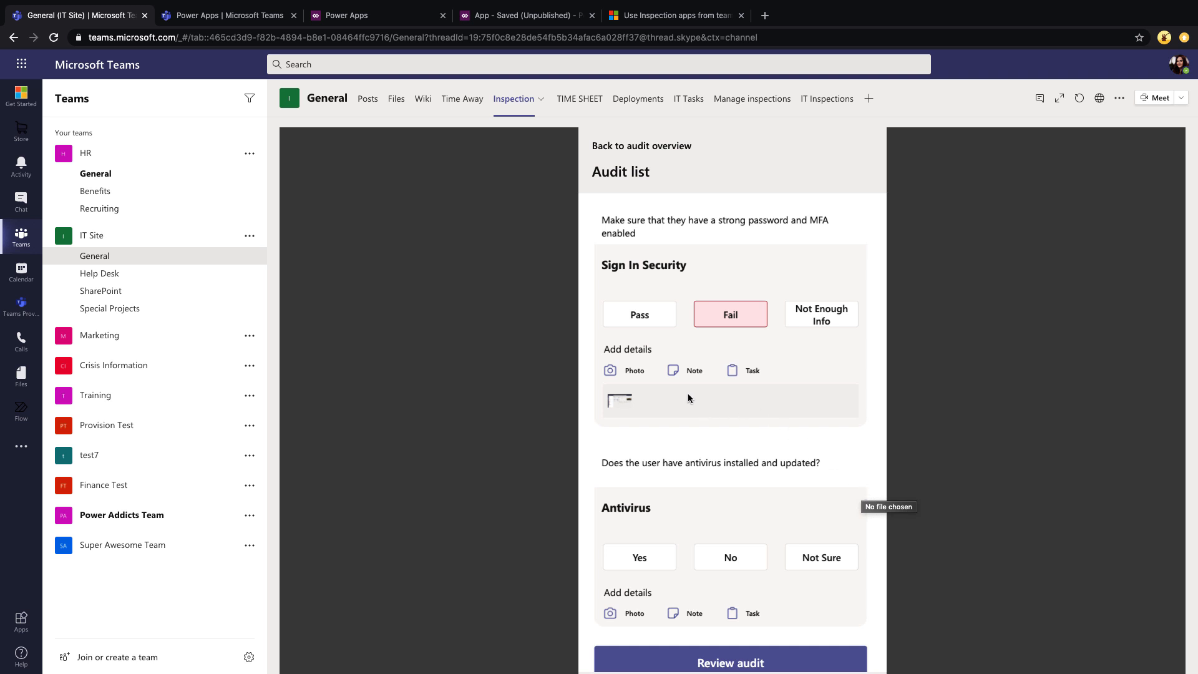
left_click(694, 371)
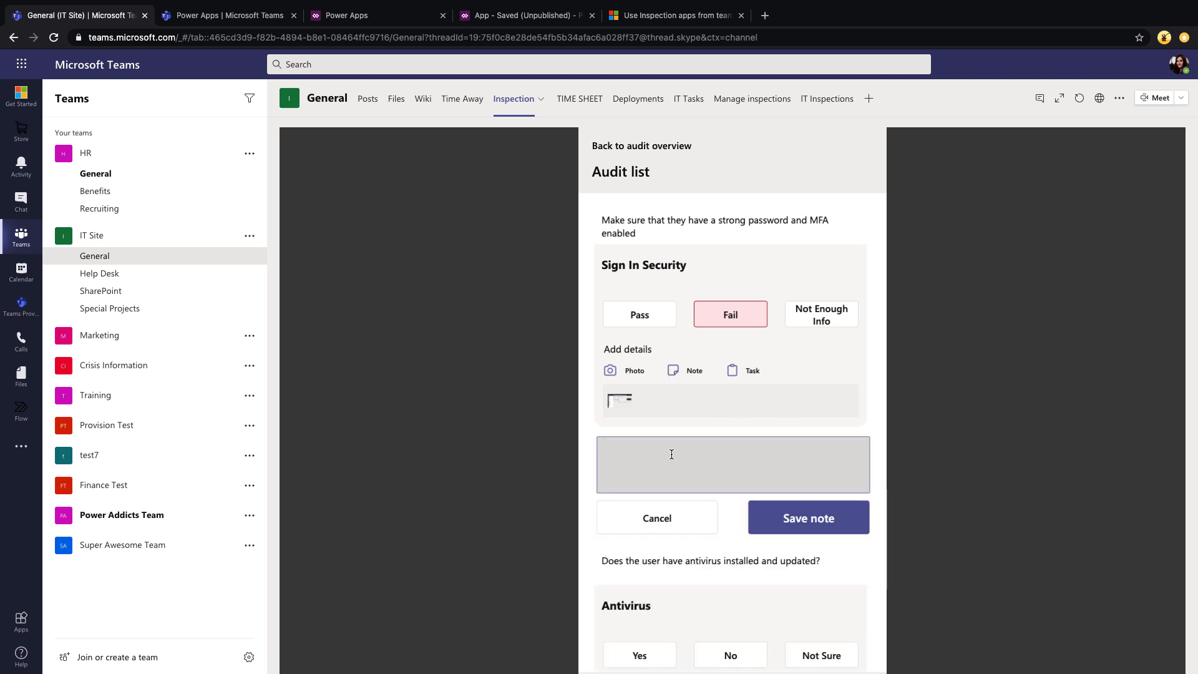
- Note on Sign In Security that MFA is not enabled
type("They don' thave MFA enabled")
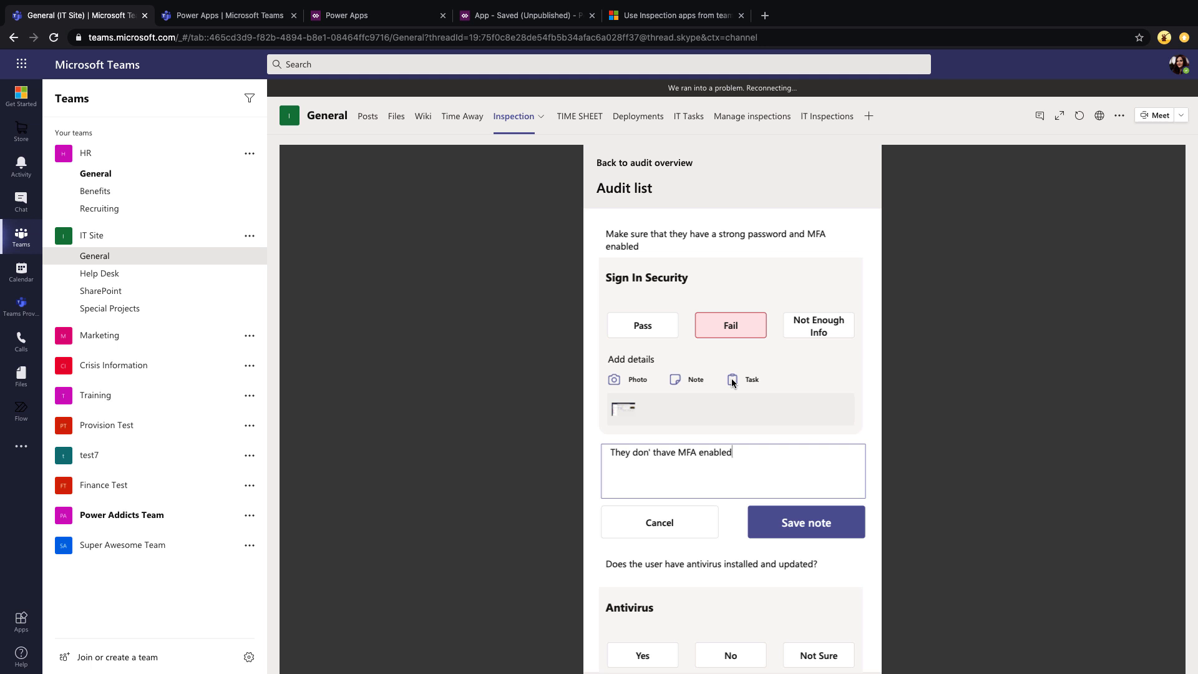
left_click(751, 379)
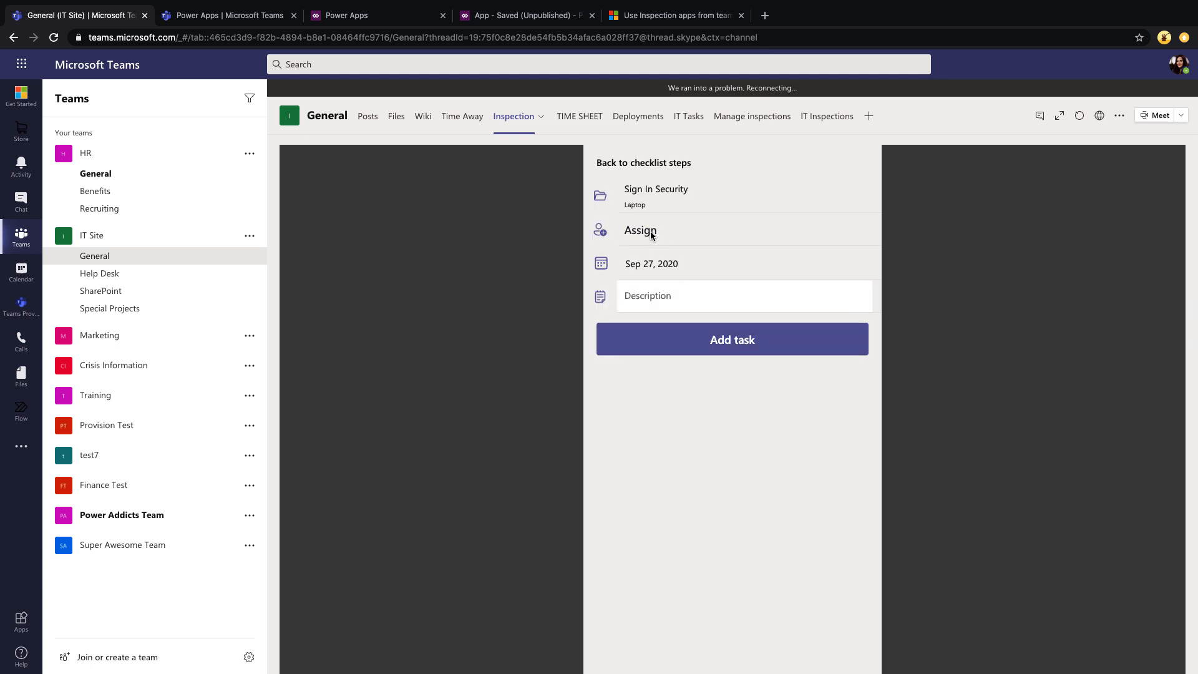
- Assign a 'Please turn on MFA' follow-up task and save the MFA note
left_click(640, 231)
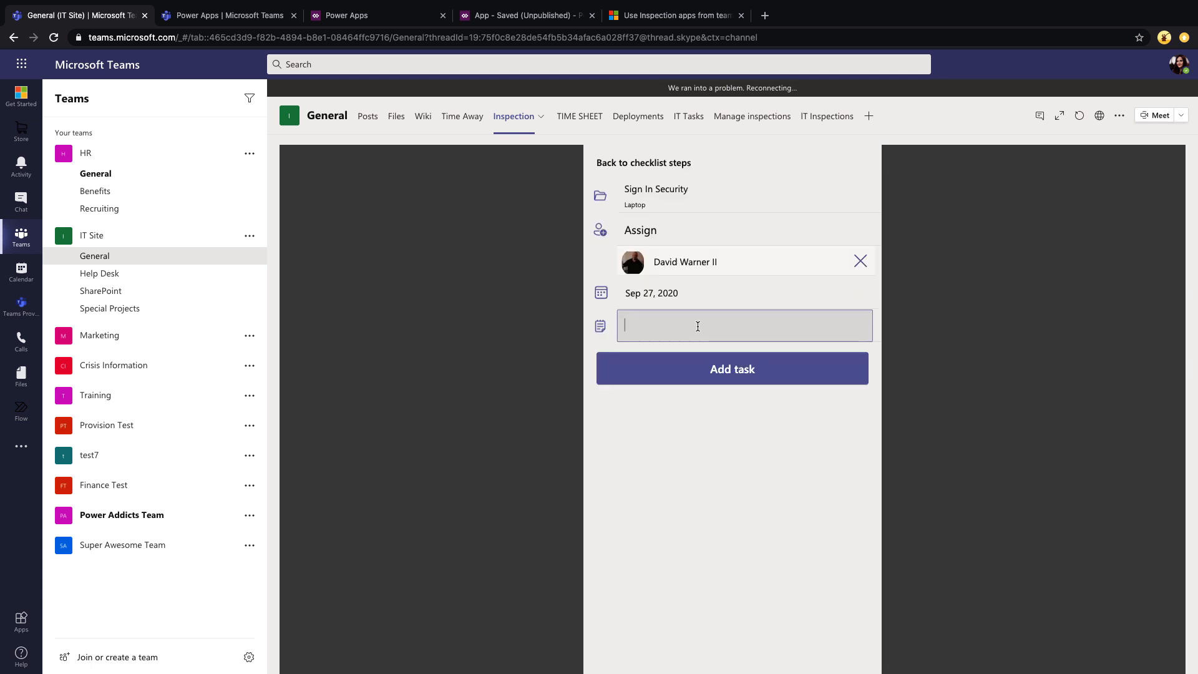
type("Please turn on MFA for this user")
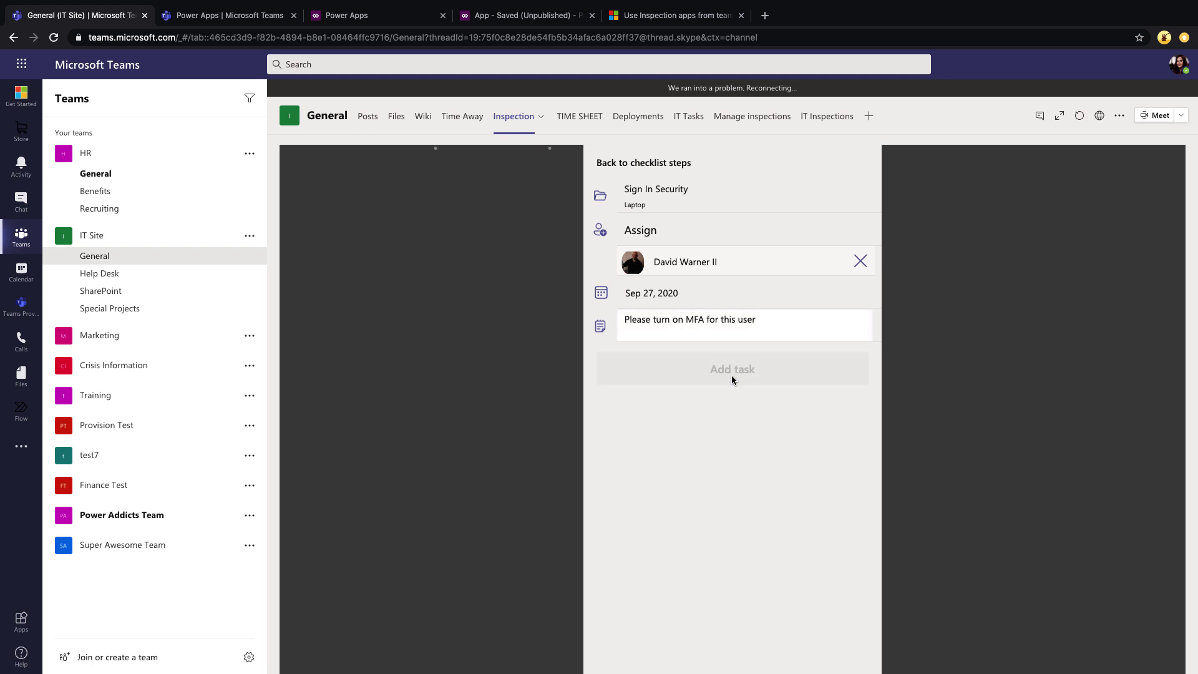
left_click(644, 162)
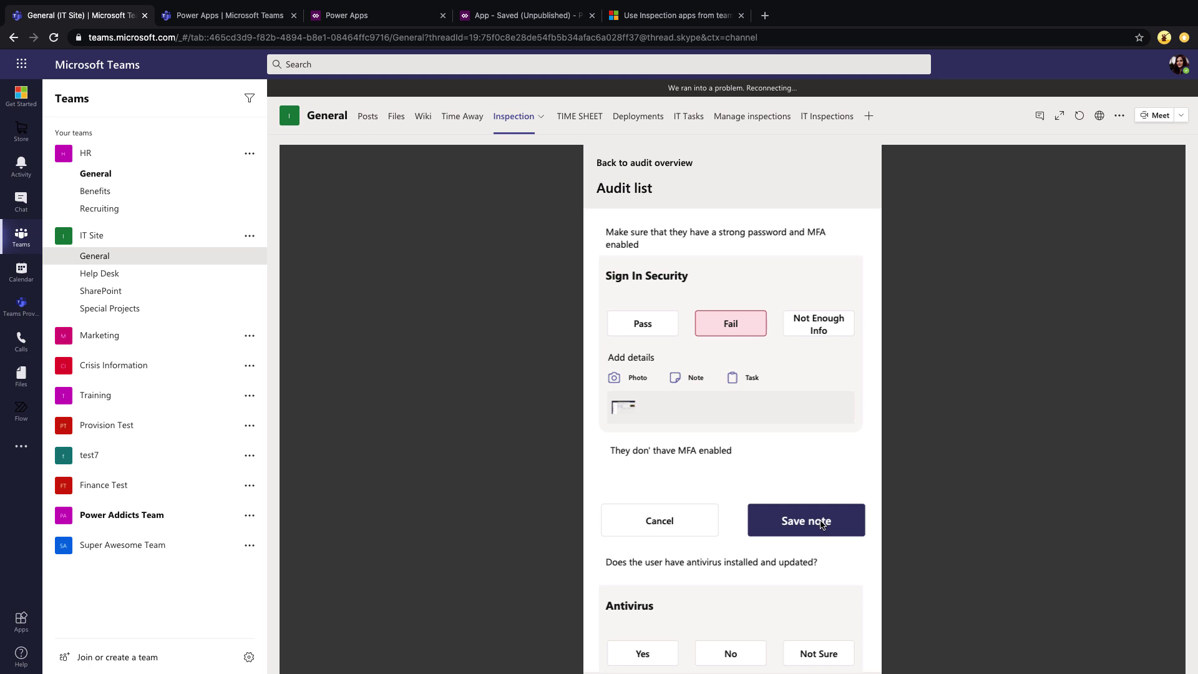
left_click(805, 520)
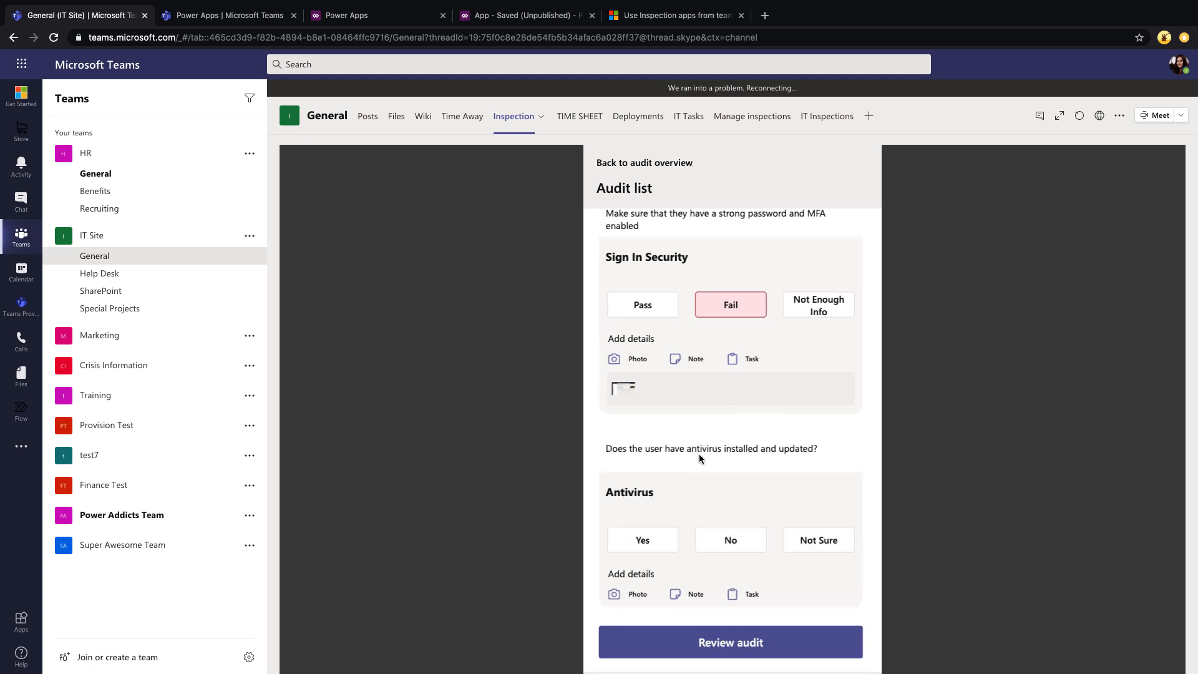
mouse_move(784, 514)
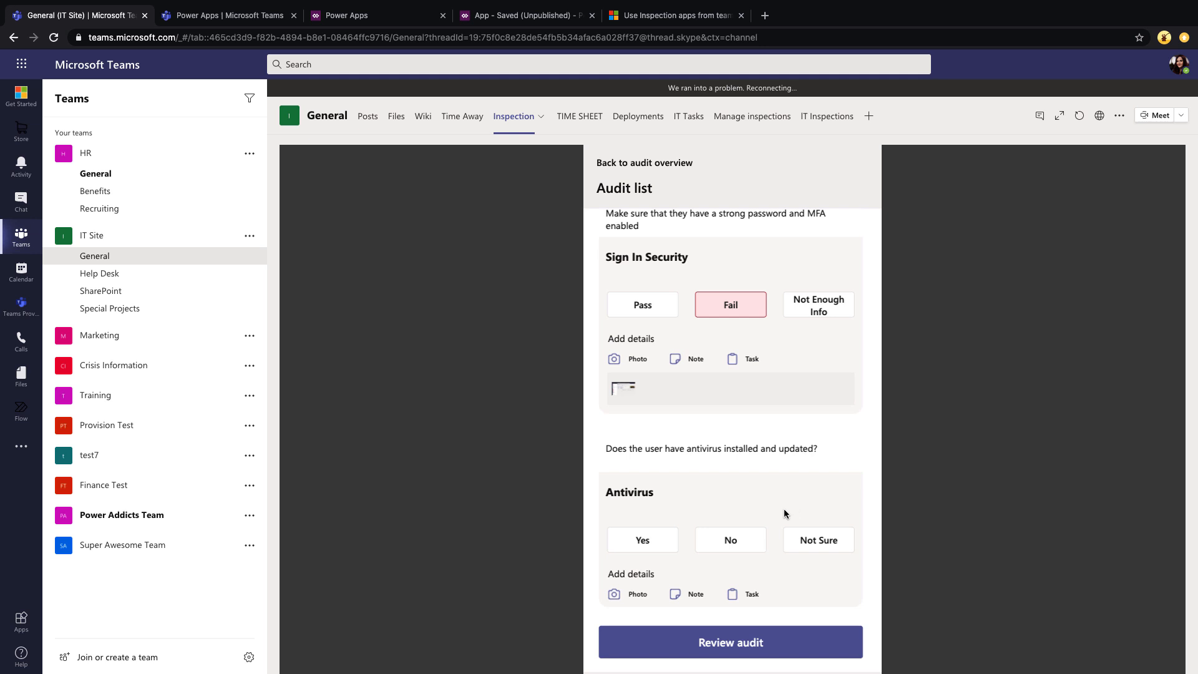
- Answer Yes for Antivirus, review the audit overview, and submit the Surface Pro audit
left_click(642, 539)
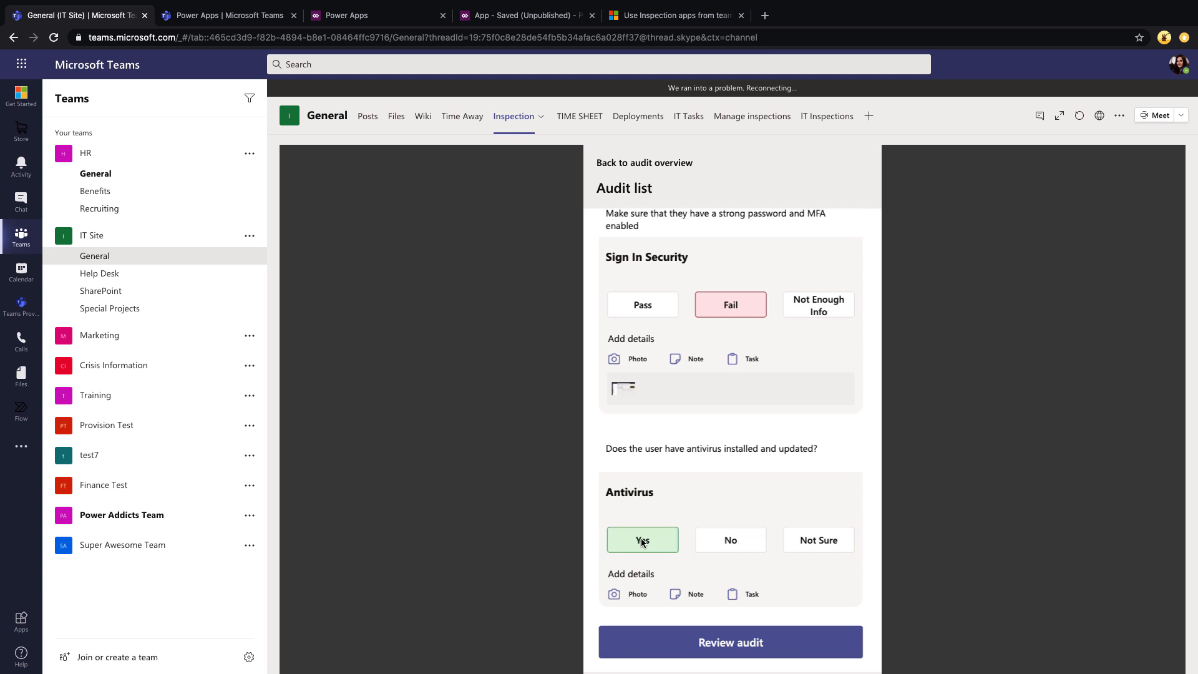
mouse_move(798, 636)
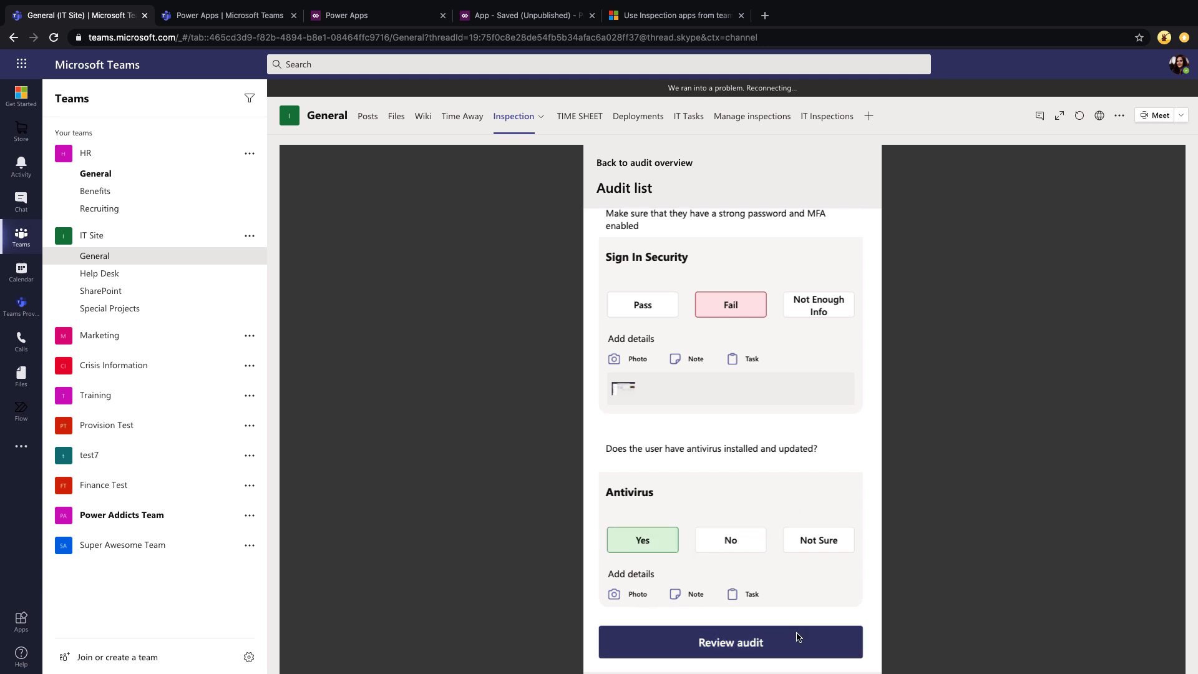
left_click(729, 642)
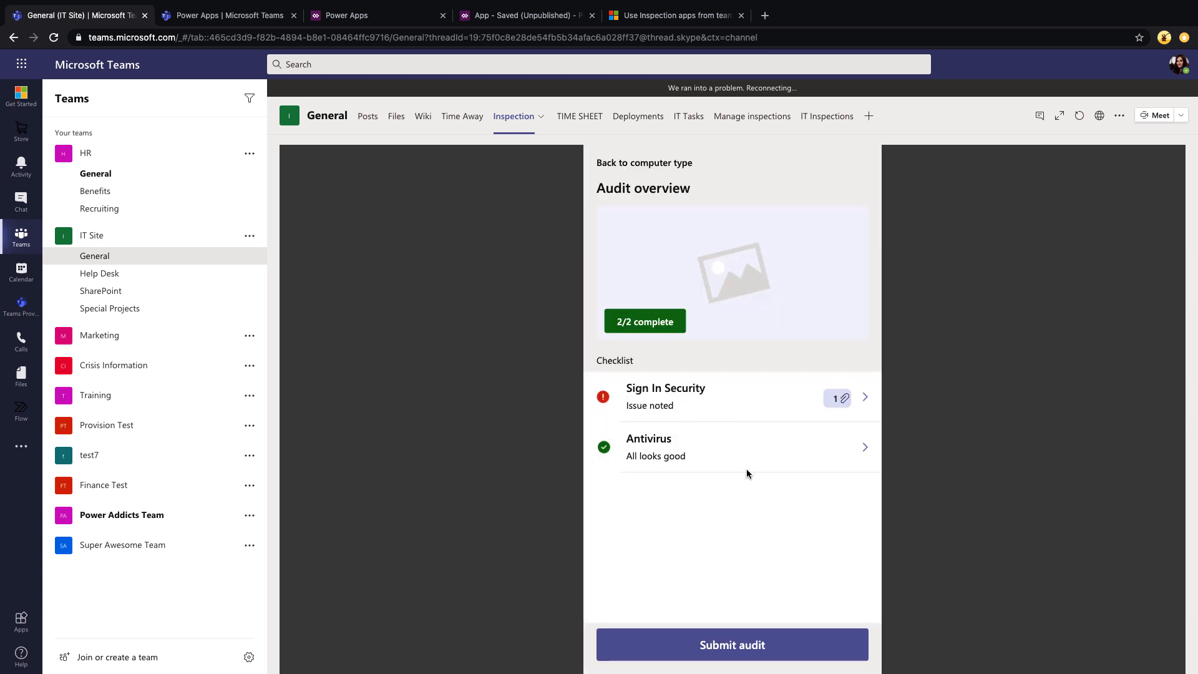
mouse_move(697, 397)
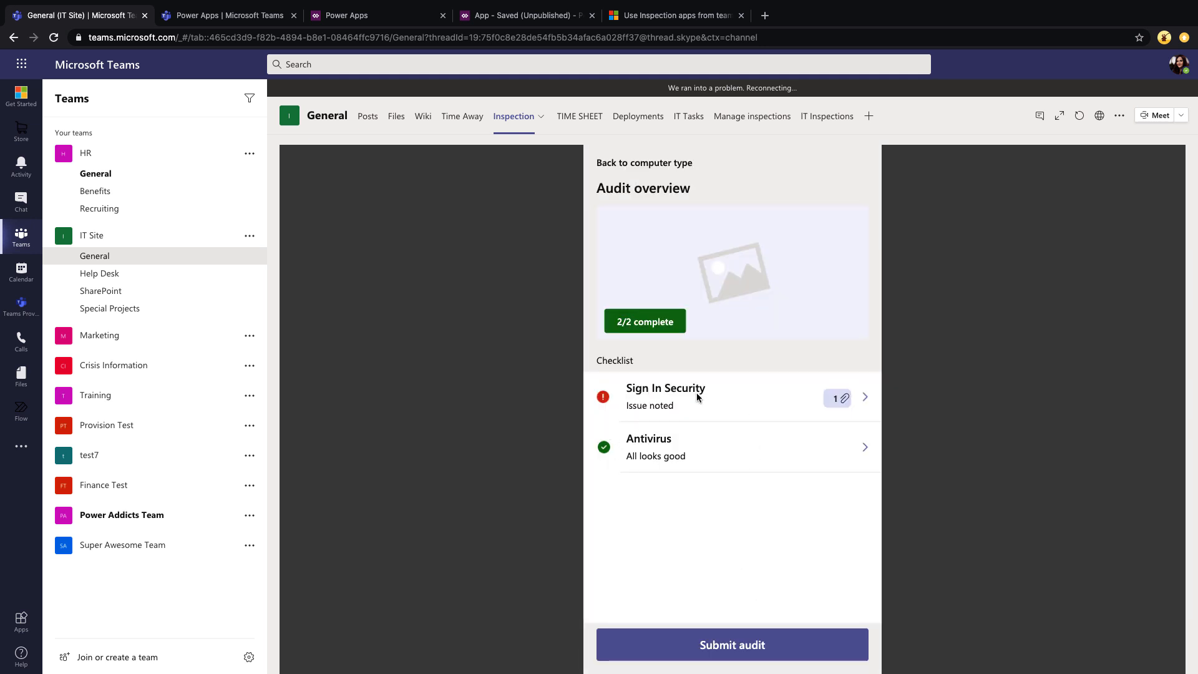
mouse_move(668, 412)
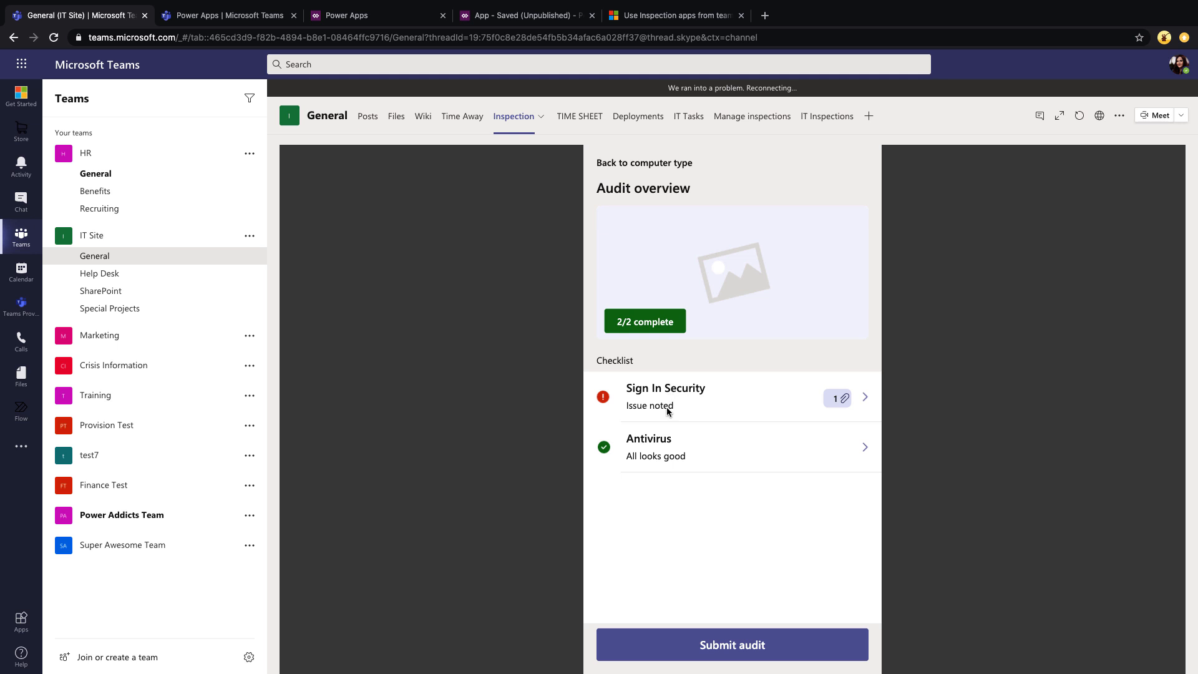
mouse_move(653, 408)
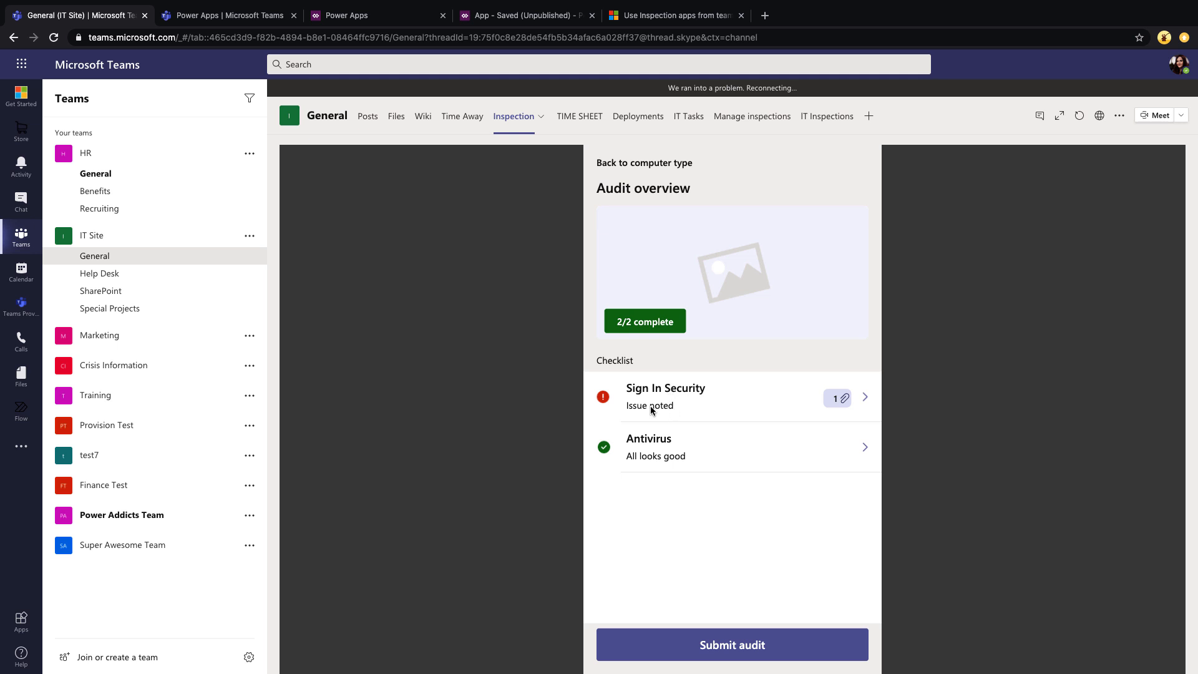
mouse_move(817, 442)
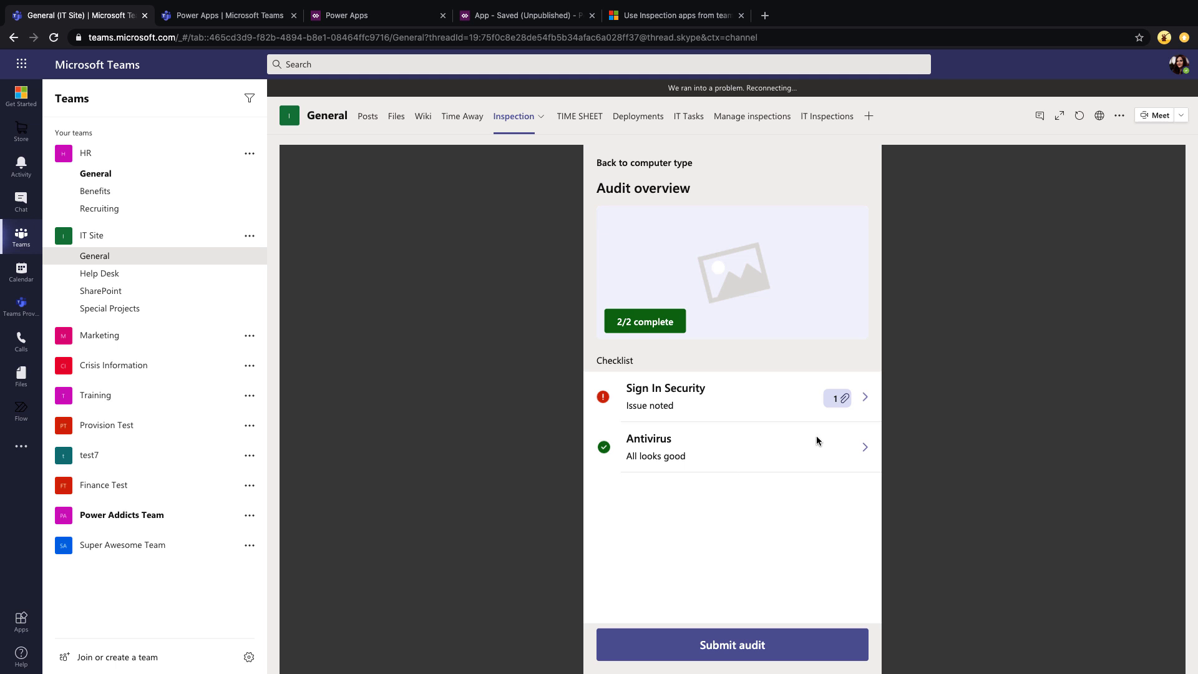
mouse_move(847, 407)
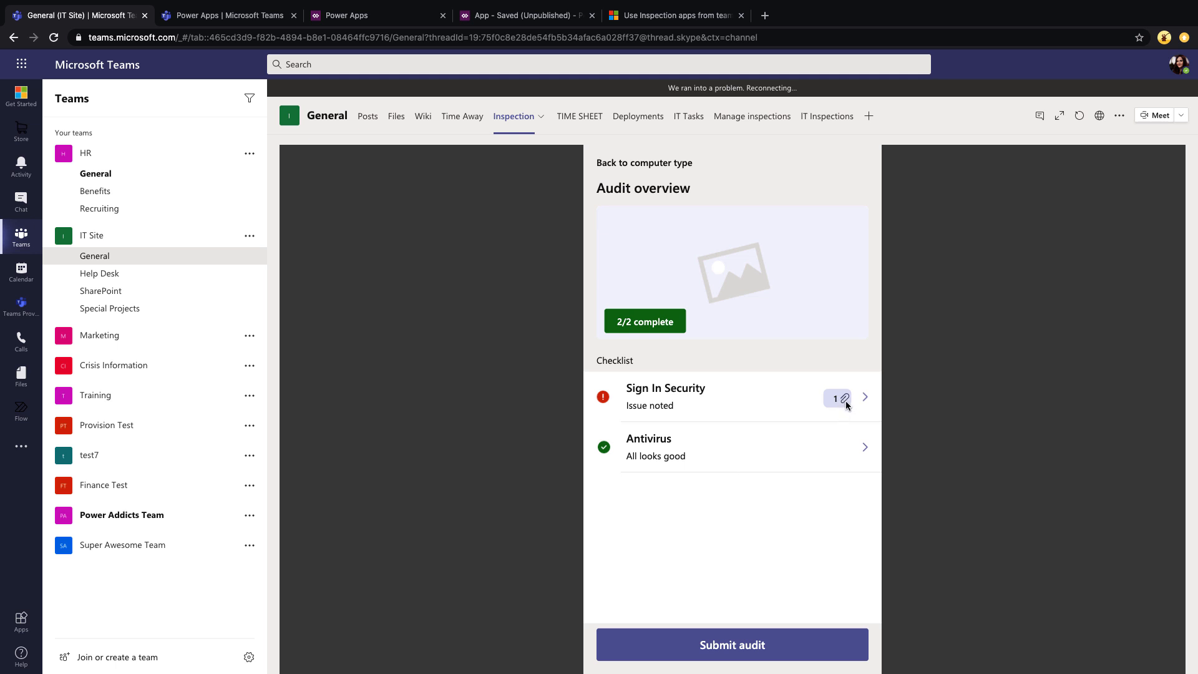
mouse_move(798, 571)
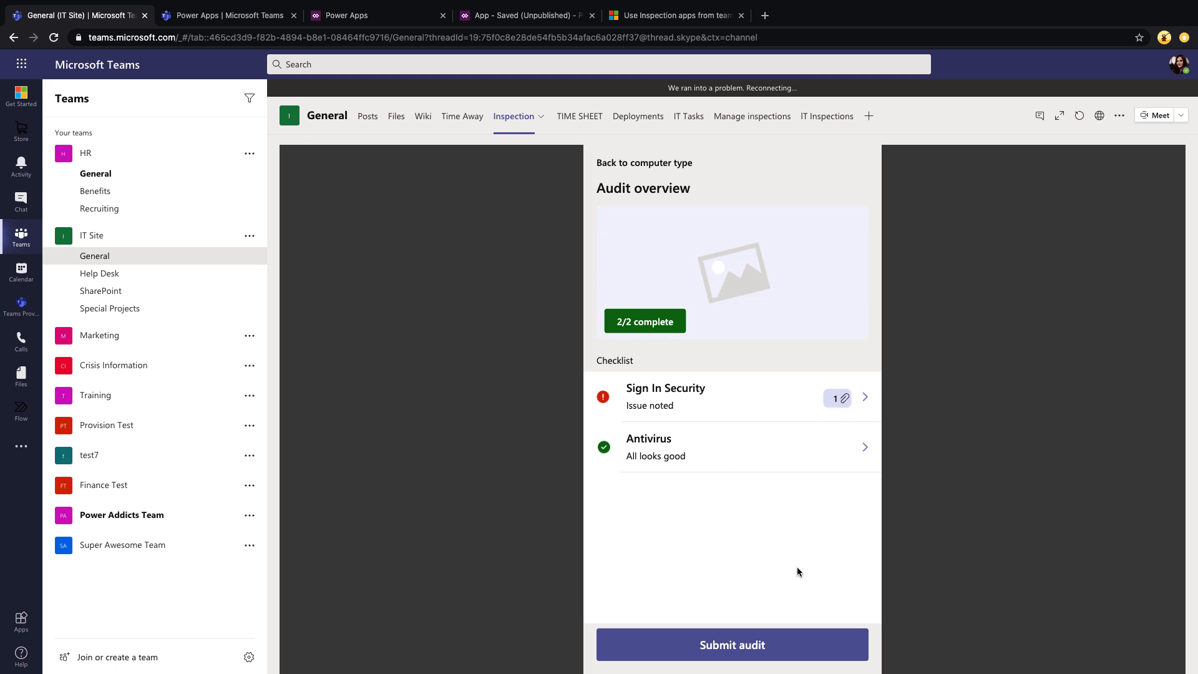
mouse_move(792, 574)
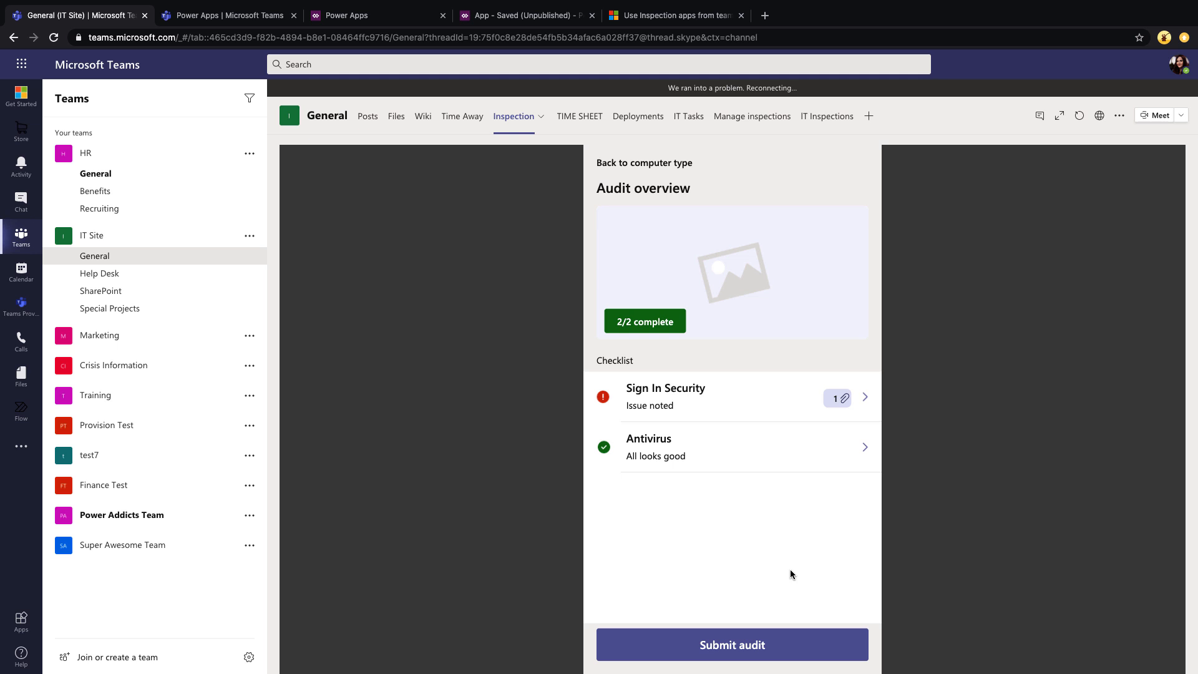
left_click(732, 644)
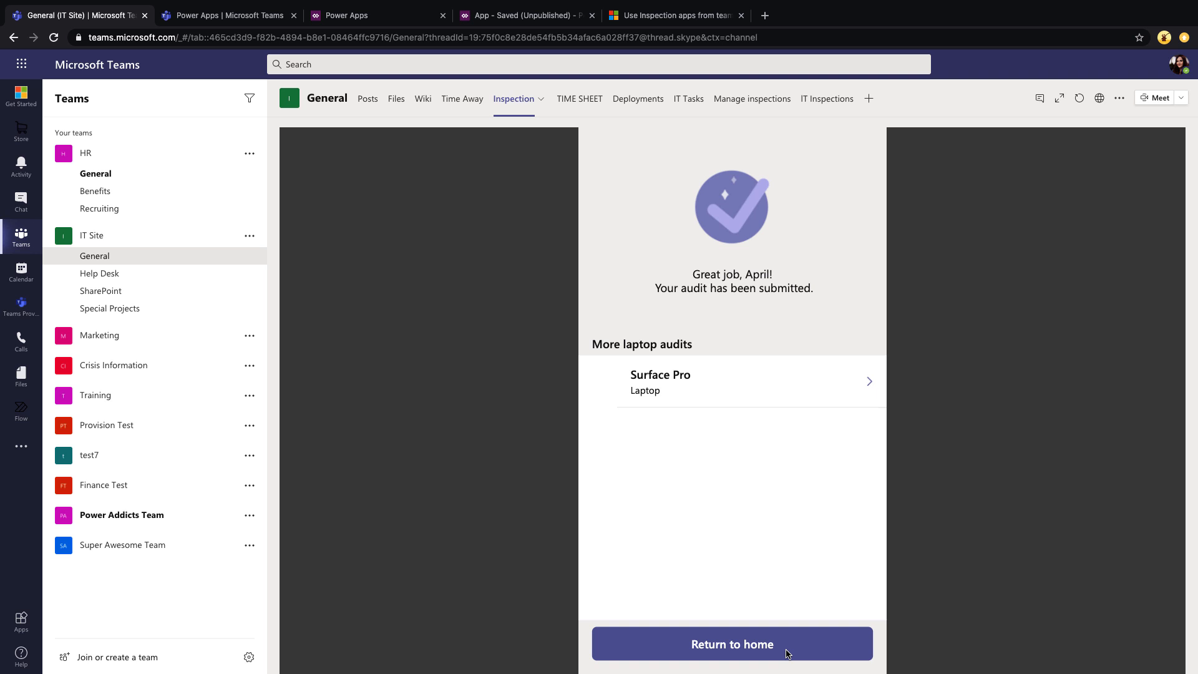
mouse_move(759, 378)
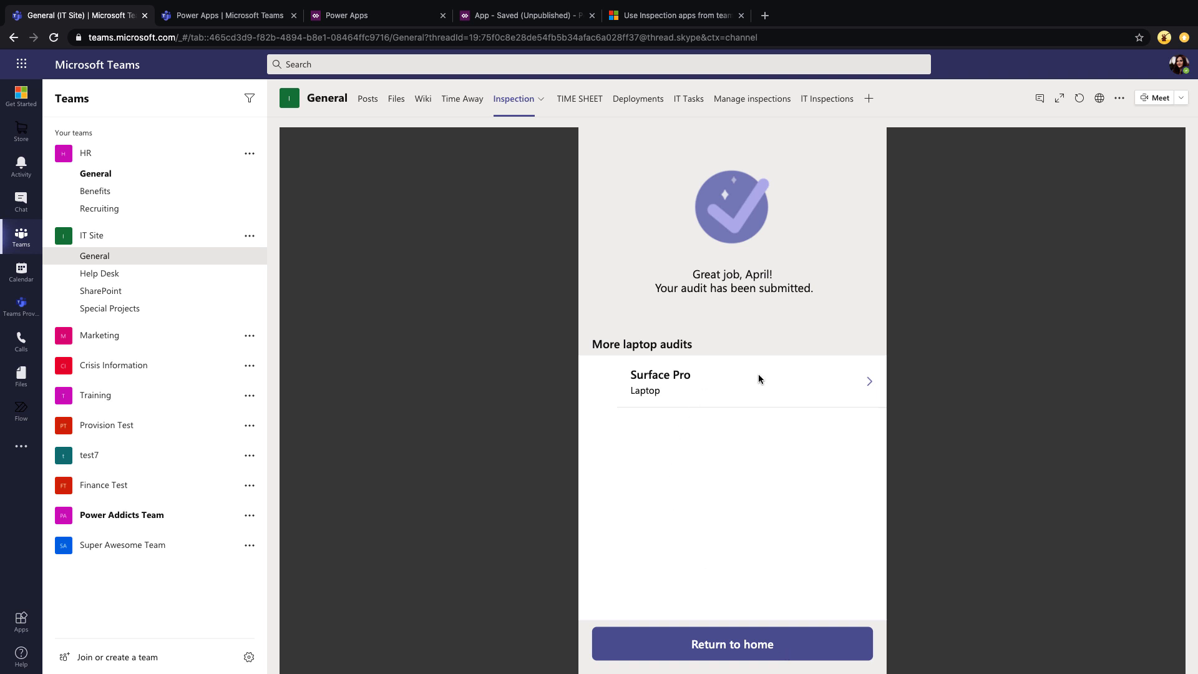
mouse_move(575, 385)
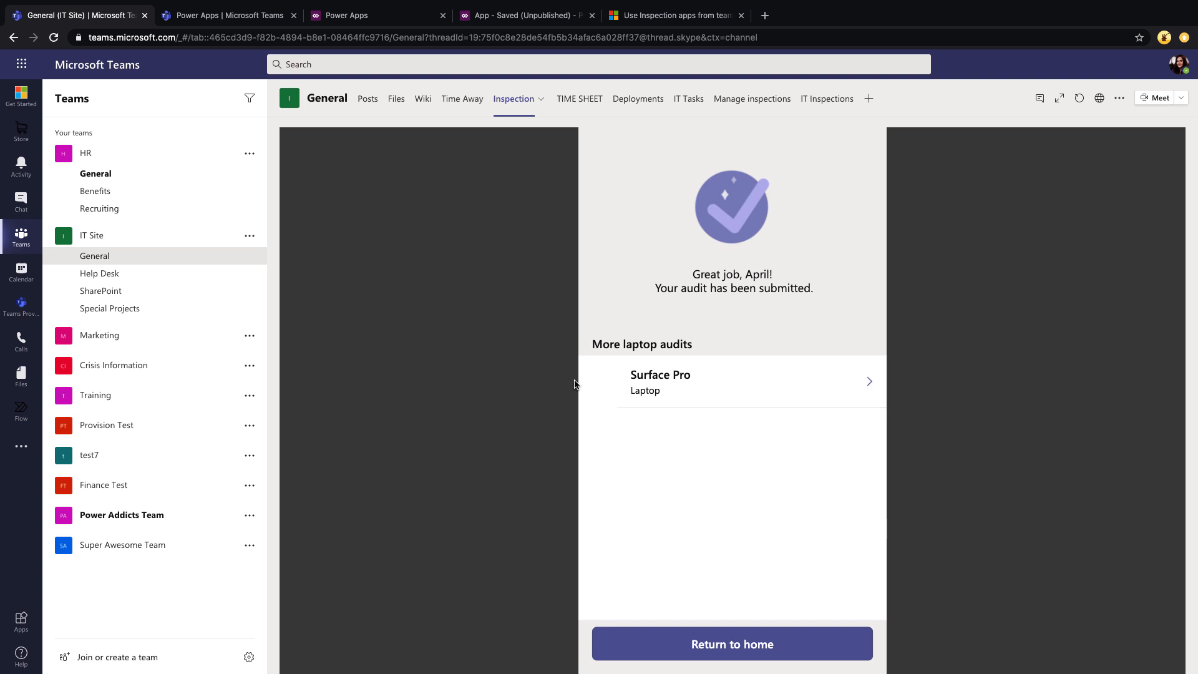
mouse_move(867, 389)
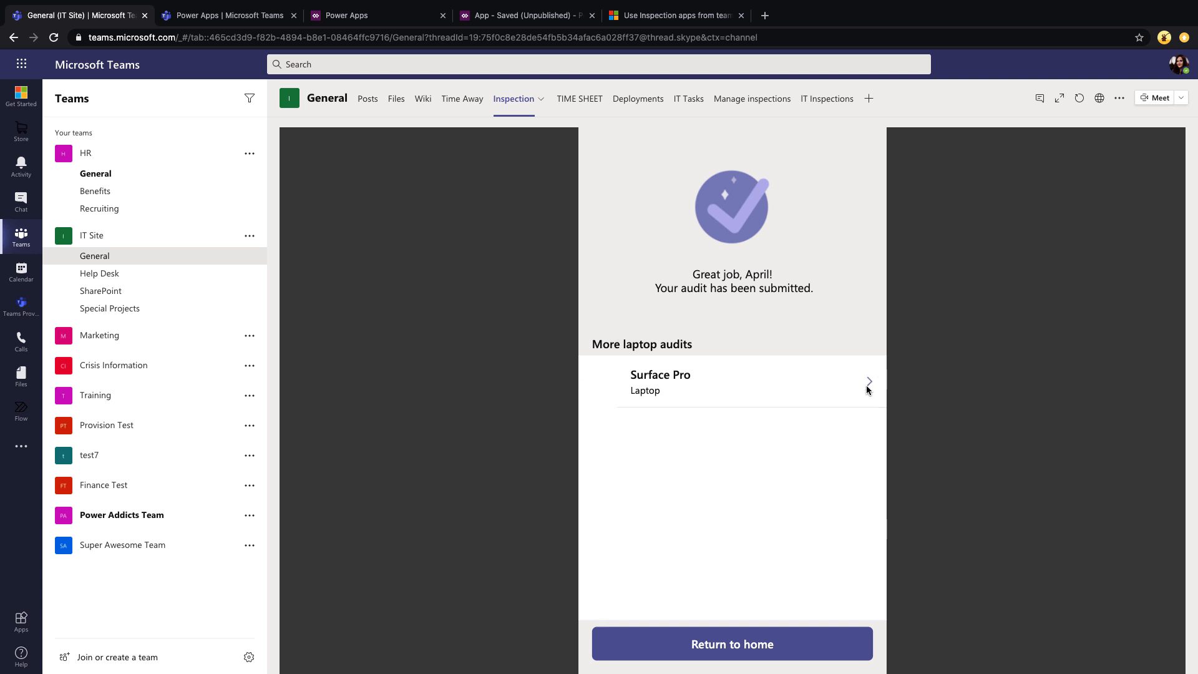
mouse_move(864, 398)
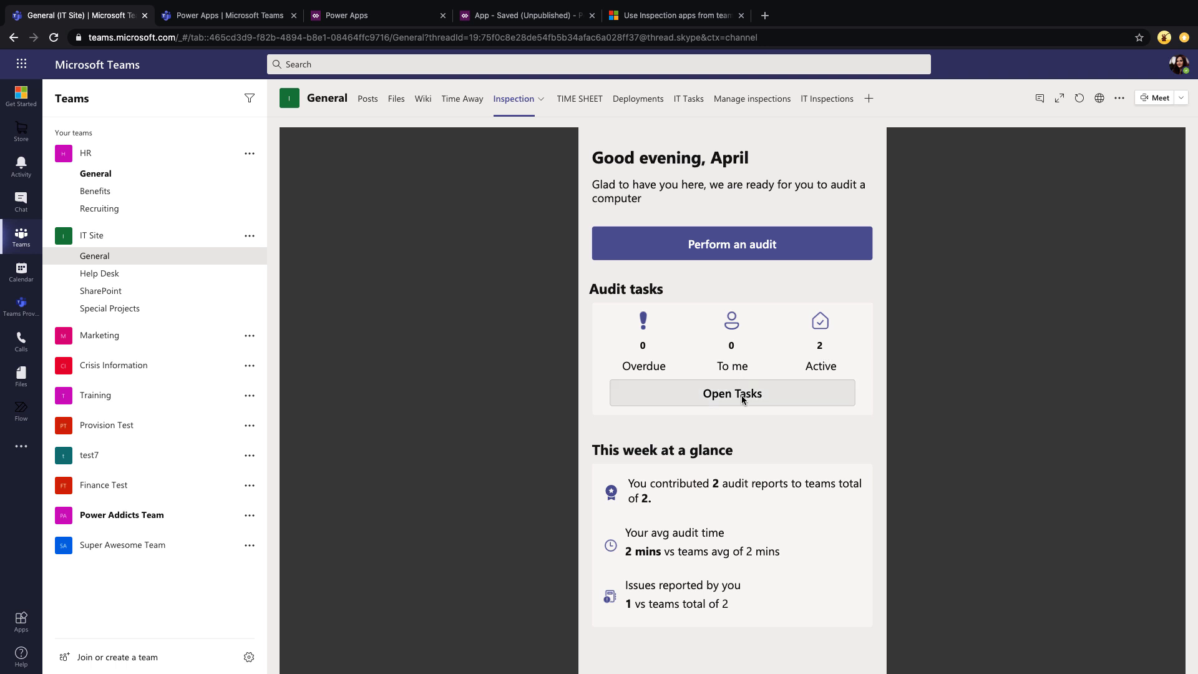
- Open the audit tasks in Planner from the Inspection home page
left_click(732, 393)
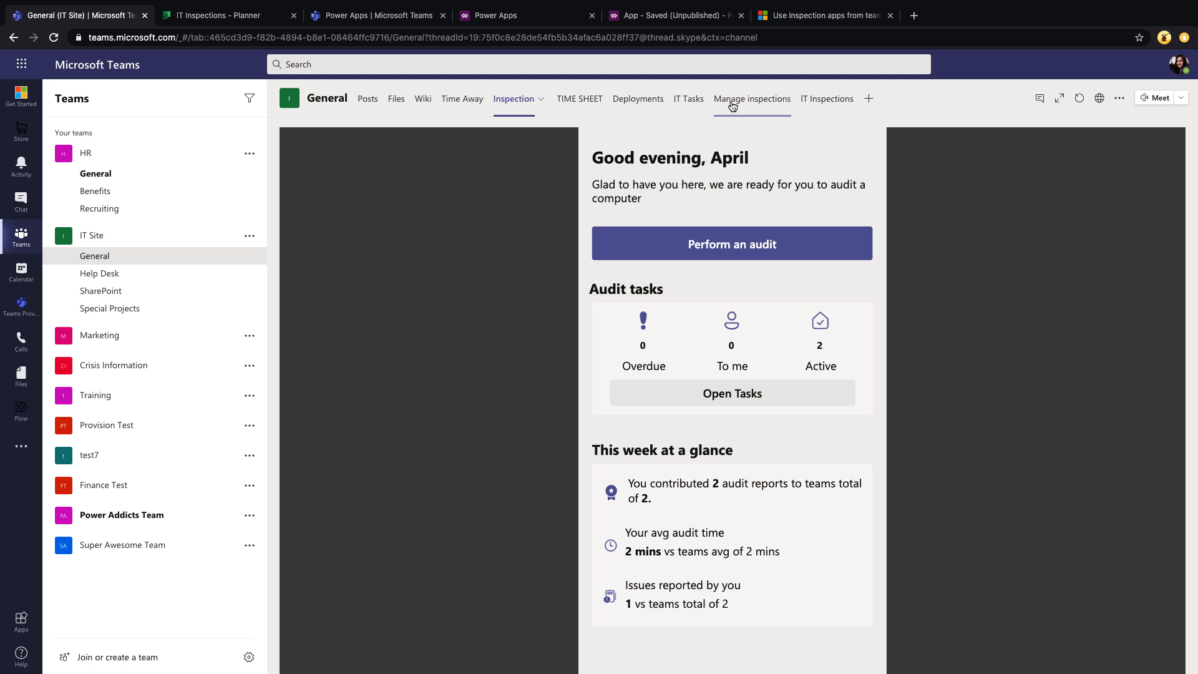
- In Manage inspections, mark the Surface Pro audit's review status as Pending action
left_click(751, 99)
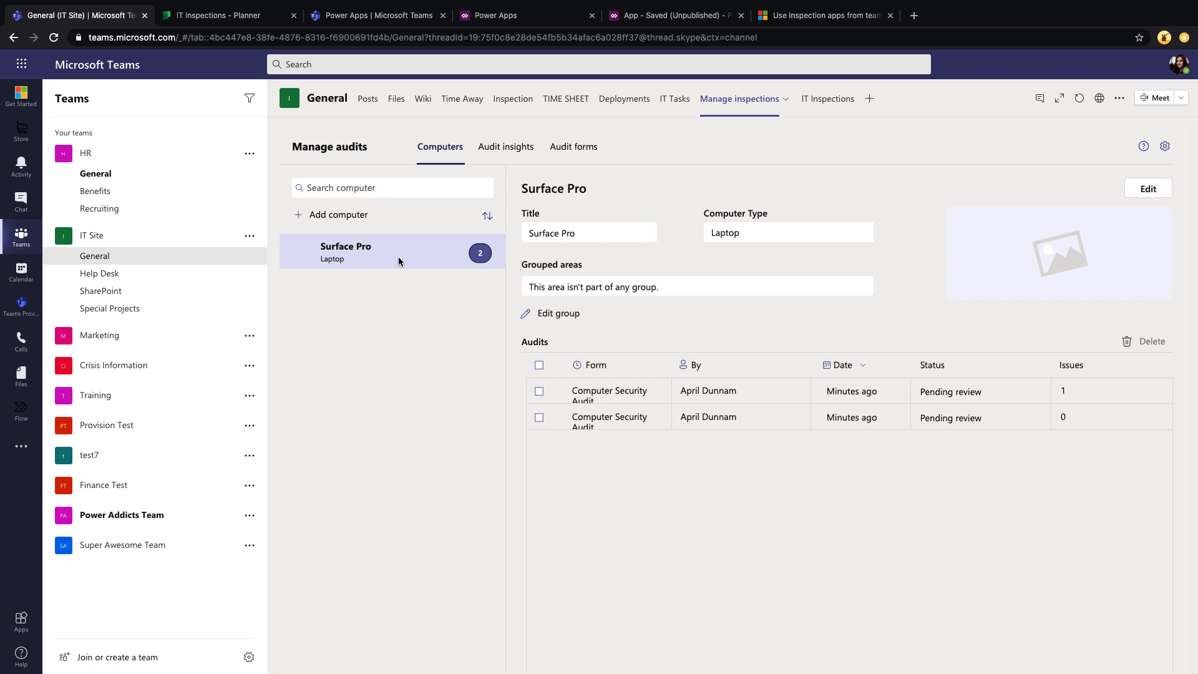
mouse_move(821, 426)
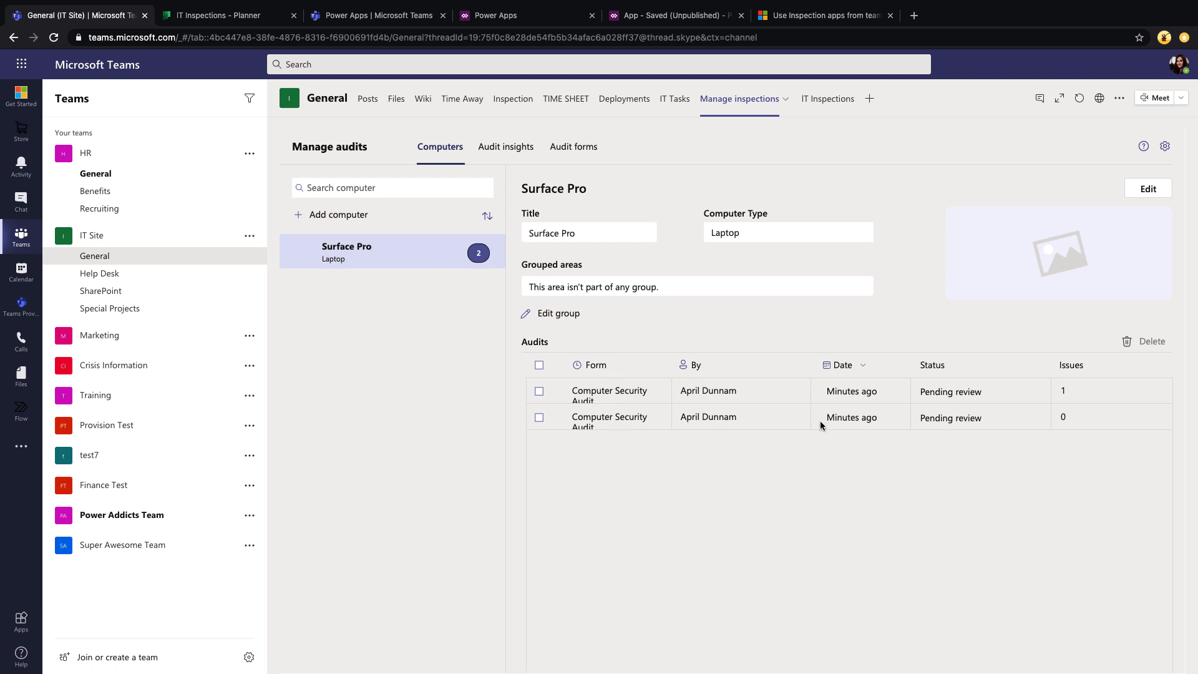
mouse_move(1113, 382)
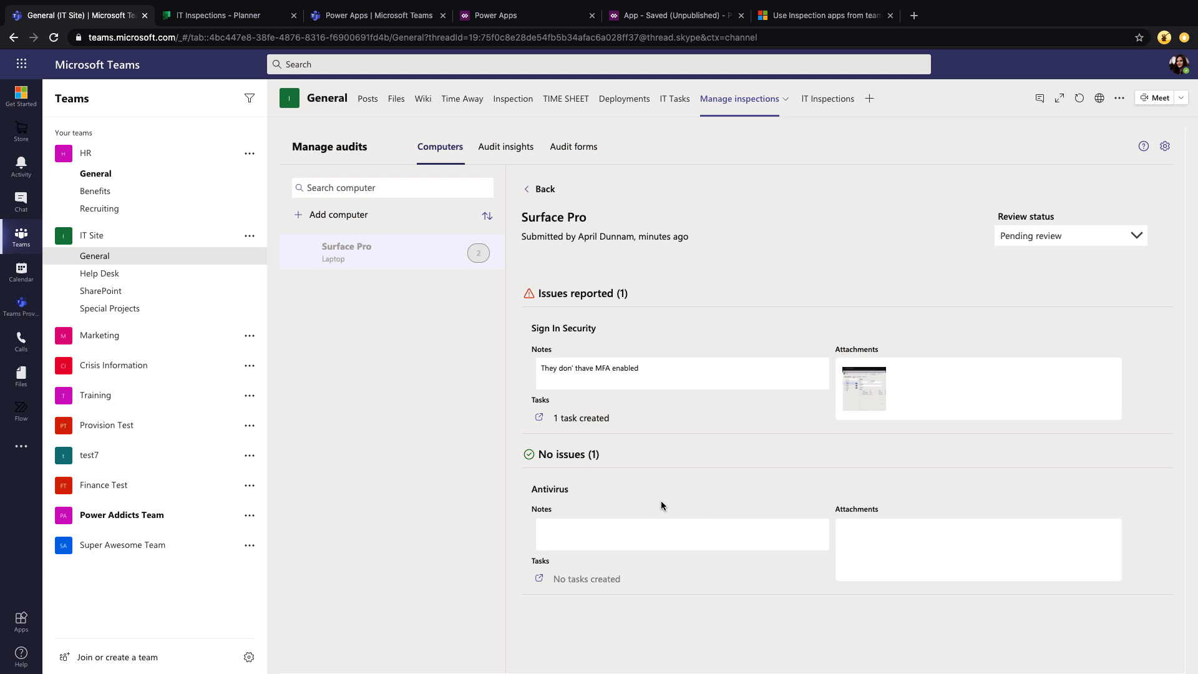
mouse_move(1062, 262)
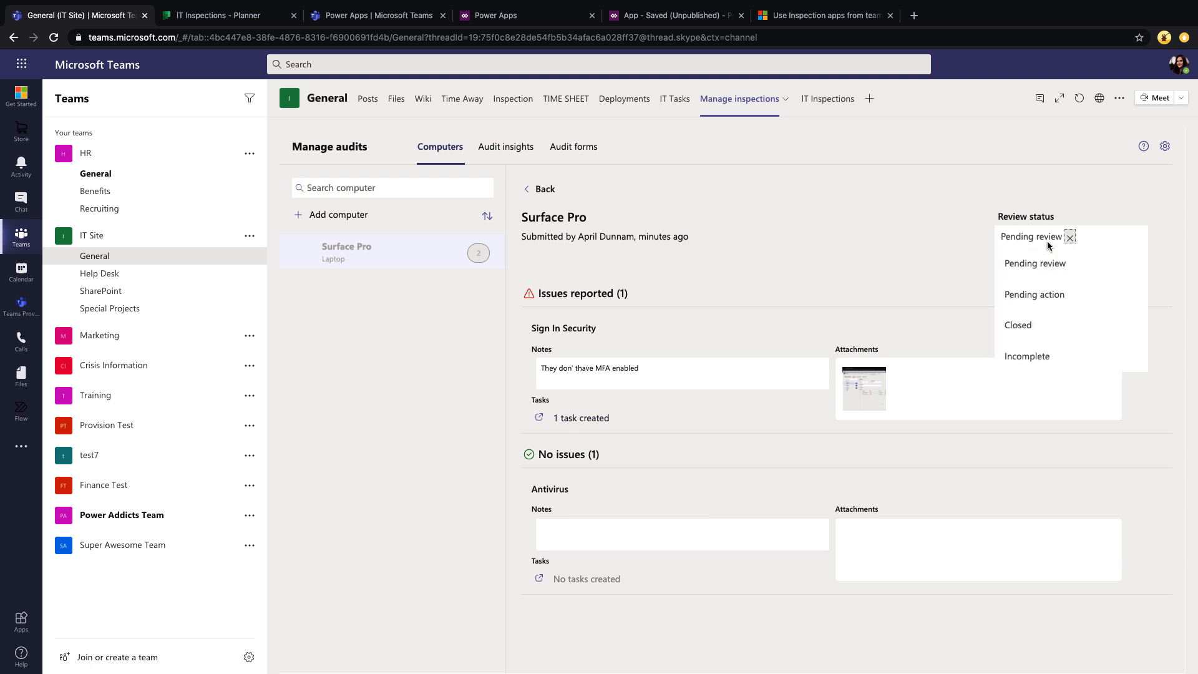
left_click(1034, 294)
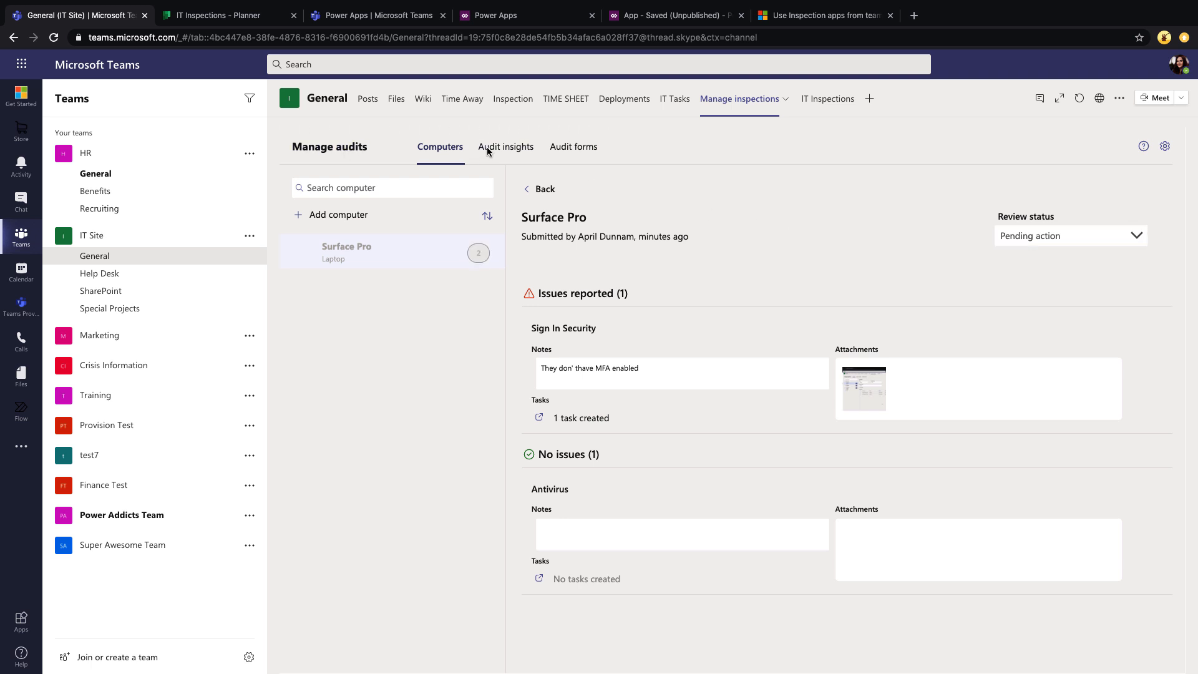
- Confirm Audit insights show one pending review and one pending action, then return to Inspection
left_click(506, 147)
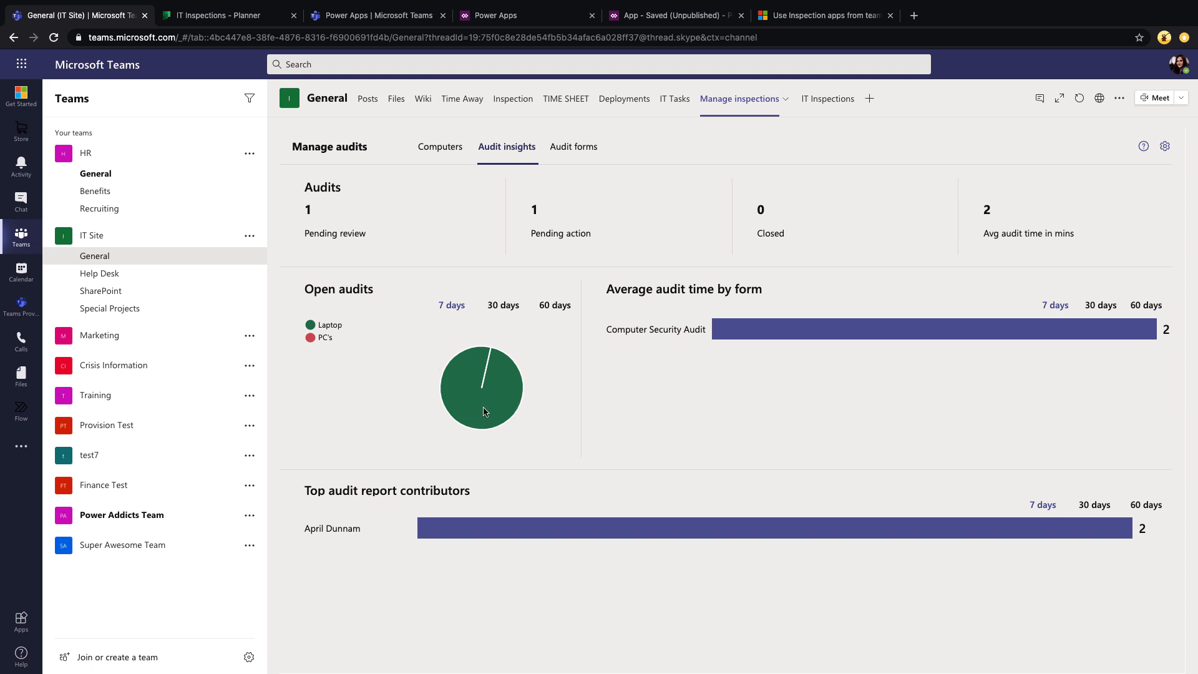
mouse_move(452, 416)
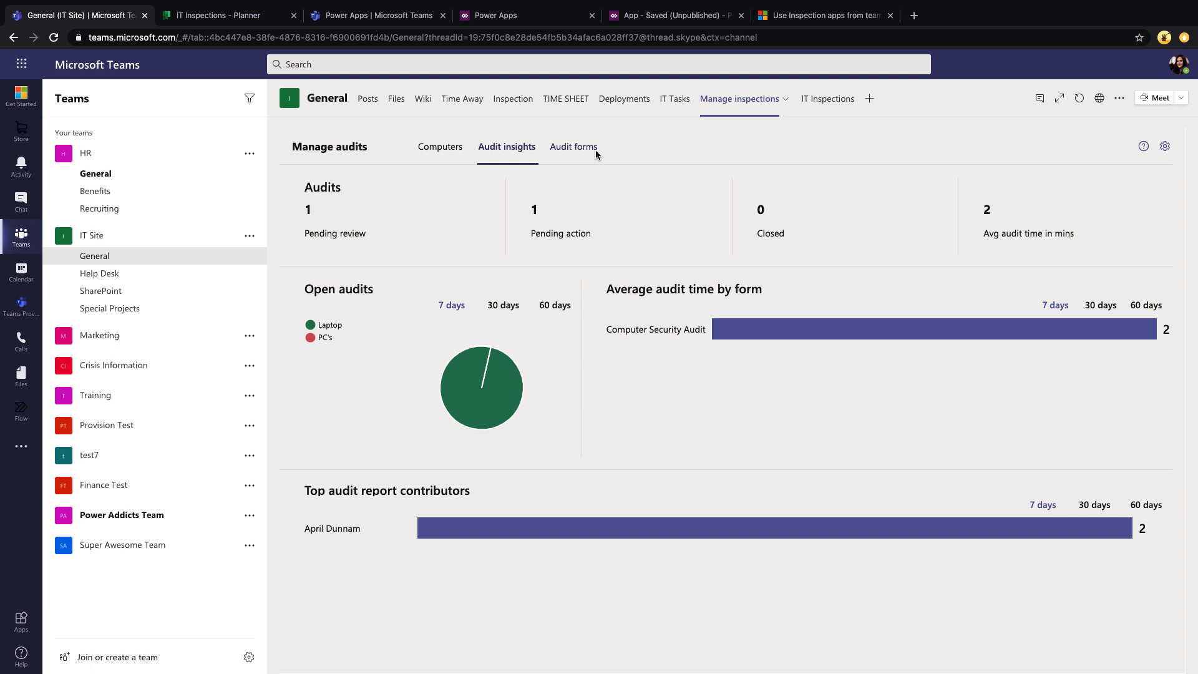
mouse_move(513, 99)
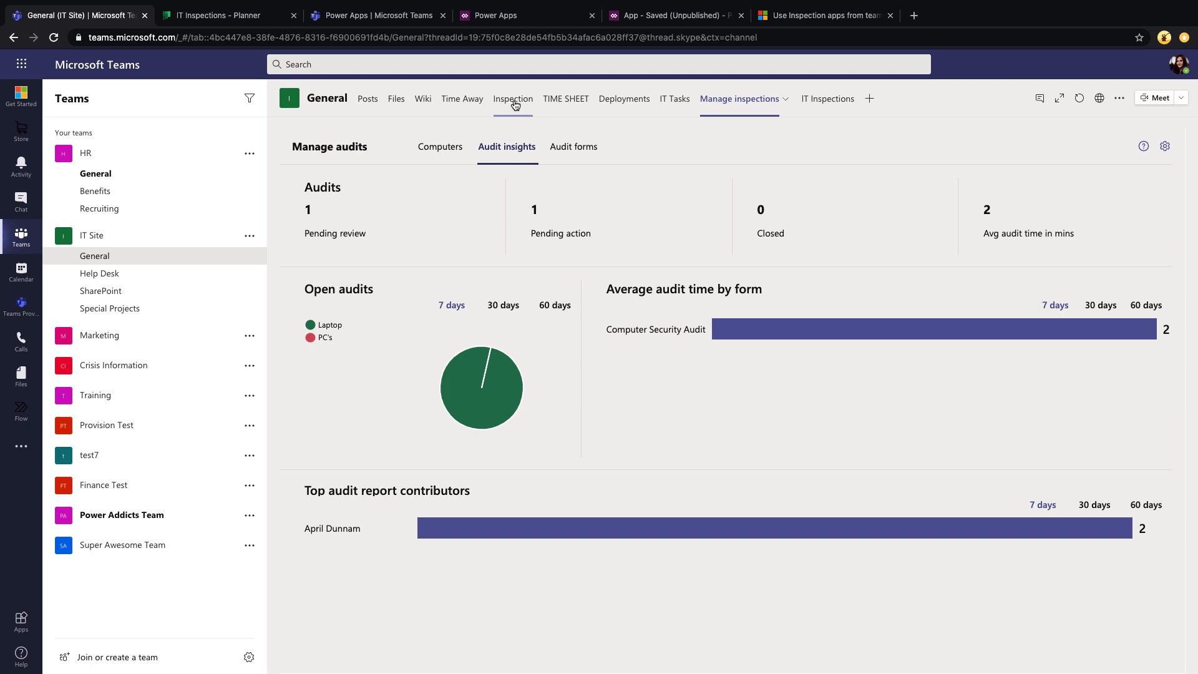
left_click(513, 99)
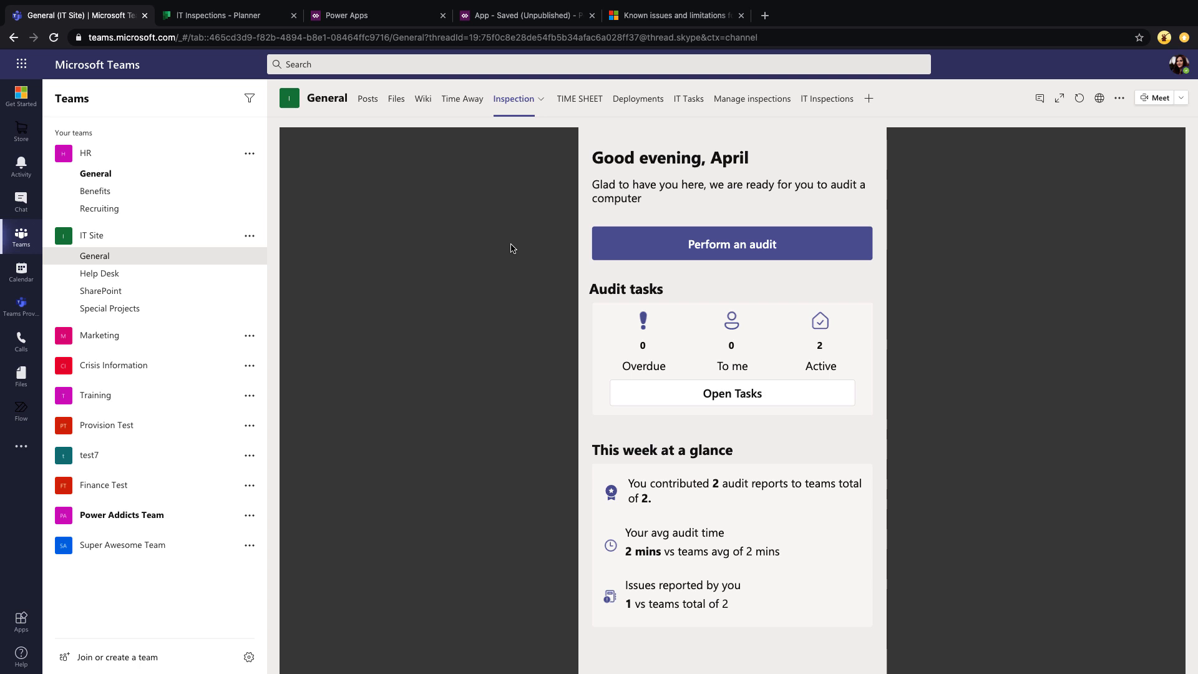
left_click(673, 15)
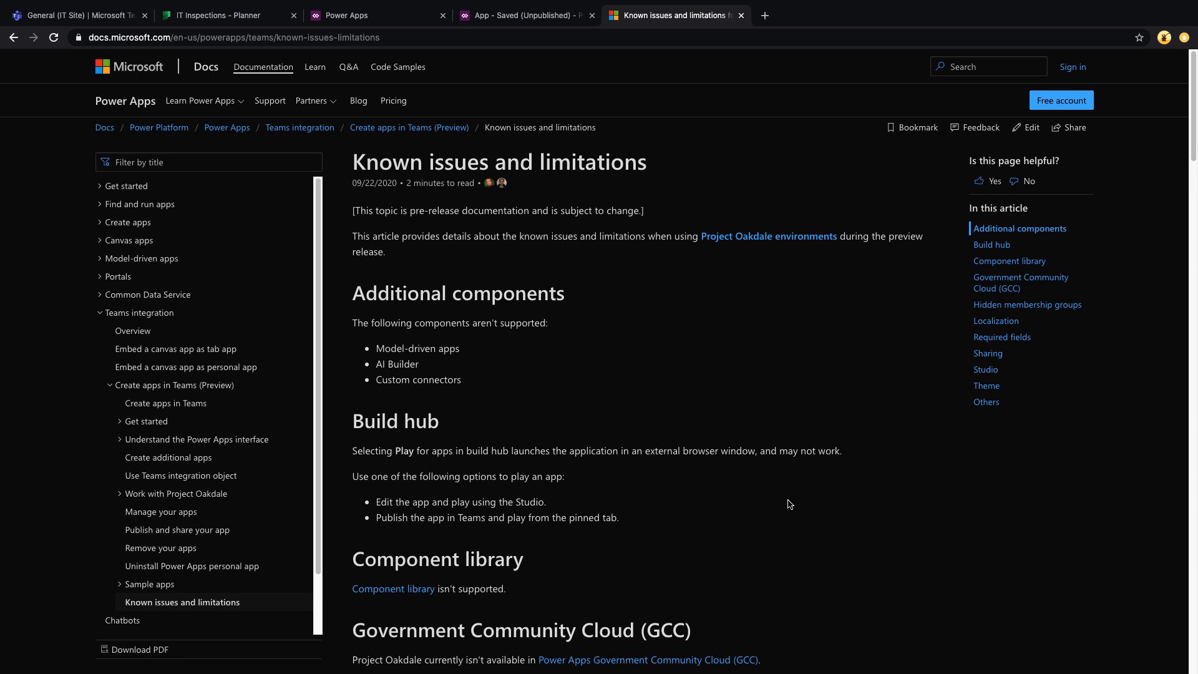
scroll("down", 3)
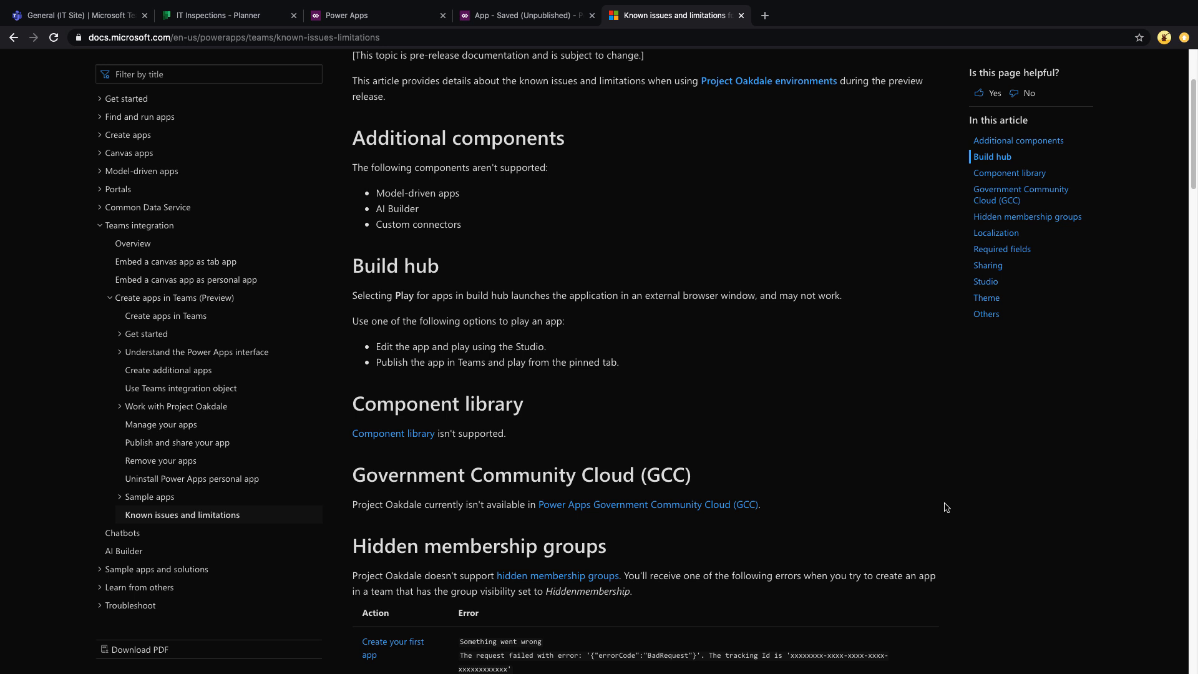
scroll("down", 3)
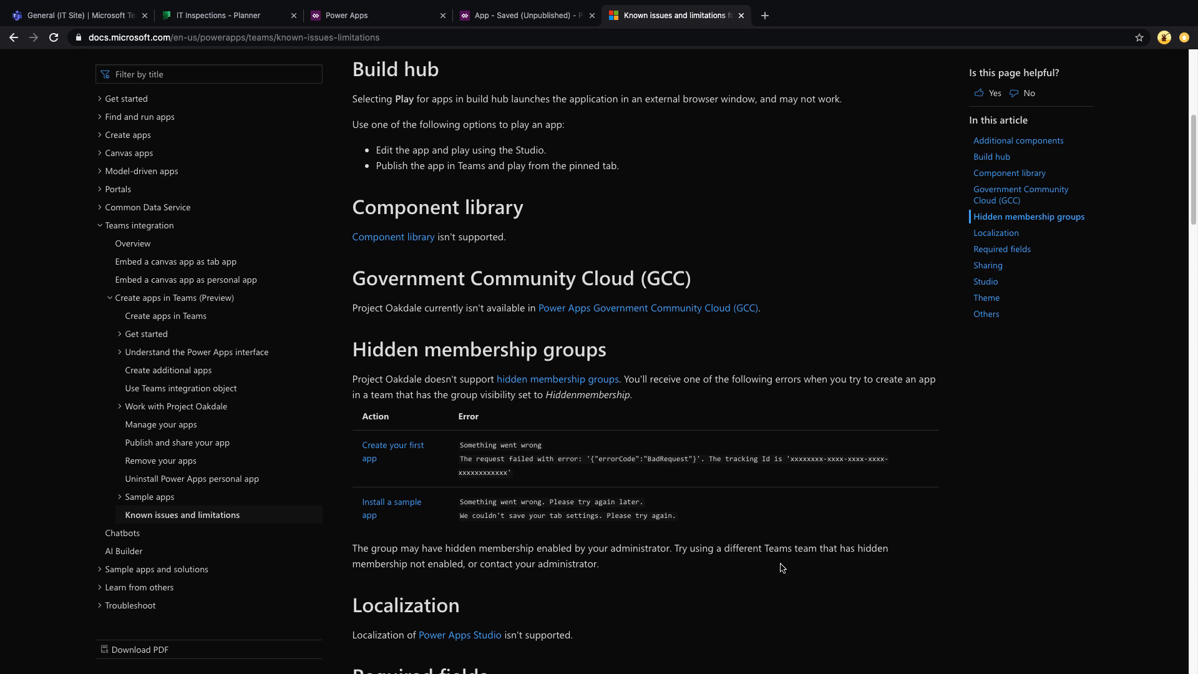
scroll("down", 3)
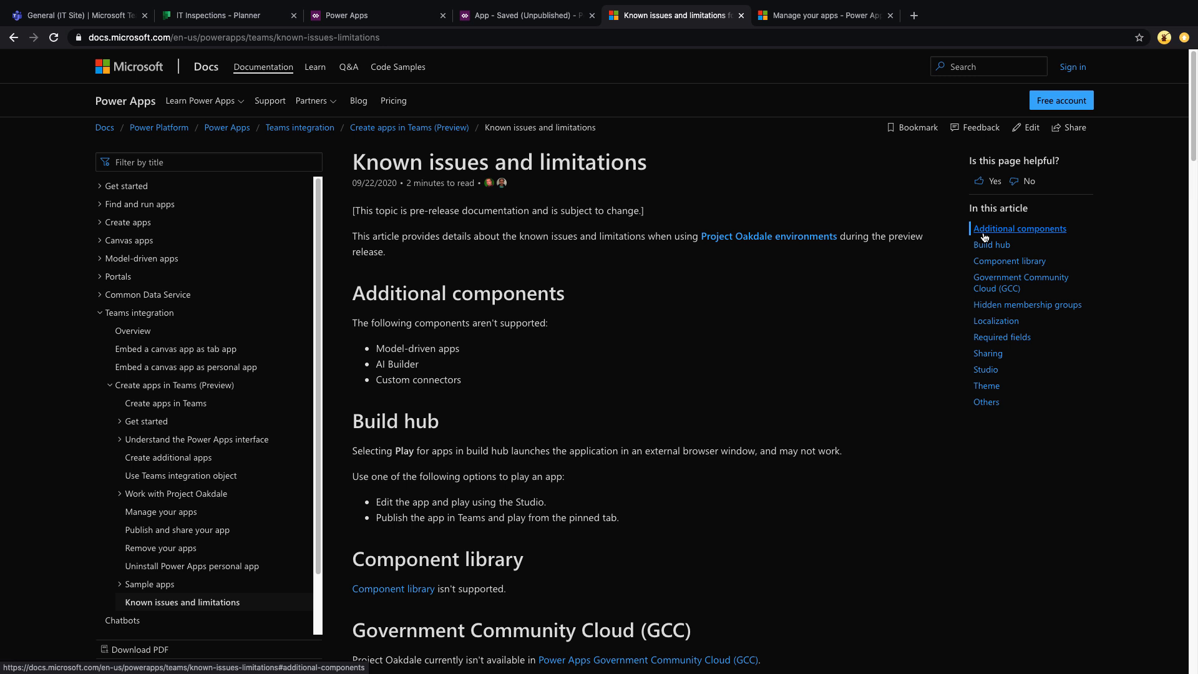
left_click(76, 15)
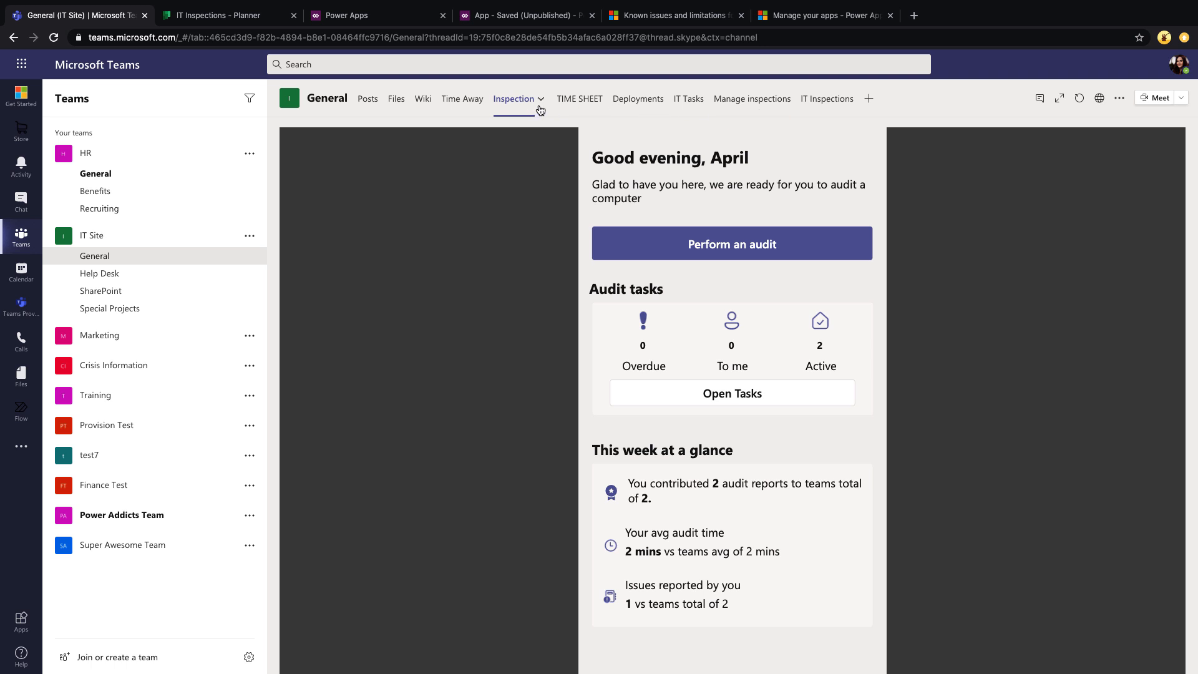
mouse_move(515, 99)
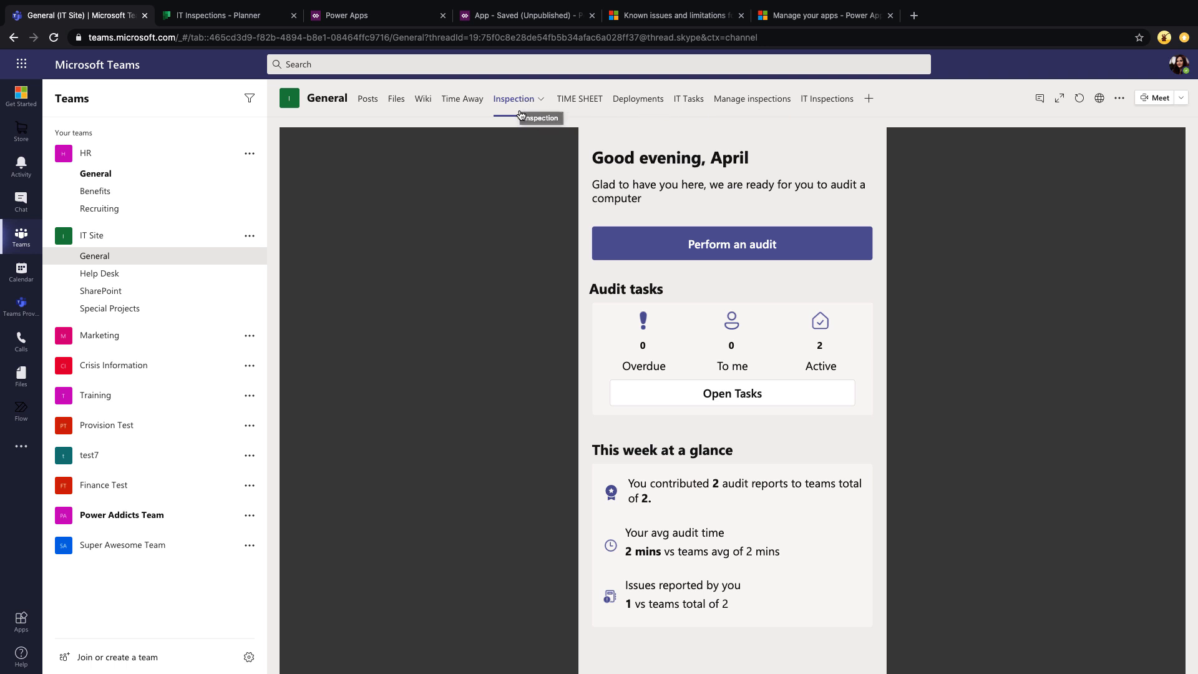
mouse_move(541, 99)
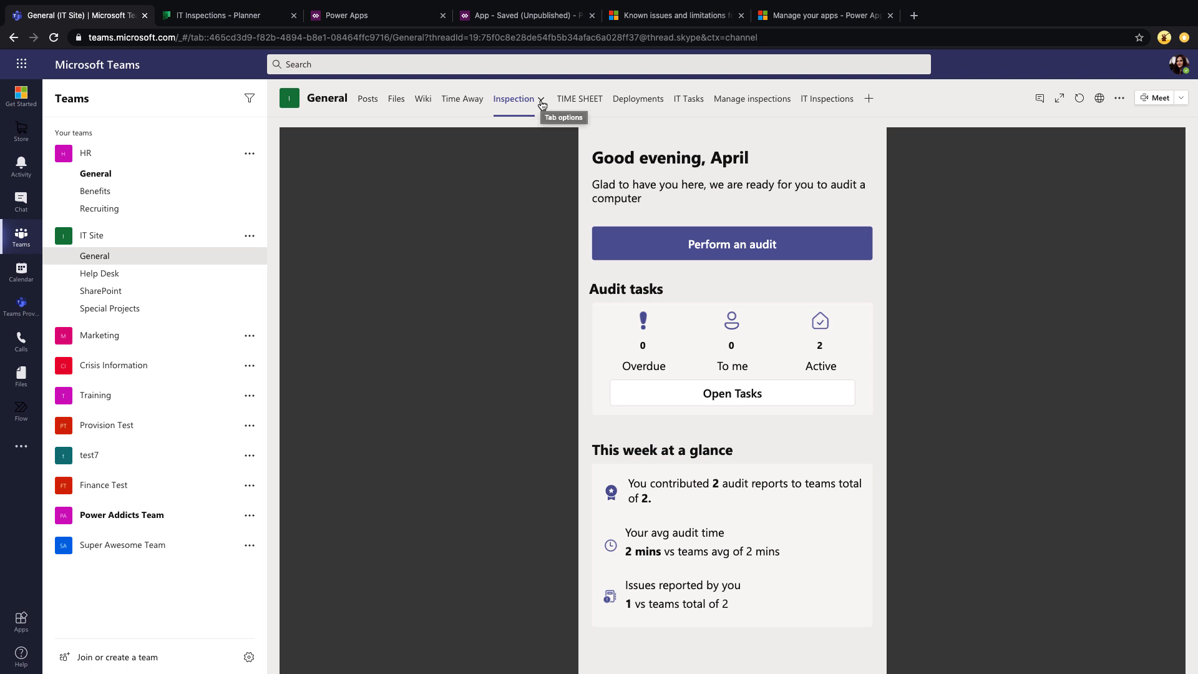
- Rename the Inspection tab to 'Computer Audit' and Manage inspections to 'Manage Audits'
left_click(541, 101)
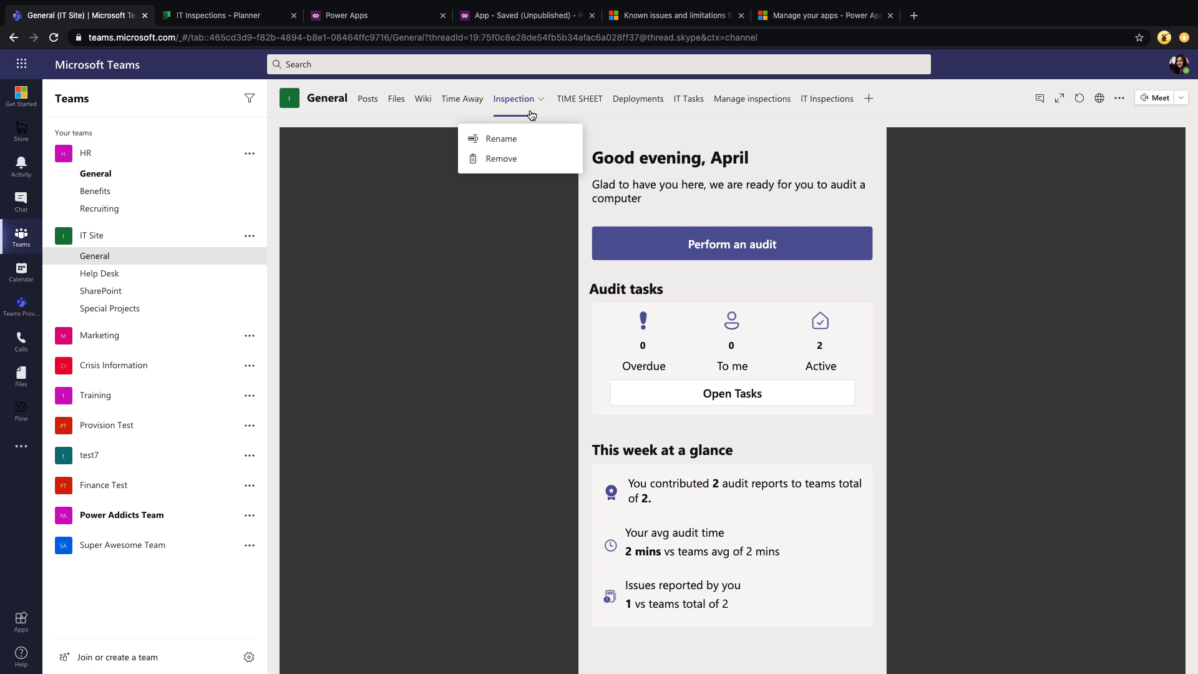
mouse_move(530, 115)
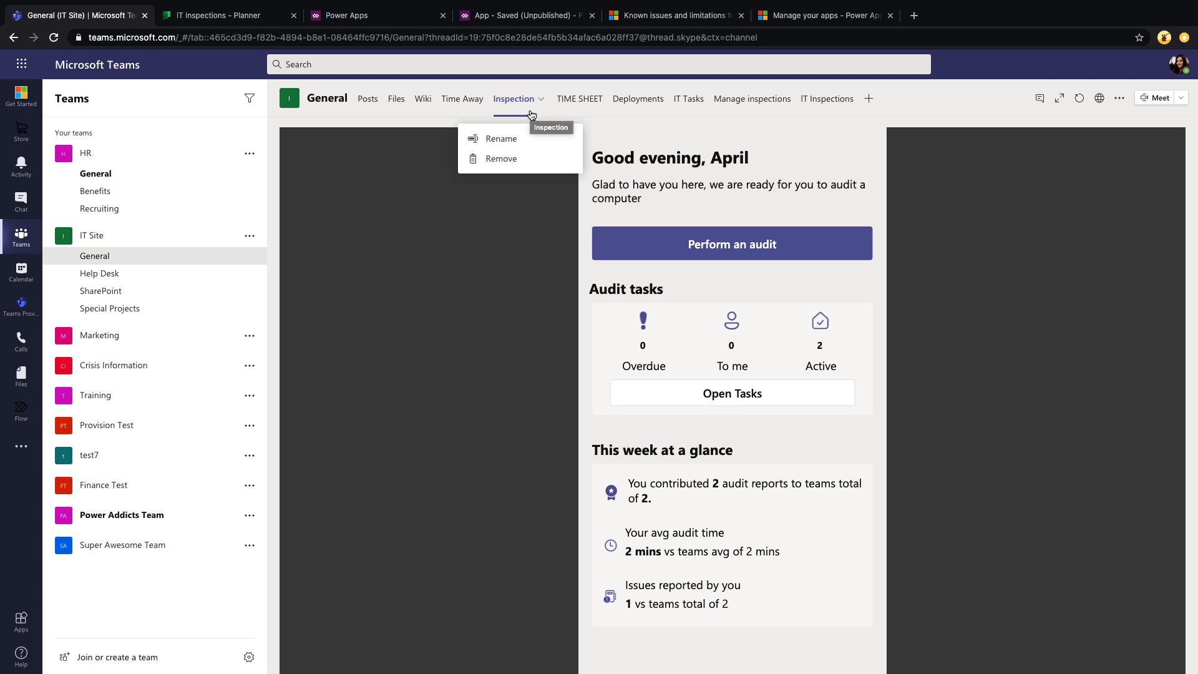
mouse_move(501, 139)
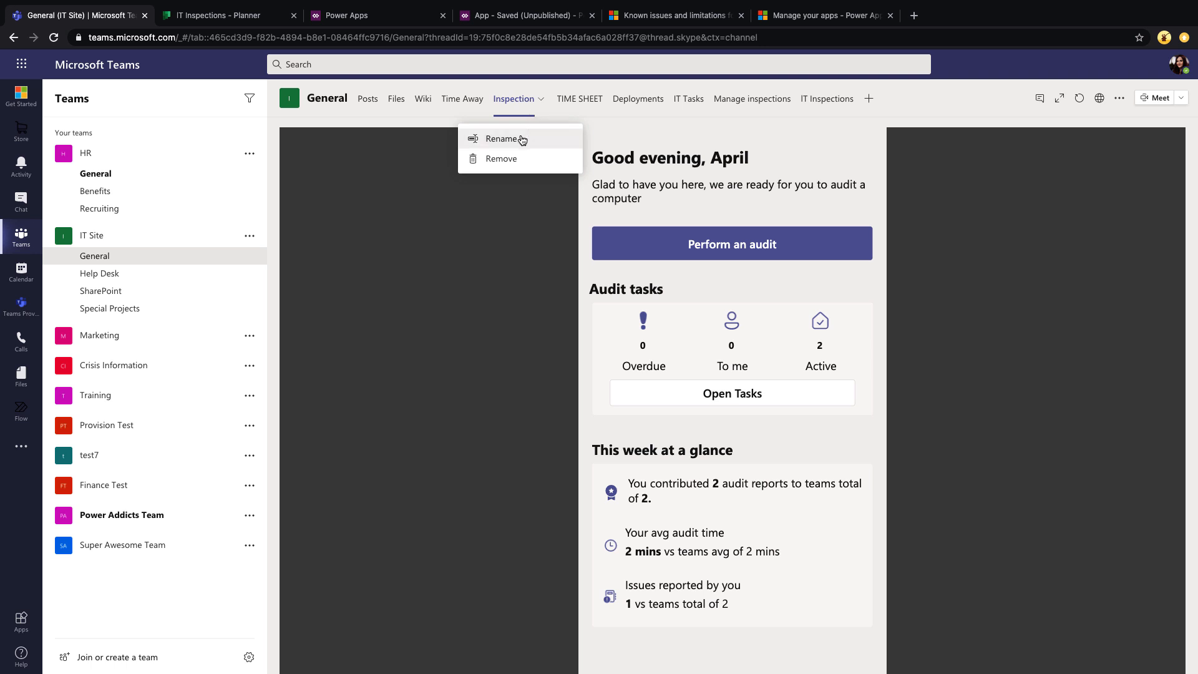
left_click(523, 139)
type("Computer Audit")
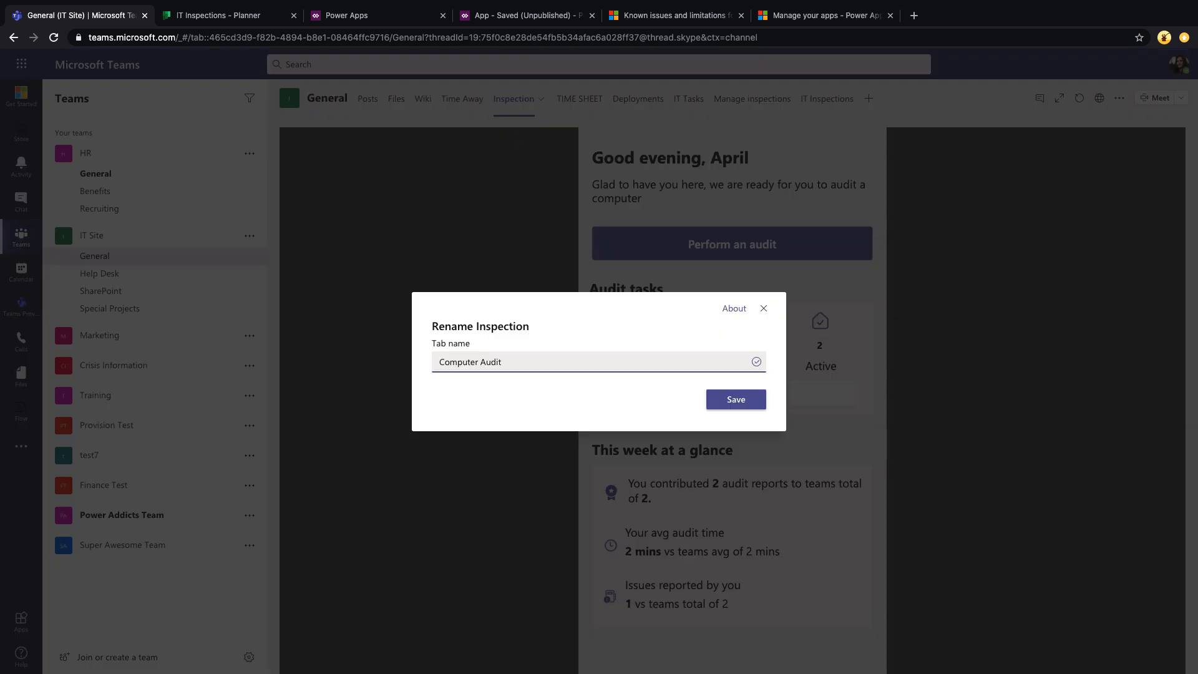
left_click(734, 399)
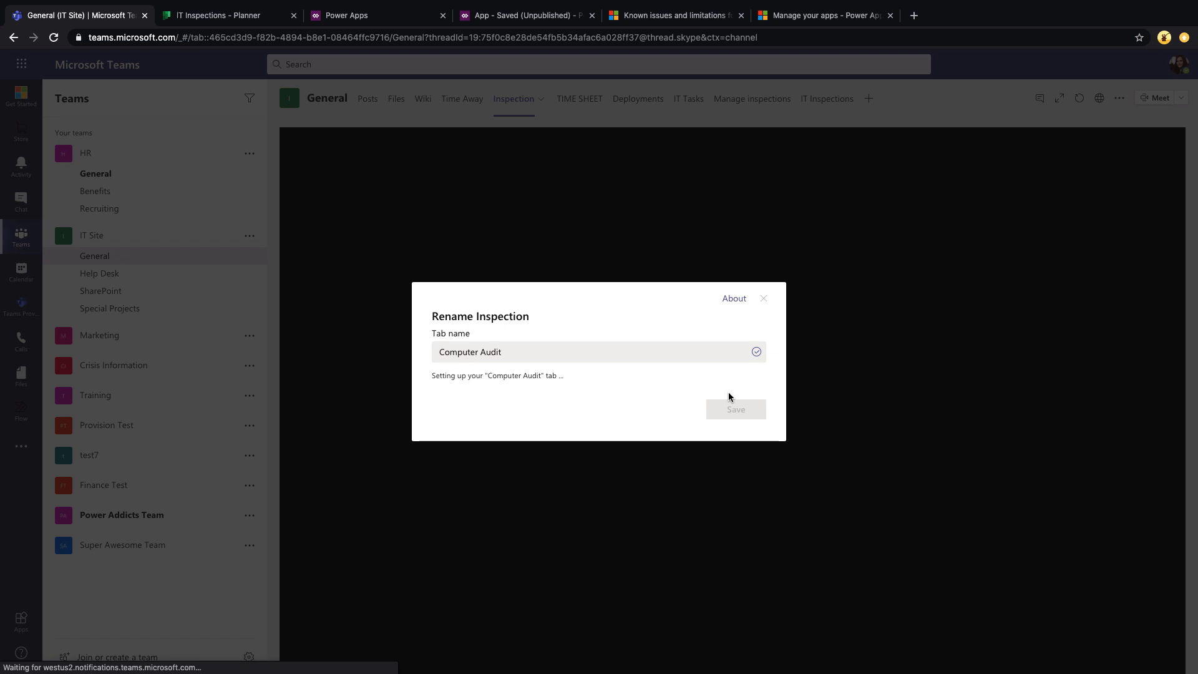
left_click(735, 409)
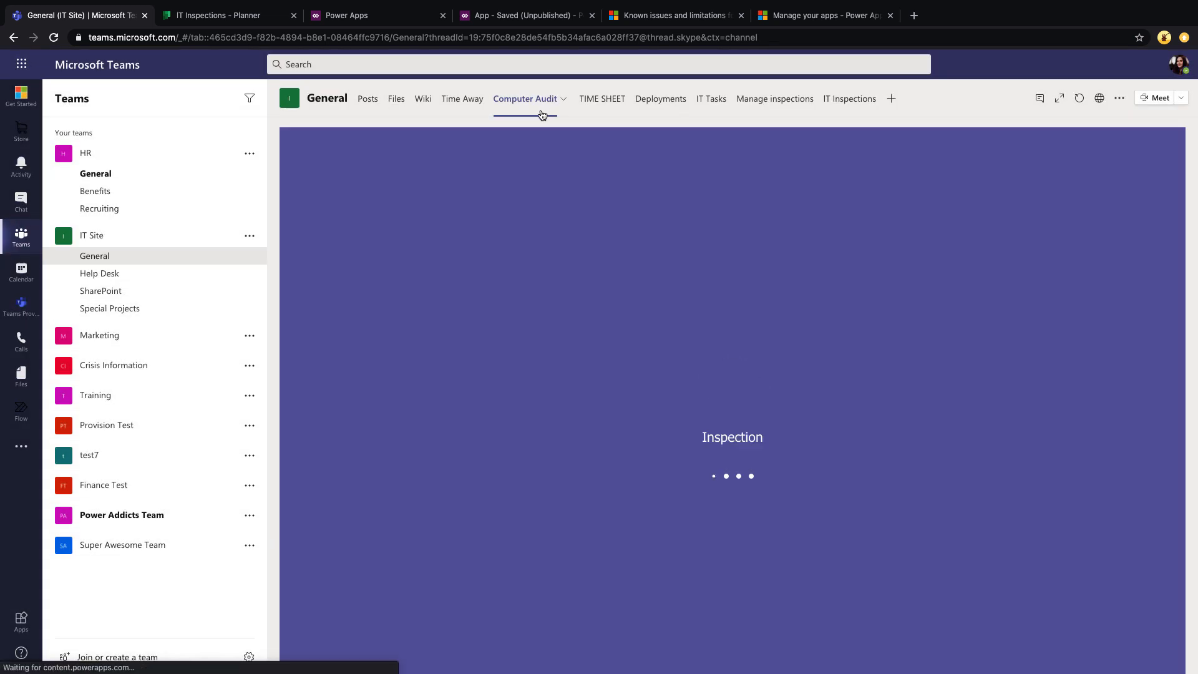
left_click(774, 98)
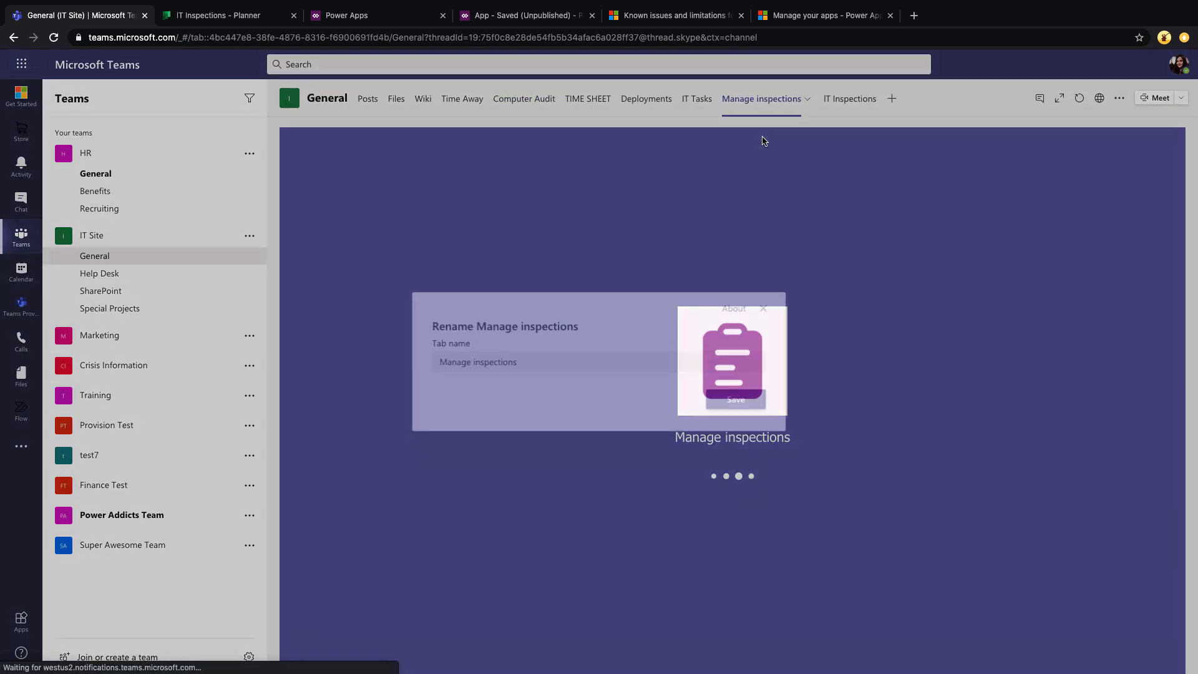
left_click(734, 399)
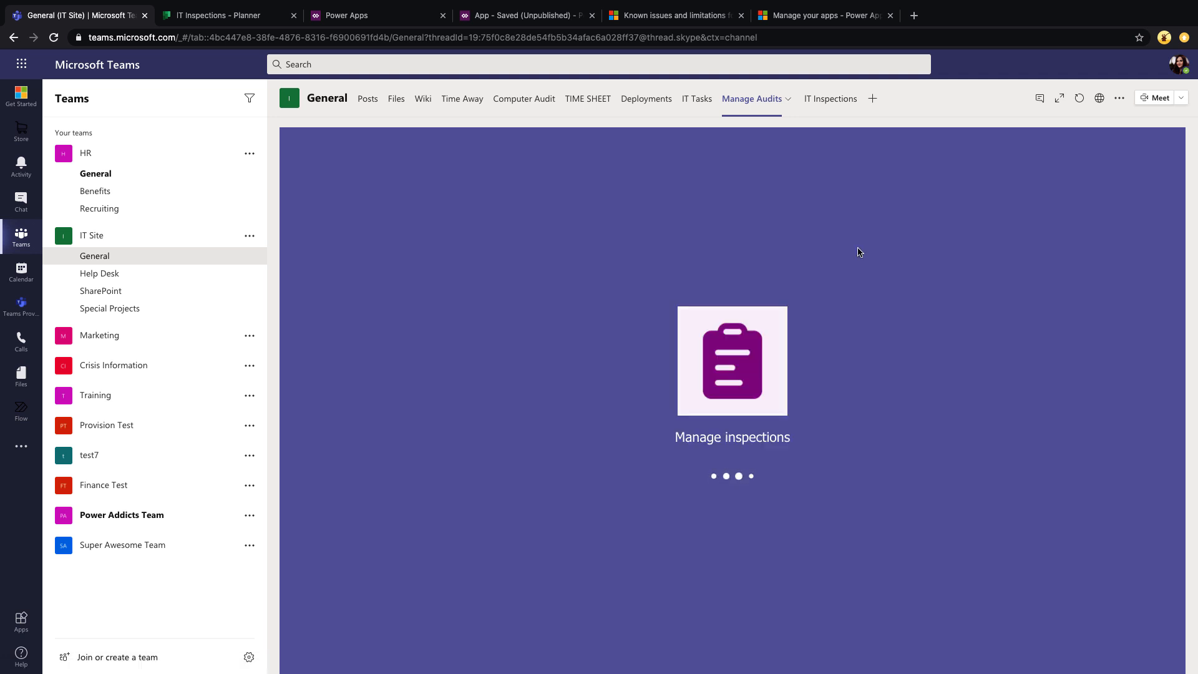